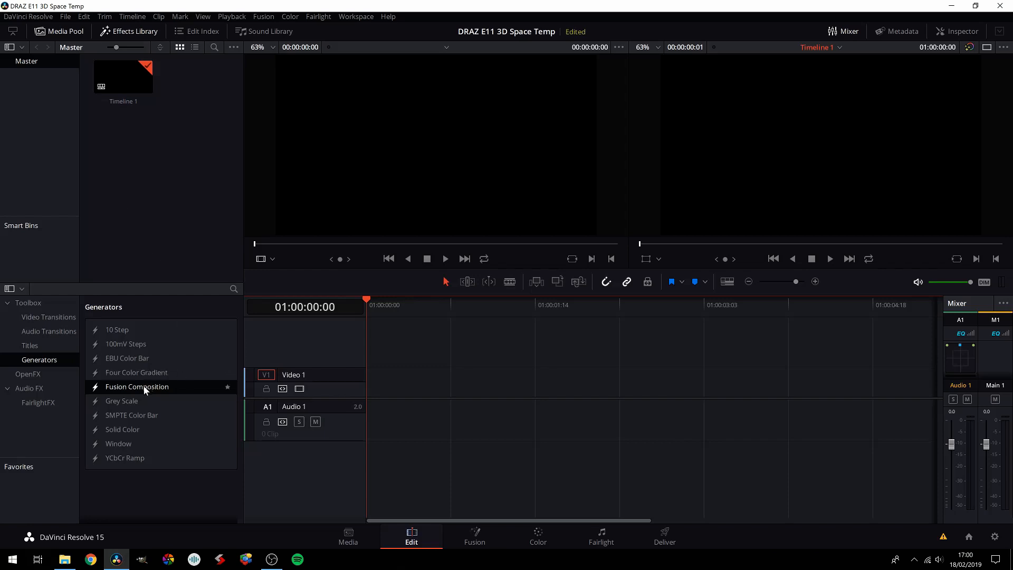
Drag a Fusion Composition generator onto Video 1 and review the 1920x1080 project settings.
{"action": "left_click_drag", "start_coordinate": [137, 387], "coordinate": [646, 380]}
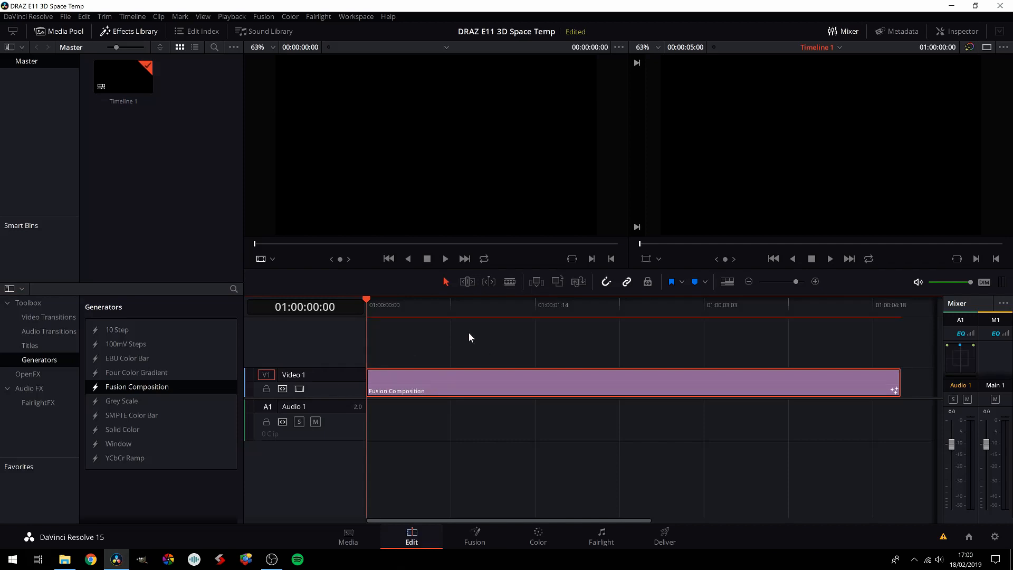
{"action": "mouse_move", "coordinate": [566, 313]}
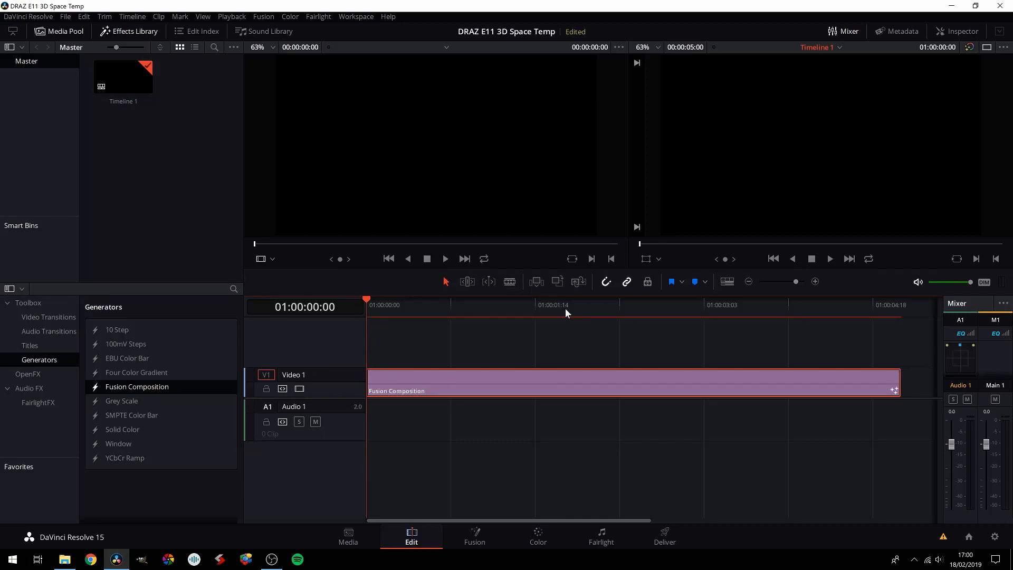
{"action": "left_click", "coordinate": [567, 305]}
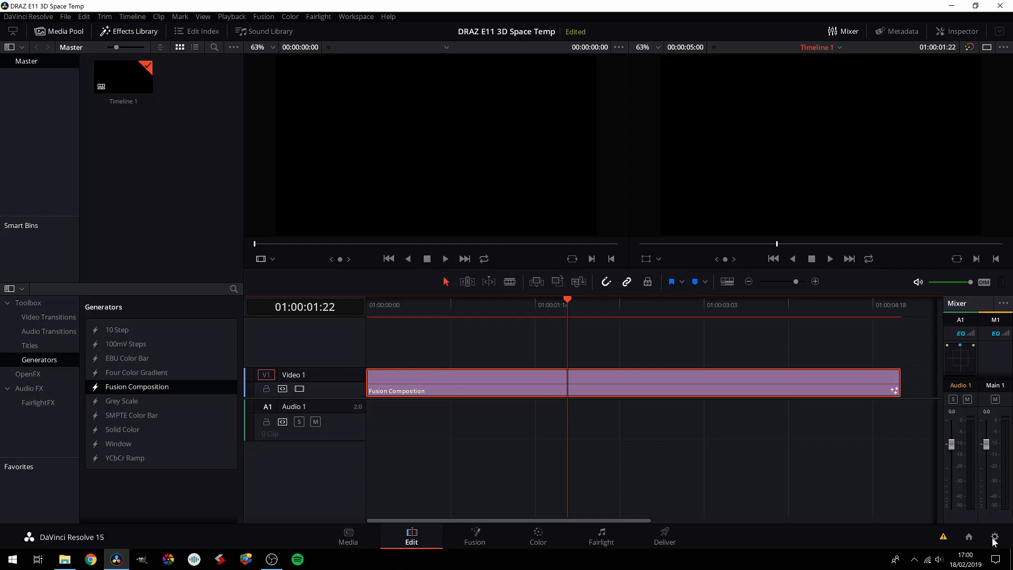
{"action": "left_click", "coordinate": [997, 536]}
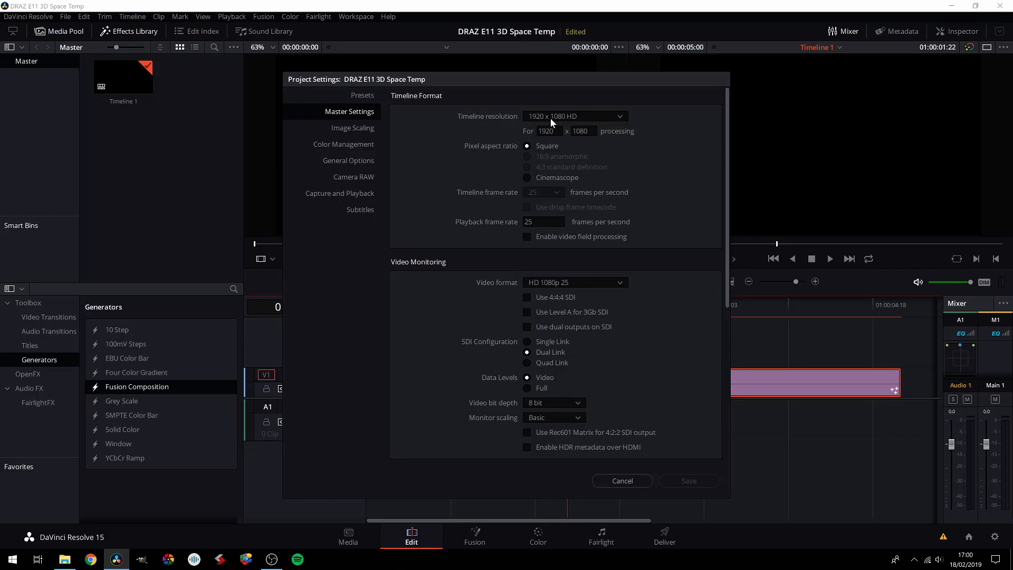
{"action": "left_click", "coordinate": [622, 481]}
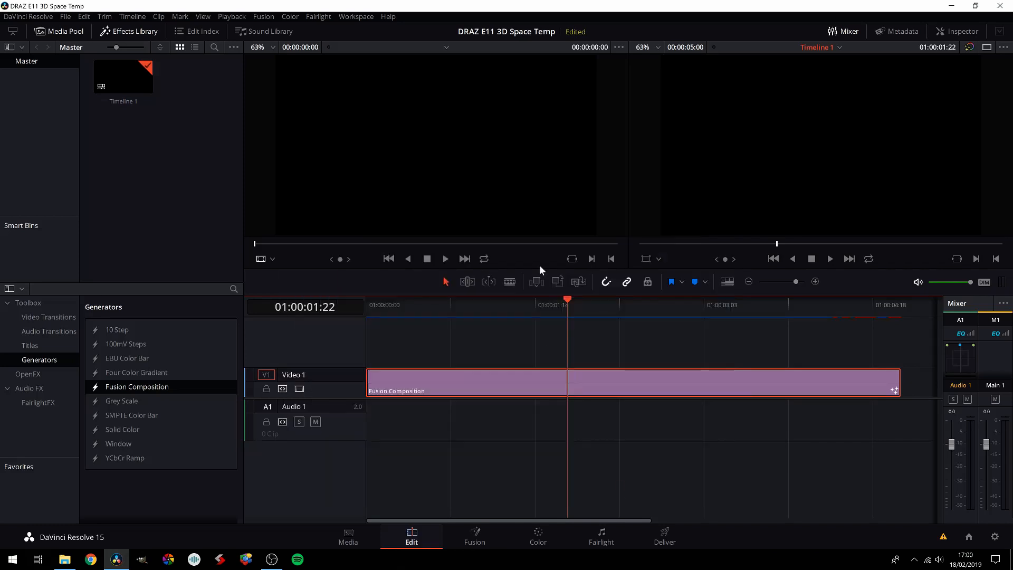
{"action": "left_click", "coordinate": [475, 534]}
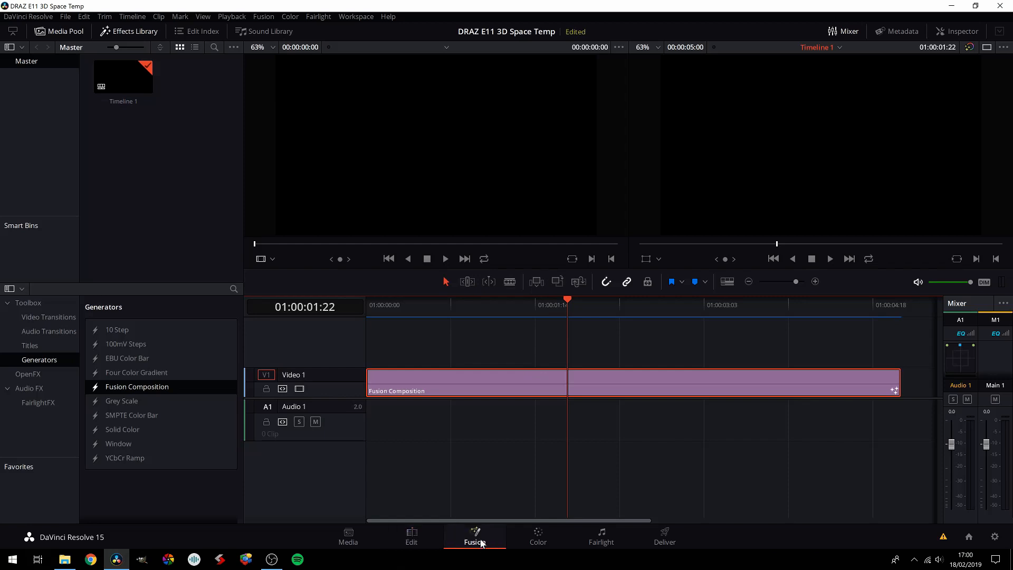
In Fusion, add Background1 and set its colour to dark blue.
{"action": "left_click", "coordinate": [474, 536]}
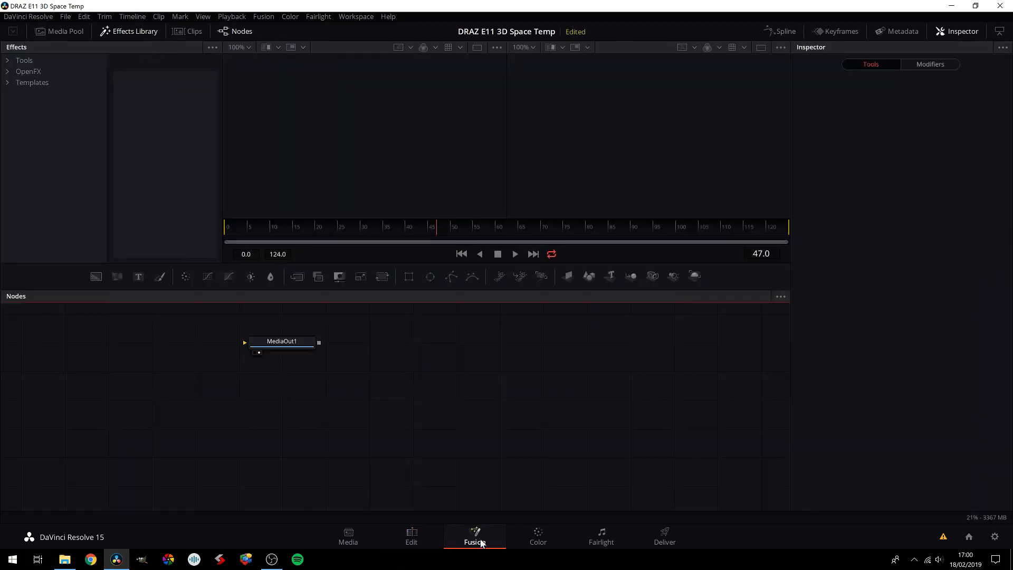
{"action": "left_click_drag", "start_coordinate": [282, 342], "coordinate": [619, 375]}
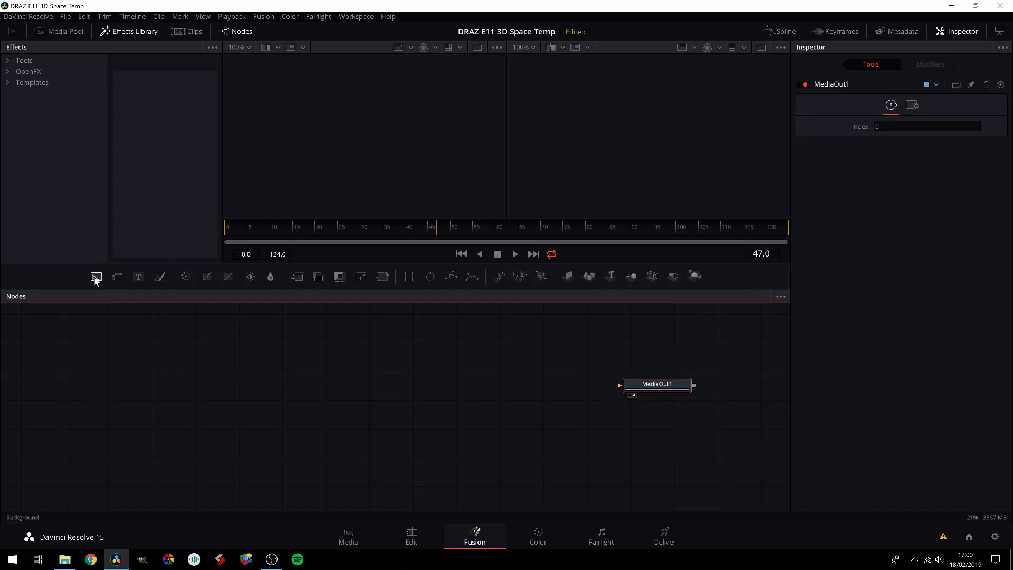
{"action": "left_click", "coordinate": [96, 277]}
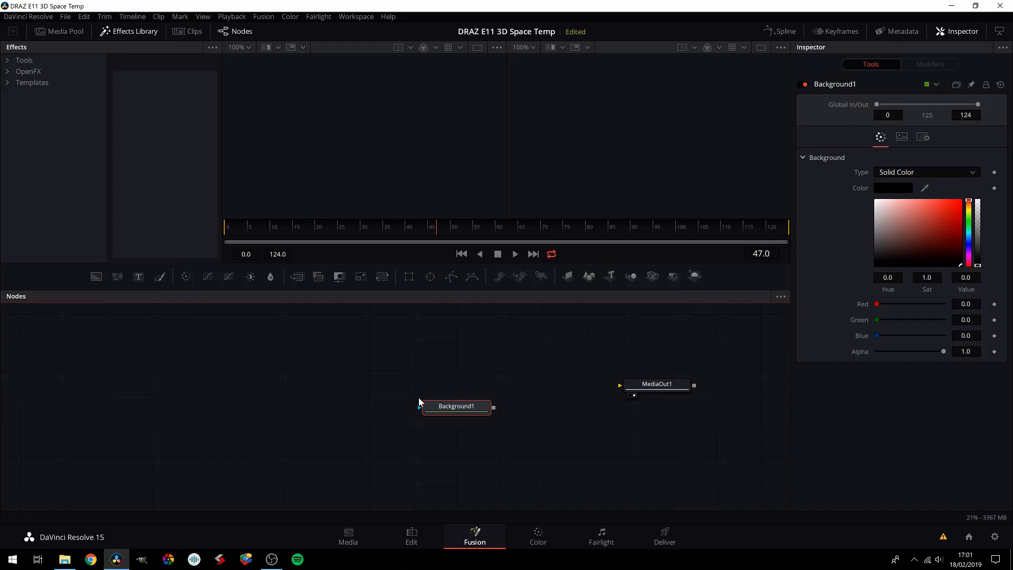
{"action": "mouse_move", "coordinate": [892, 186]}
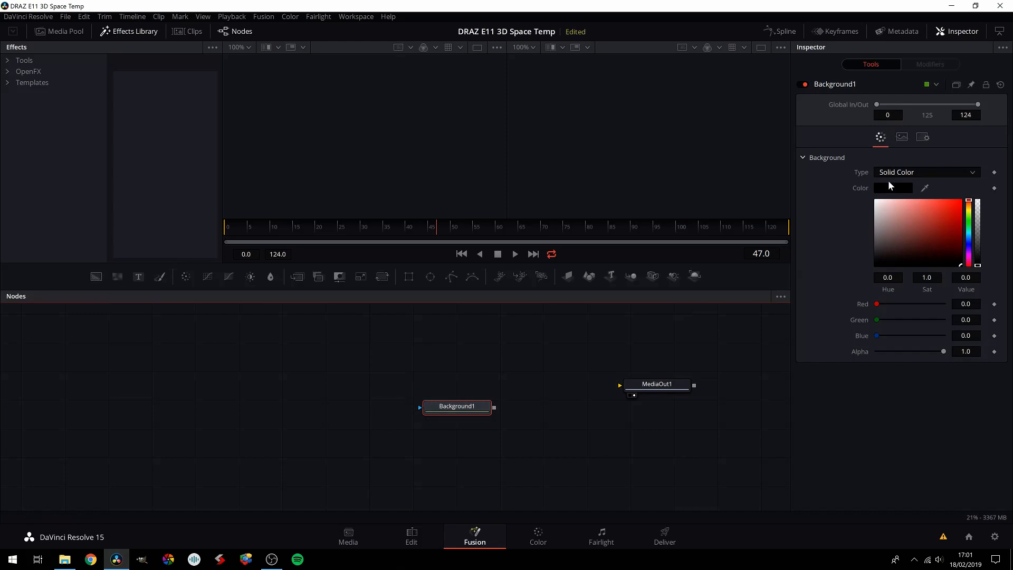
{"action": "left_click", "coordinate": [892, 187]}
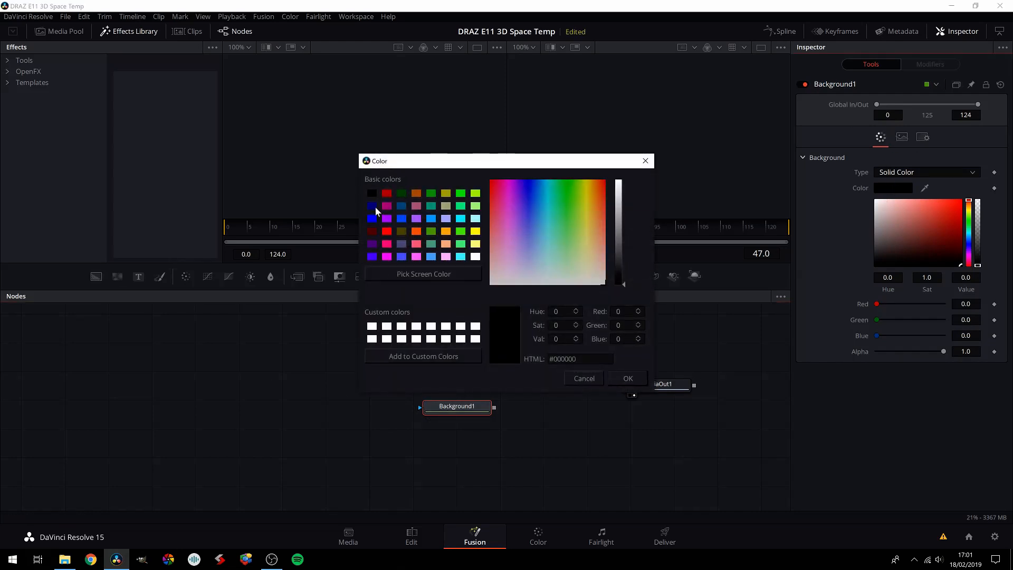
{"action": "left_click", "coordinate": [628, 378]}
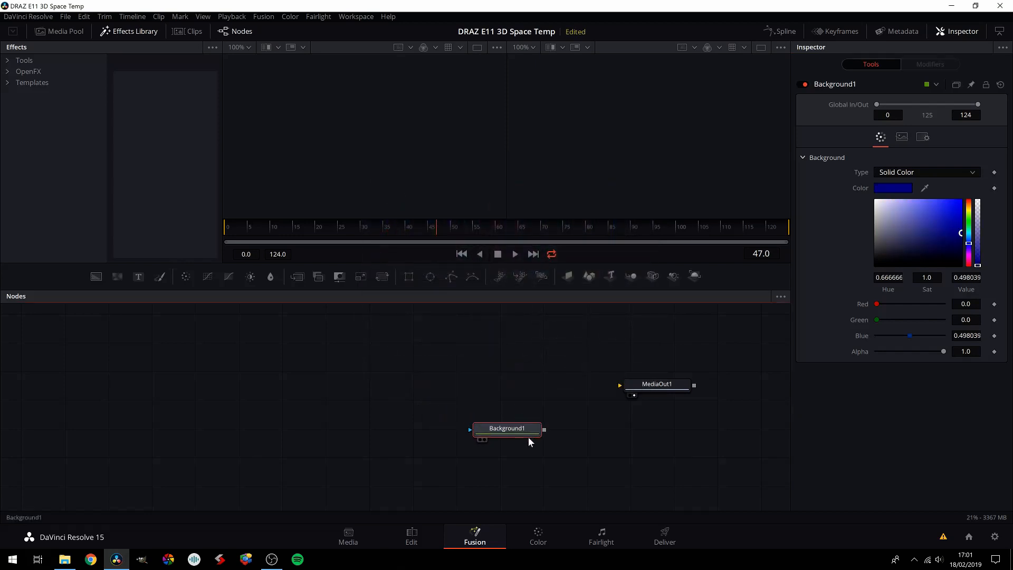
Add a Merge1 node and connect Background1 into it.
{"action": "left_click_drag", "start_coordinate": [506, 428], "coordinate": [513, 453]}
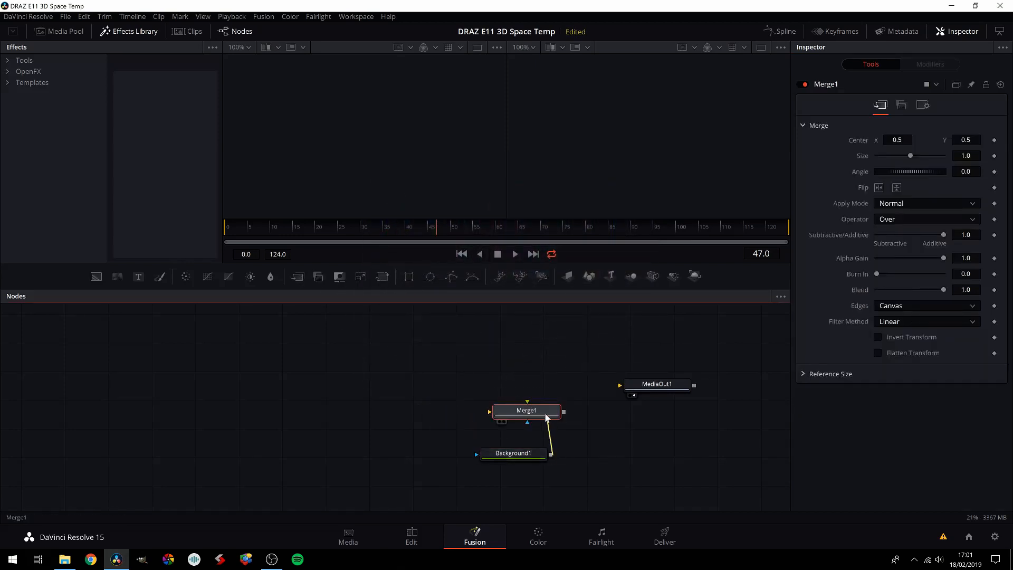
{"action": "left_click", "coordinate": [514, 454]}
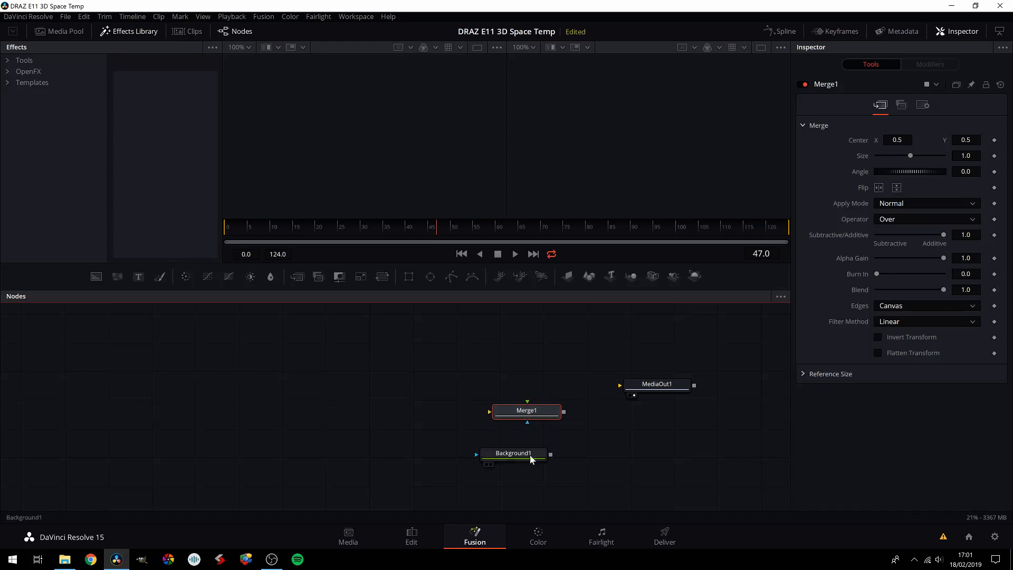
{"action": "left_click_drag", "start_coordinate": [514, 453], "coordinate": [501, 417]}
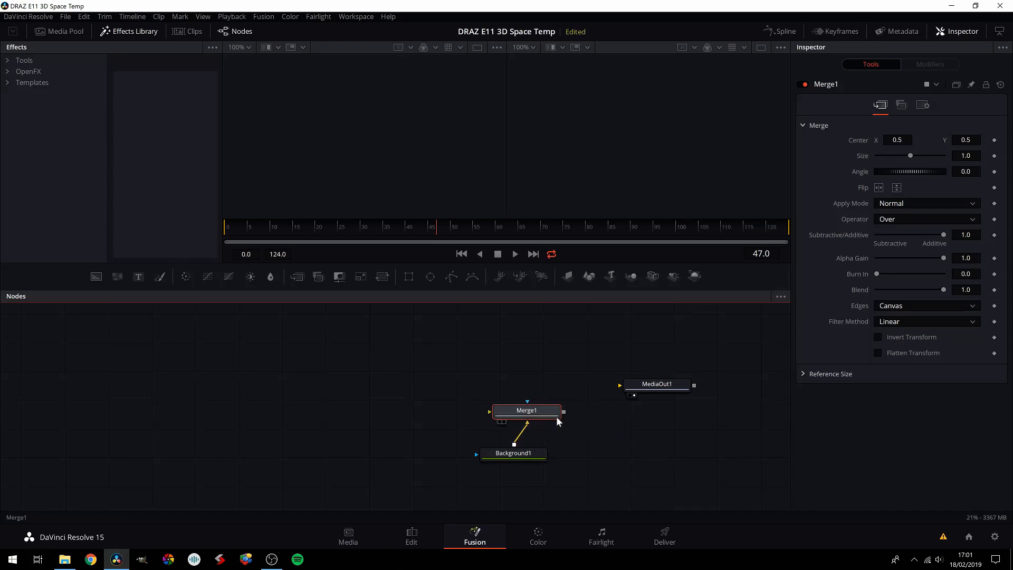
{"action": "mouse_move", "coordinate": [522, 422]}
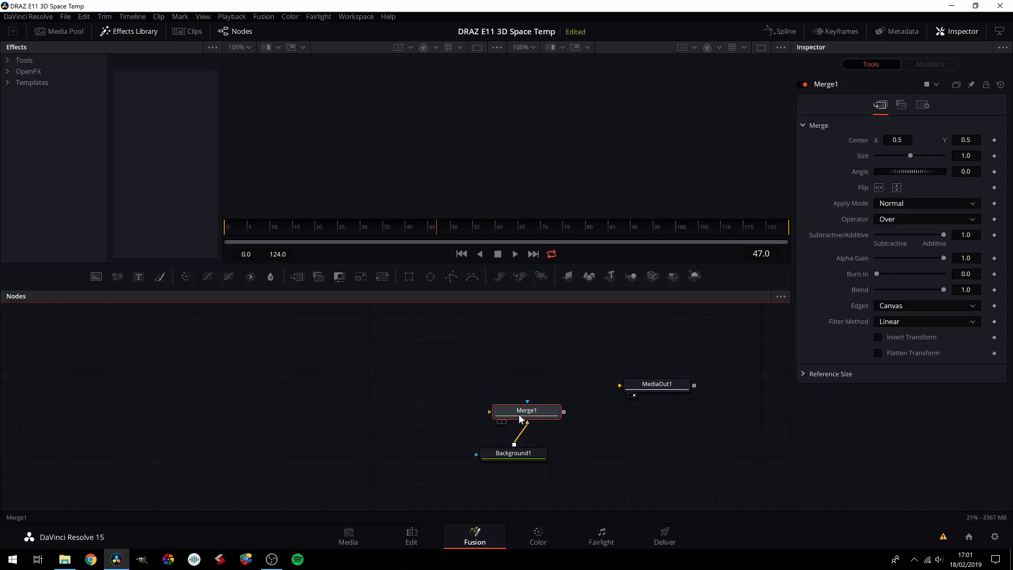
{"action": "left_click", "coordinate": [520, 411]}
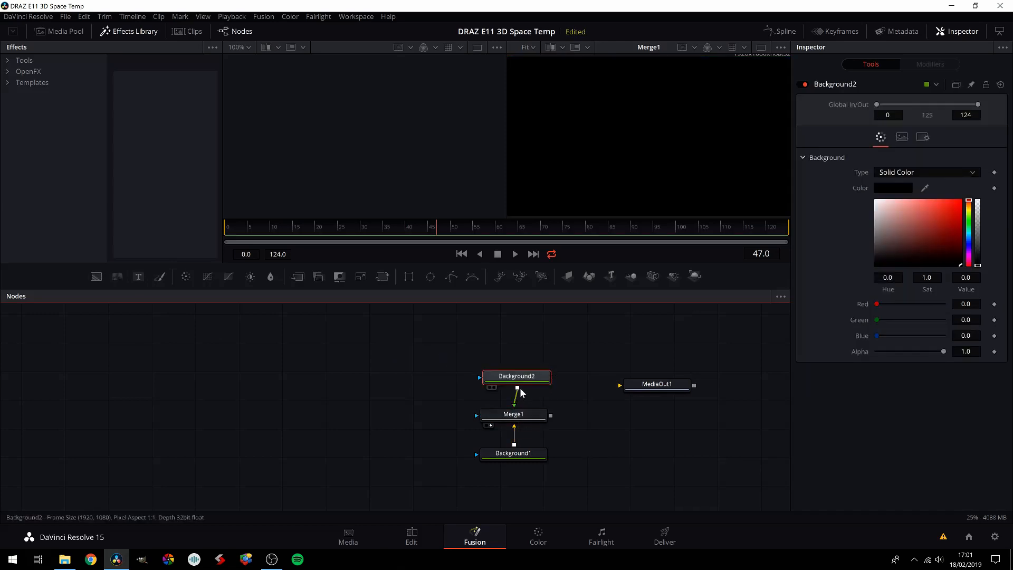
Set Background2's colour to the medium blue #00417f.
{"action": "left_click", "coordinate": [893, 188]}
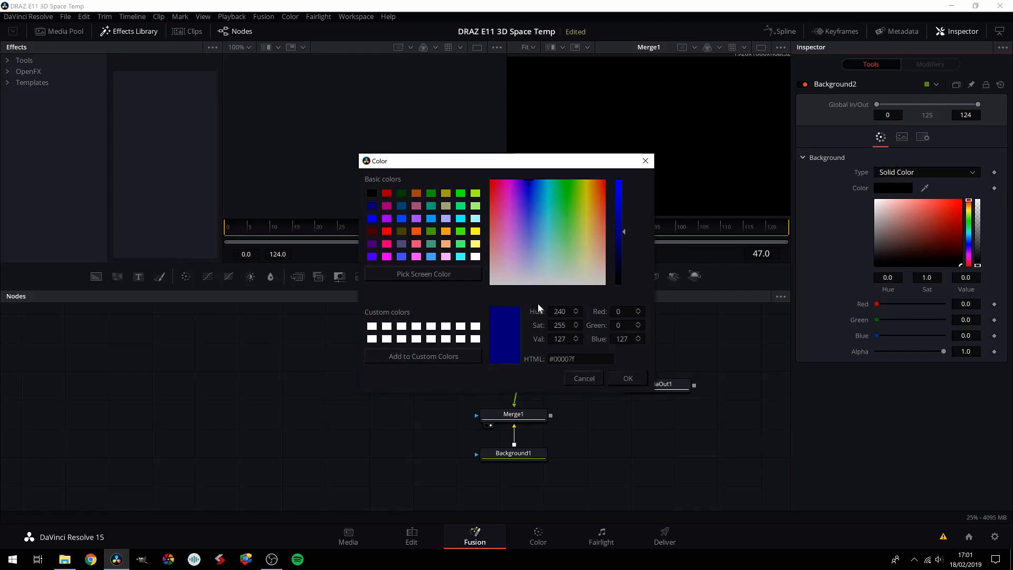
{"action": "mouse_move", "coordinate": [532, 191]}
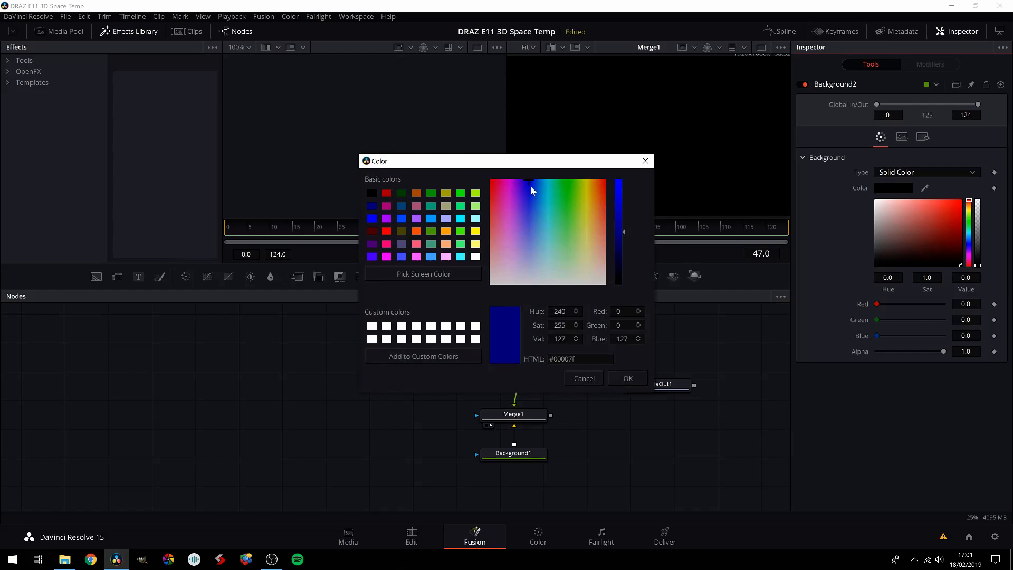
{"action": "left_click", "coordinate": [537, 189]}
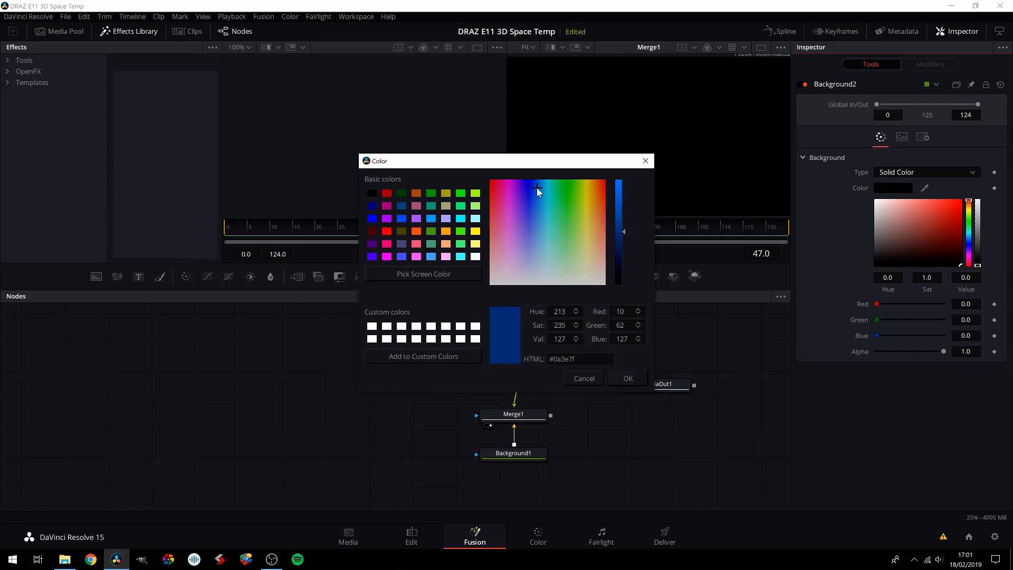
{"action": "left_click", "coordinate": [536, 182]}
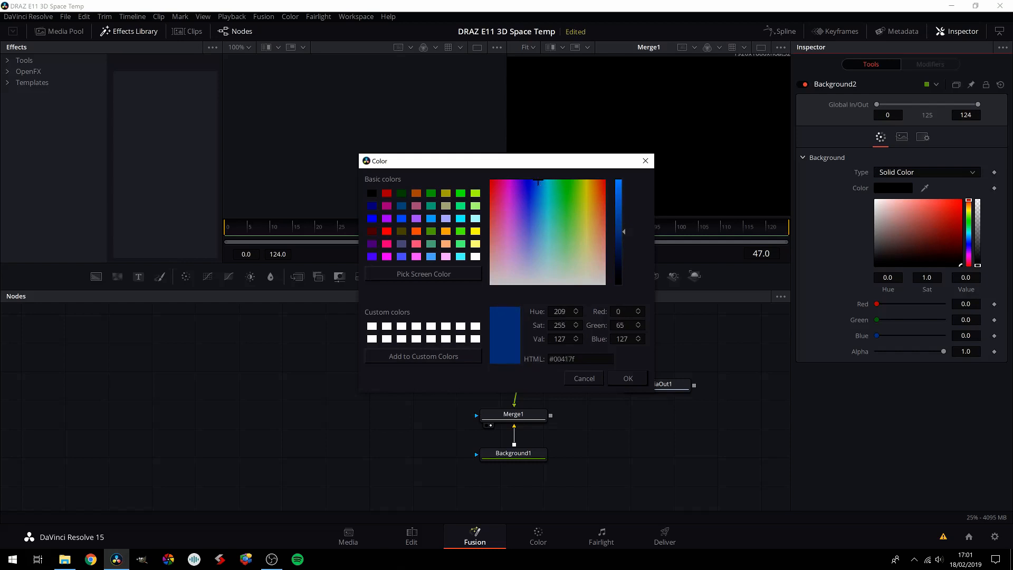
{"action": "left_click", "coordinate": [628, 378]}
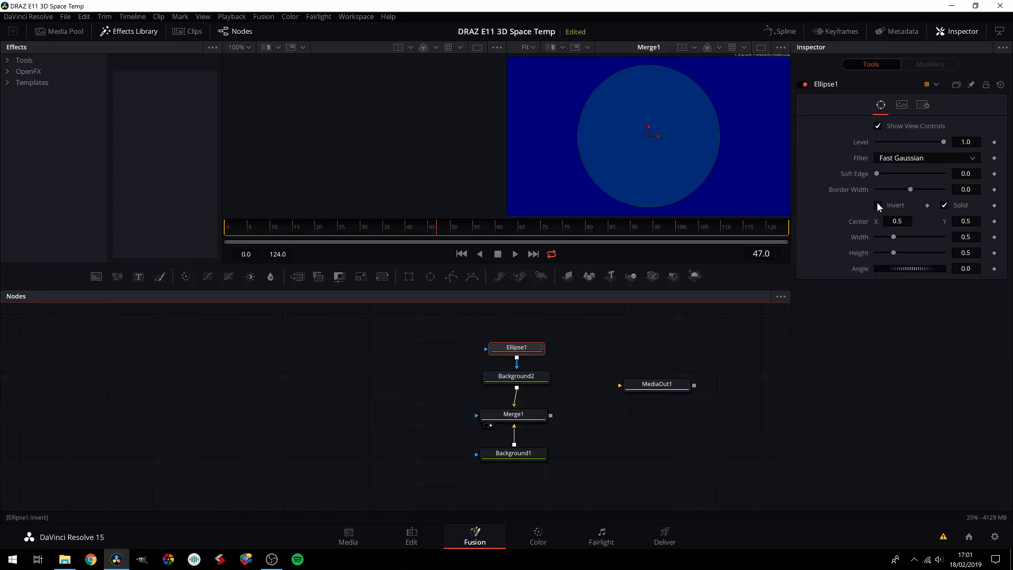
Soften and widen the Ellipse1 mask edge on Background2.
{"action": "left_click", "coordinate": [898, 222]}
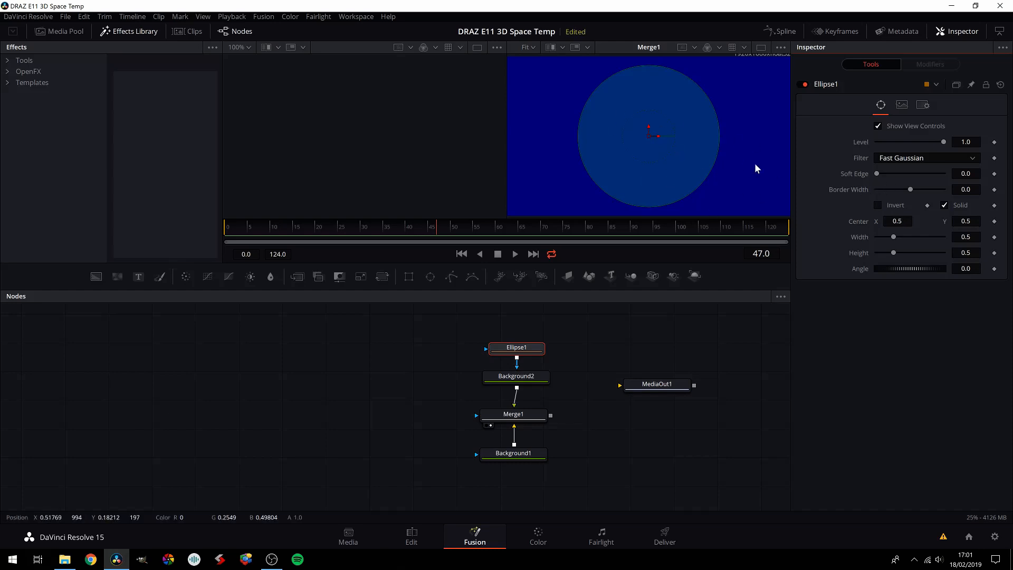
{"action": "mouse_move", "coordinate": [877, 175]}
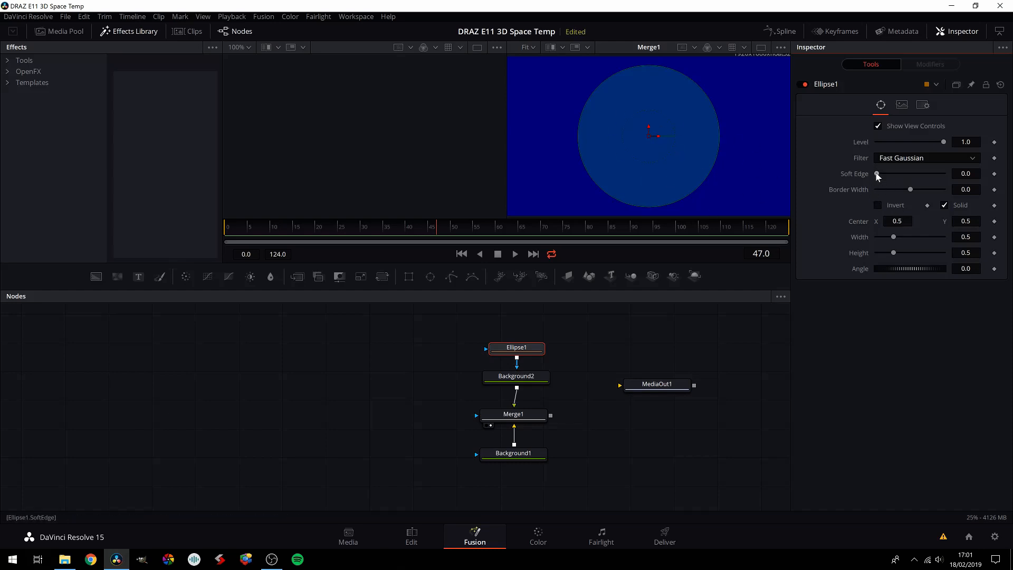
{"action": "left_click_drag", "start_coordinate": [878, 173], "coordinate": [906, 173]}
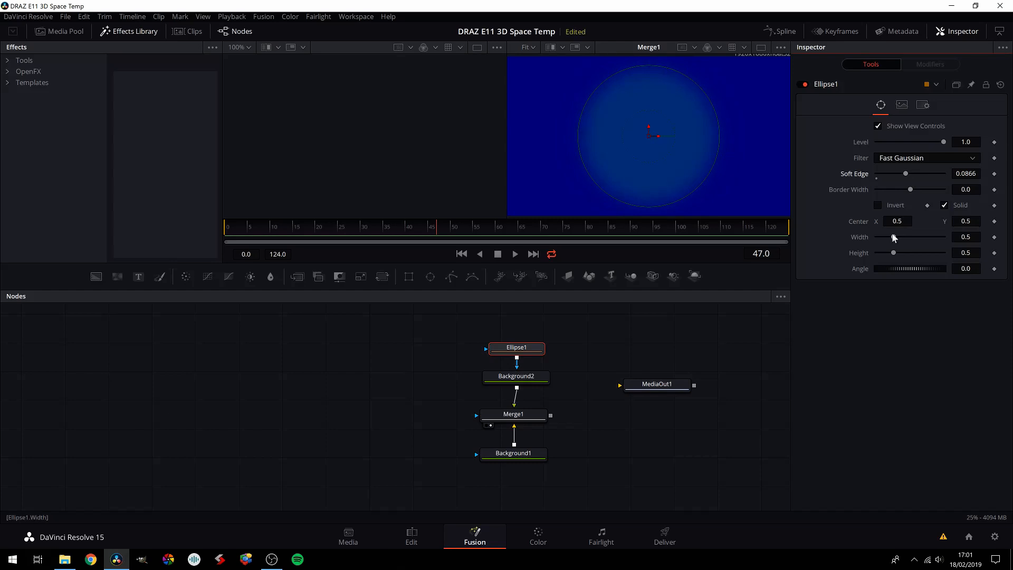
{"action": "left_click_drag", "start_coordinate": [895, 237], "coordinate": [907, 237]}
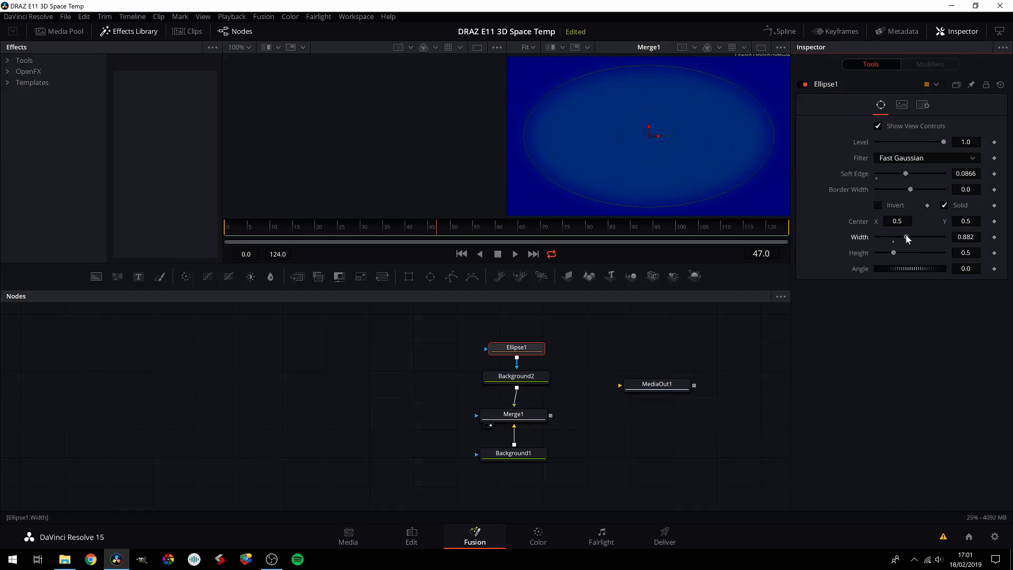
{"action": "left_click_drag", "start_coordinate": [906, 173], "coordinate": [922, 173]}
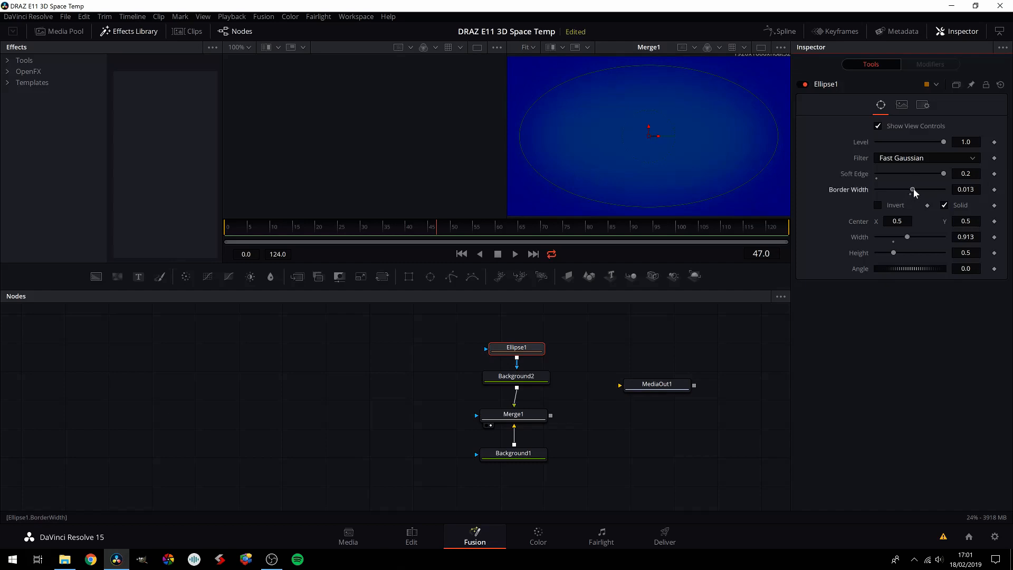
{"action": "left_click_drag", "start_coordinate": [913, 190], "coordinate": [917, 190]}
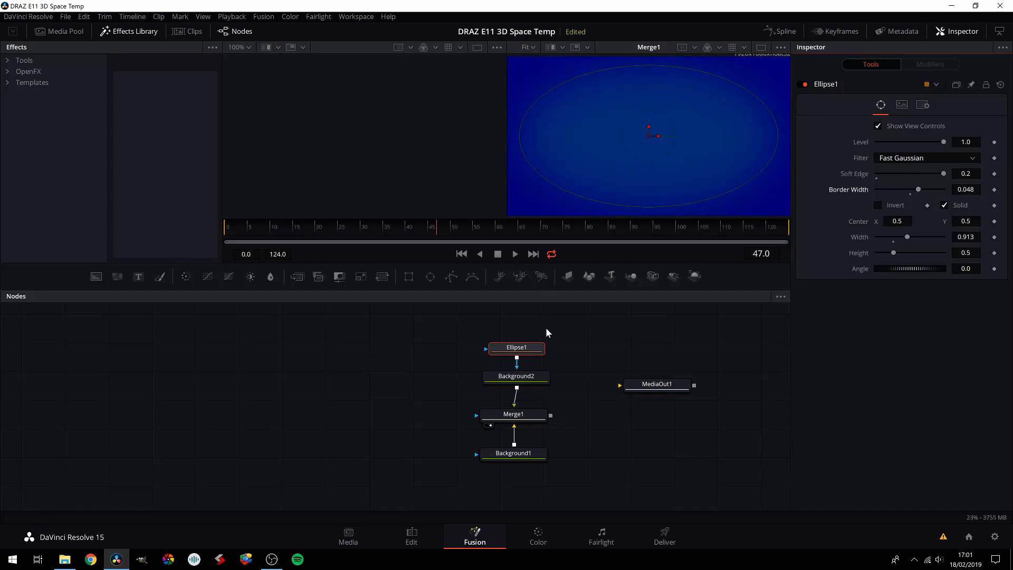
Shift Background2 to a lighter, slightly cyan blue and group the background nodes.
{"action": "left_click", "coordinate": [516, 375]}
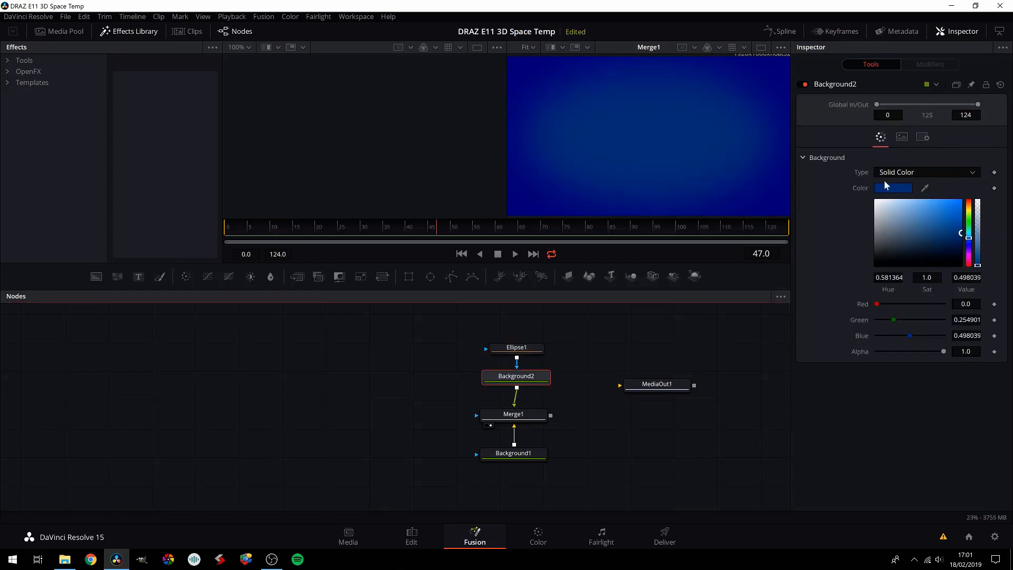
{"action": "left_click", "coordinate": [893, 187]}
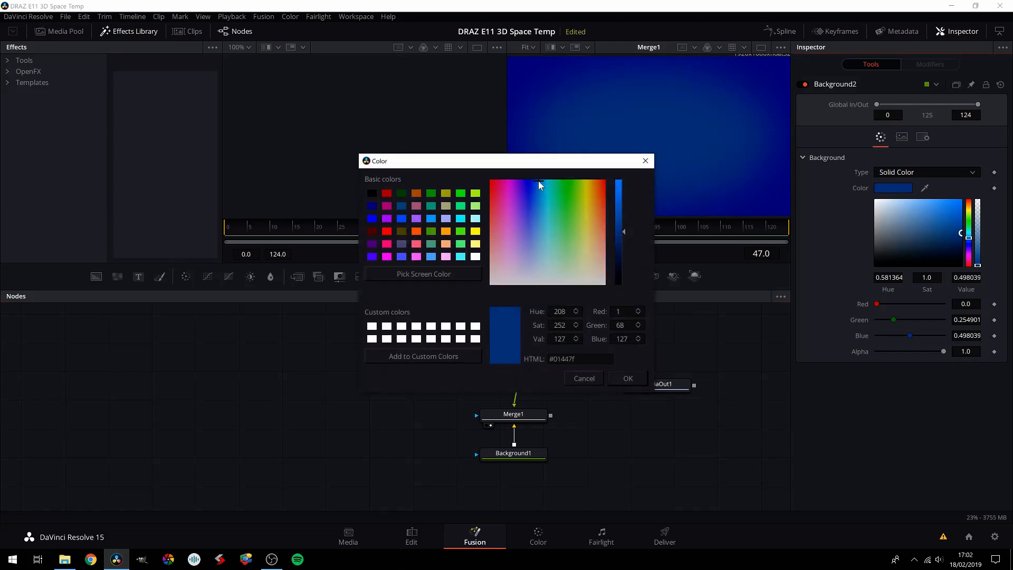
{"action": "left_click", "coordinate": [542, 183]}
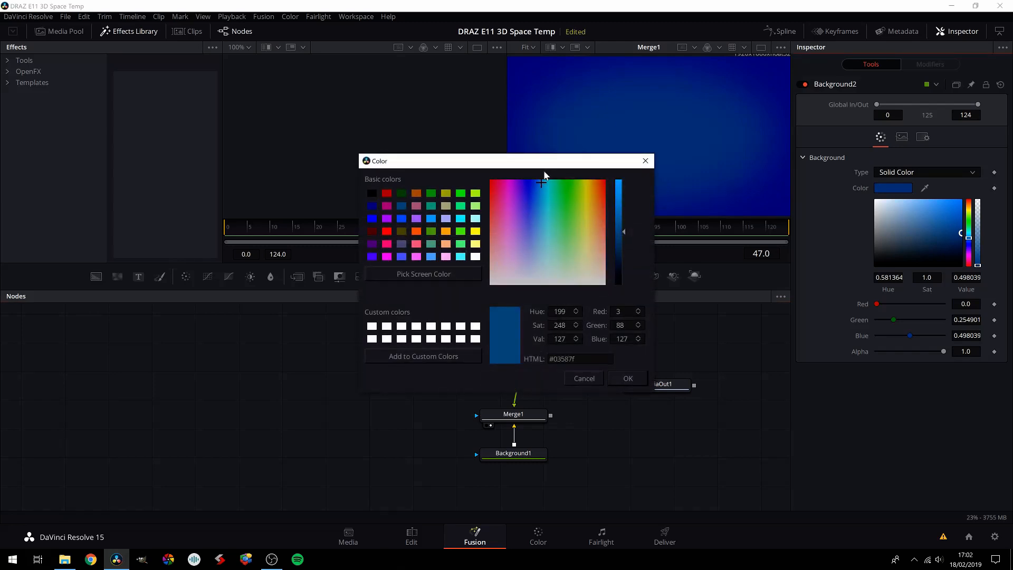
{"action": "left_click", "coordinate": [628, 379]}
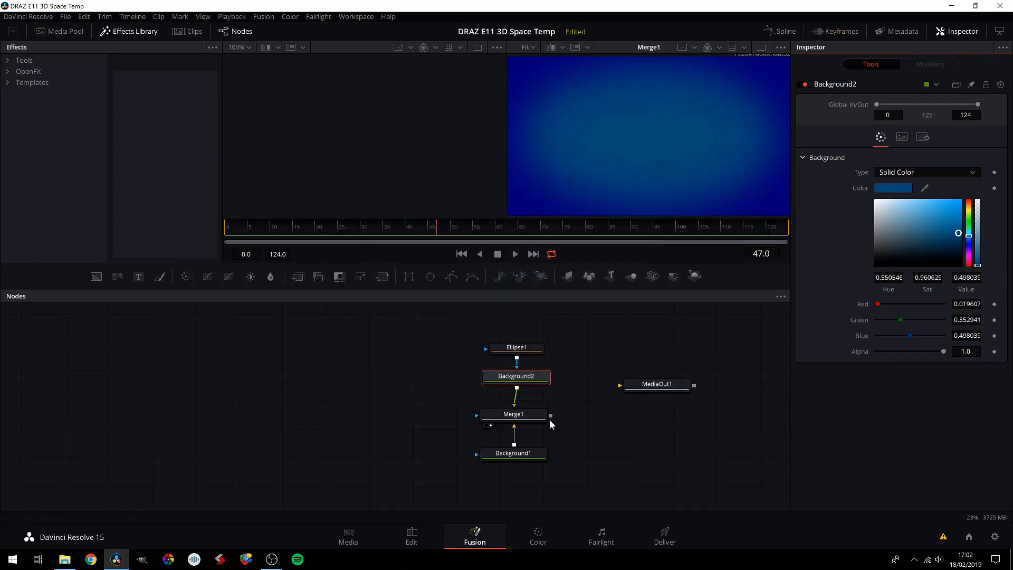
{"action": "left_click", "coordinate": [513, 414]}
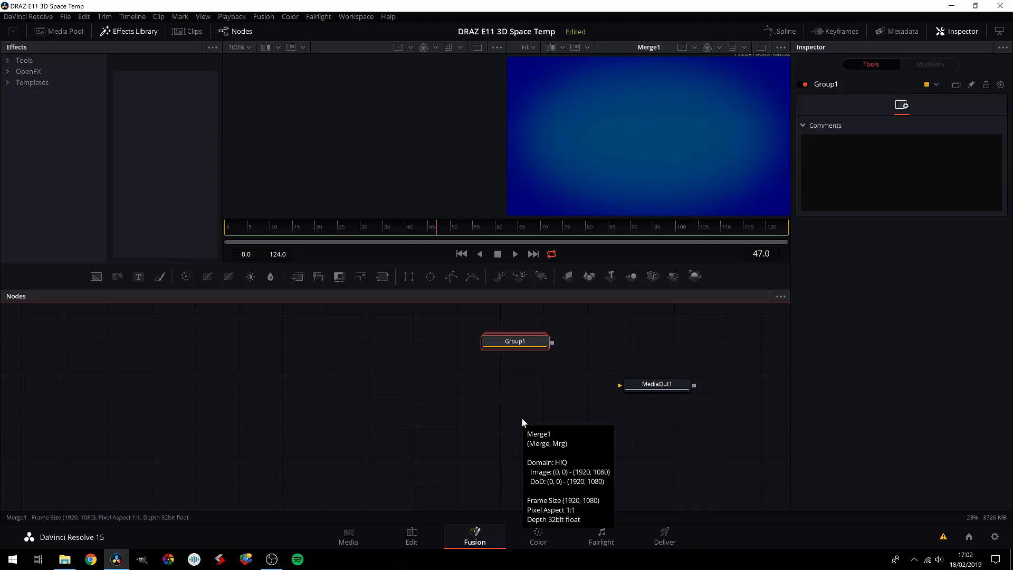
Rename the group to BG and move it below a new Merge2 node.
{"action": "double_click", "coordinate": [515, 342]}
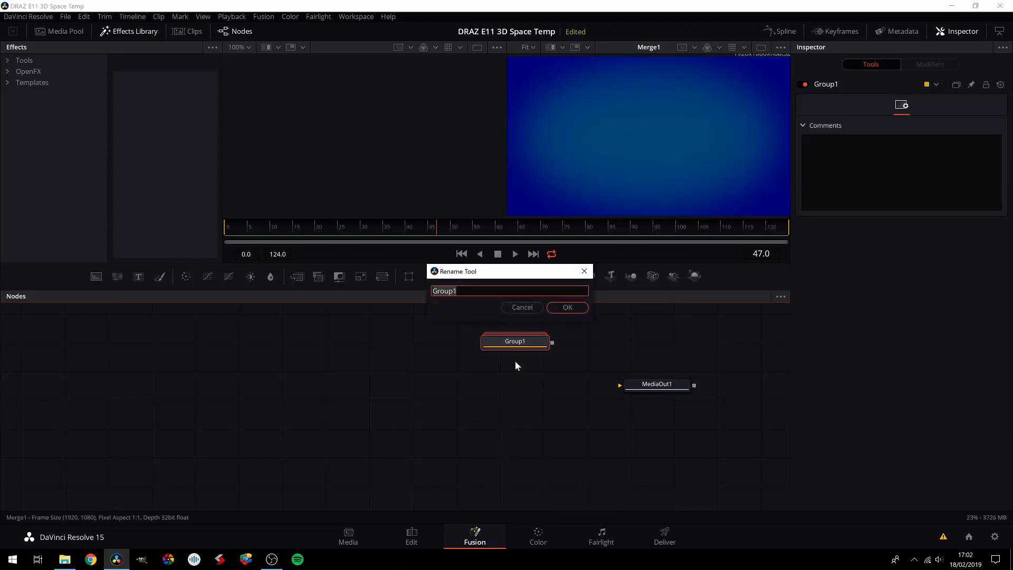
{"action": "left_click", "coordinate": [567, 307]}
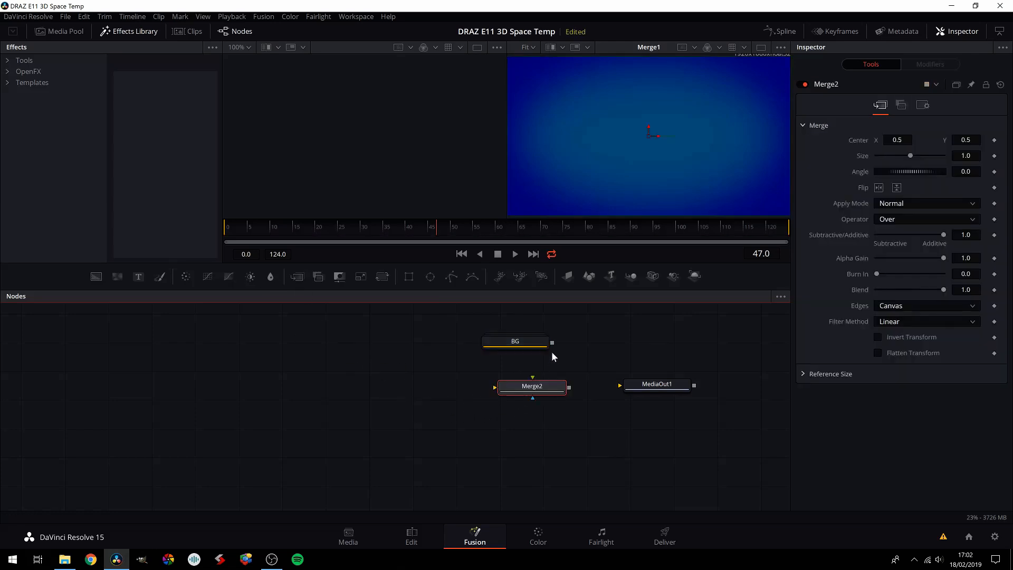
{"action": "left_click_drag", "start_coordinate": [515, 341], "coordinate": [544, 432]}
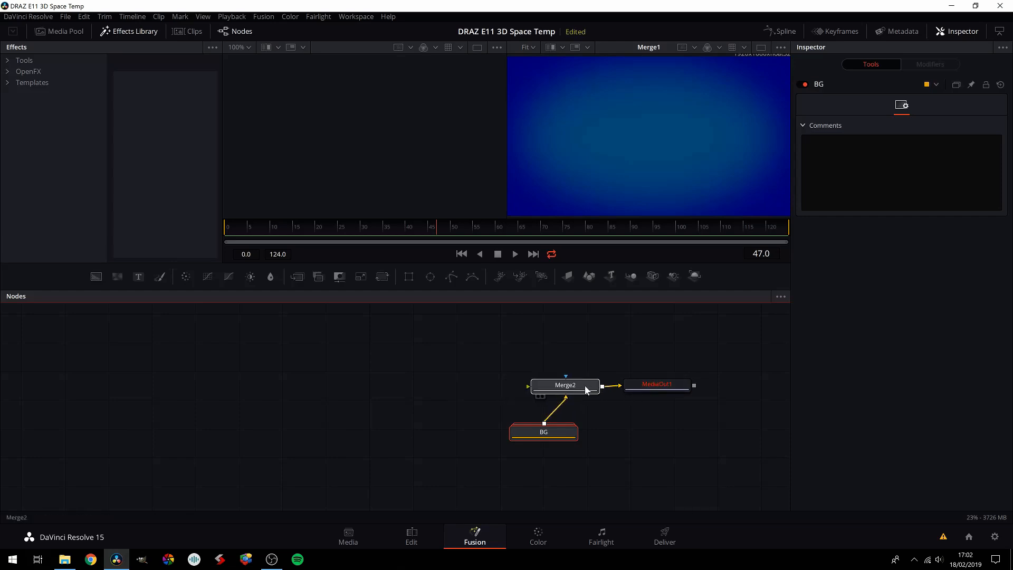
{"action": "left_click", "coordinate": [556, 385]}
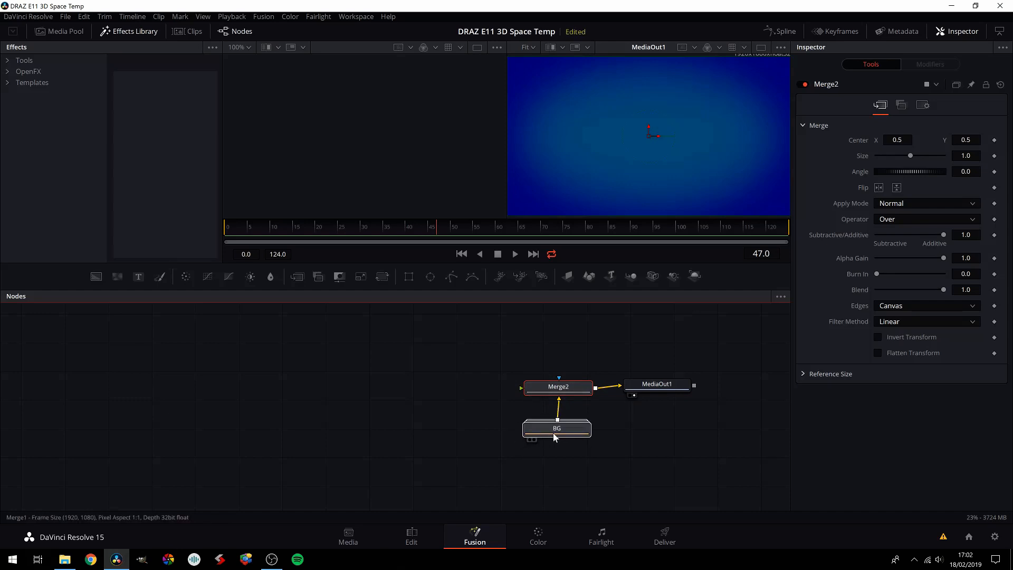
Wire the BG group into Merge2 and Merge2 into MediaOut1.
{"action": "left_click", "coordinate": [557, 429]}
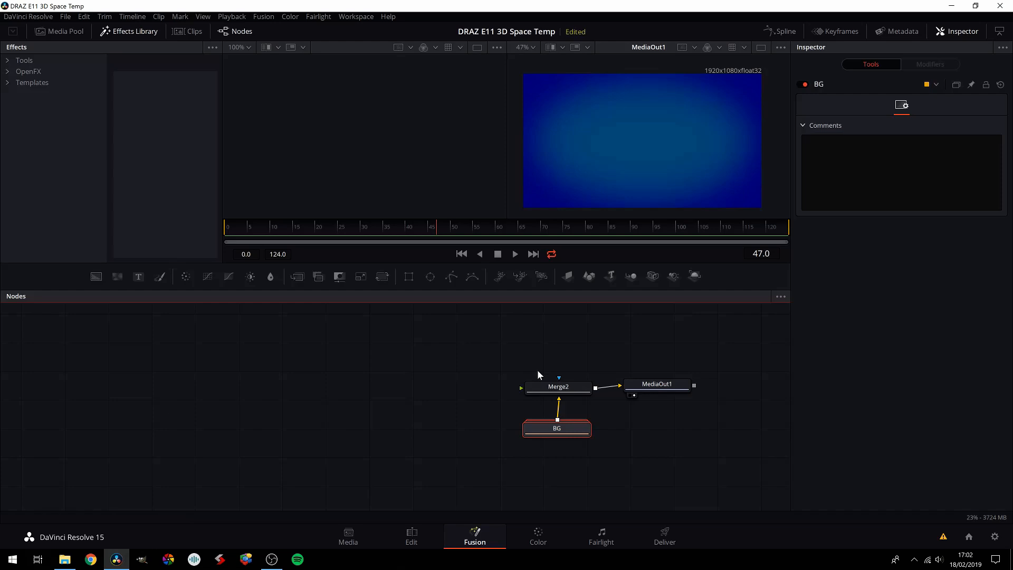
{"action": "left_click", "coordinate": [558, 386]}
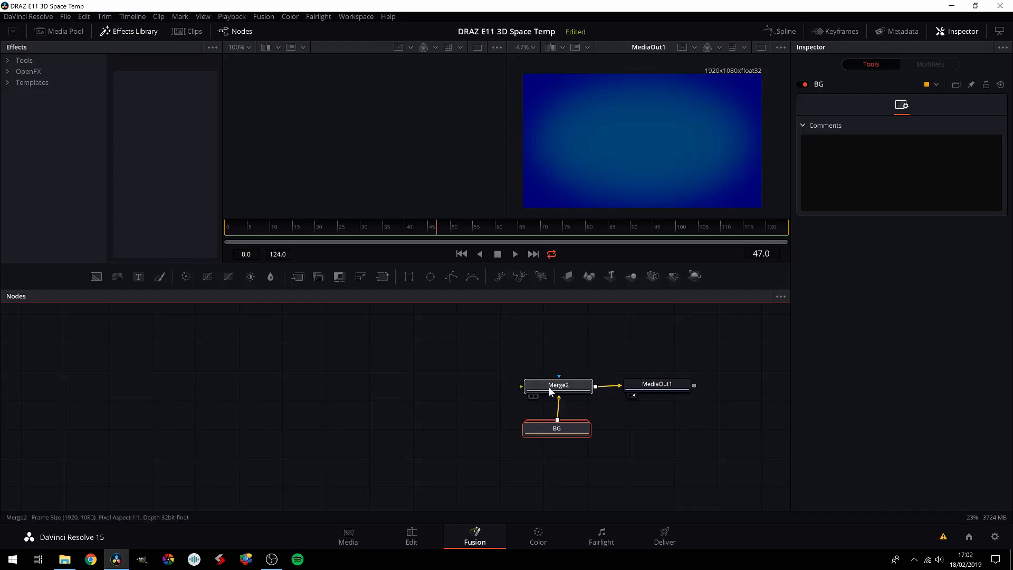
{"action": "left_click", "coordinate": [657, 384]}
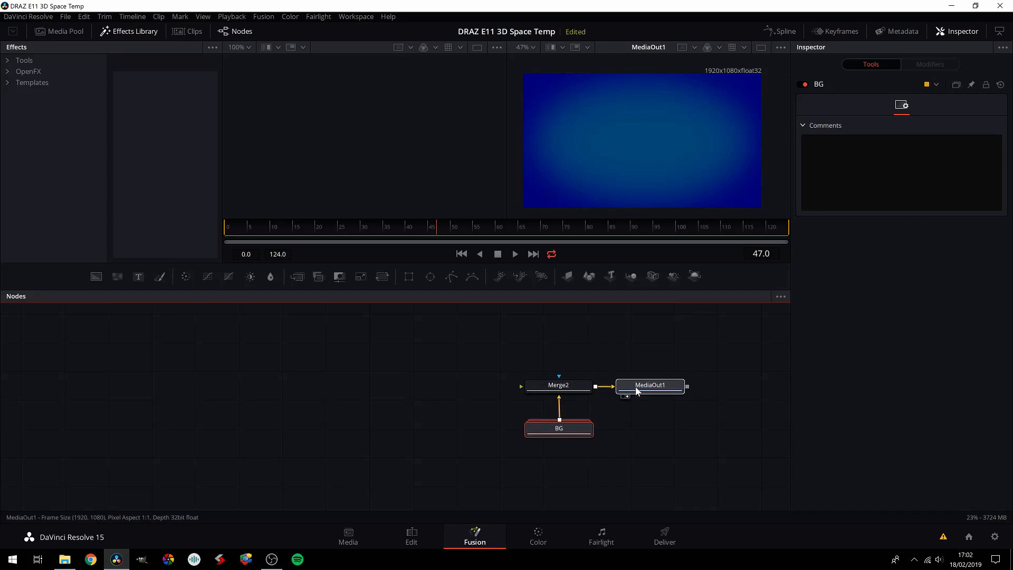
{"action": "left_click", "coordinate": [650, 385]}
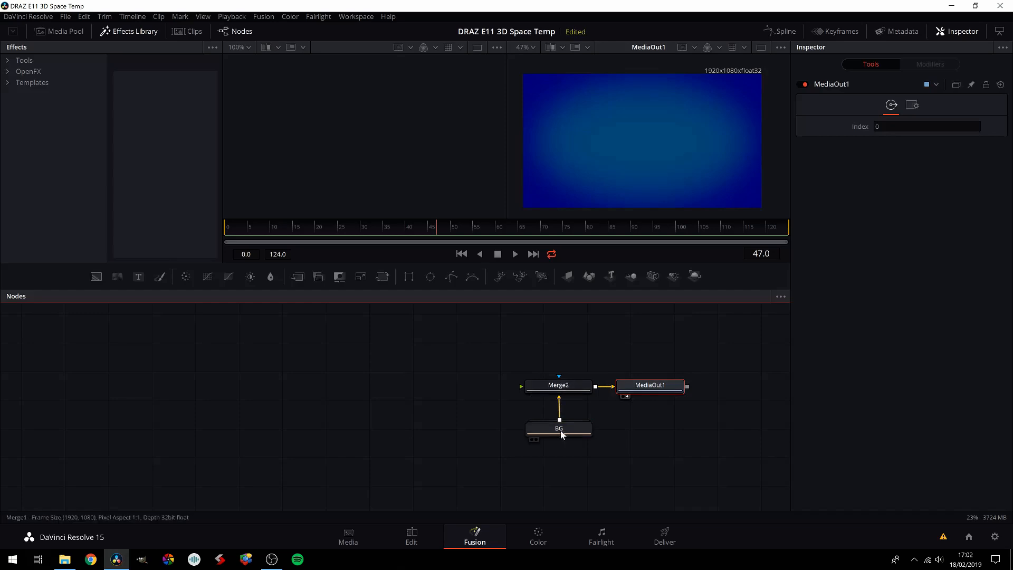
{"action": "left_click", "coordinate": [559, 428]}
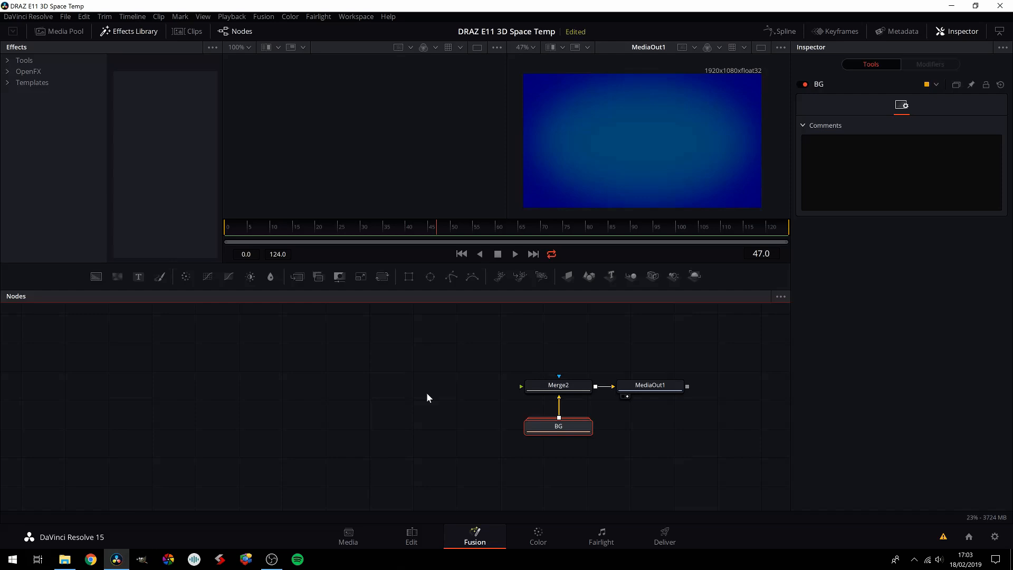
{"action": "mouse_move", "coordinate": [365, 354]}
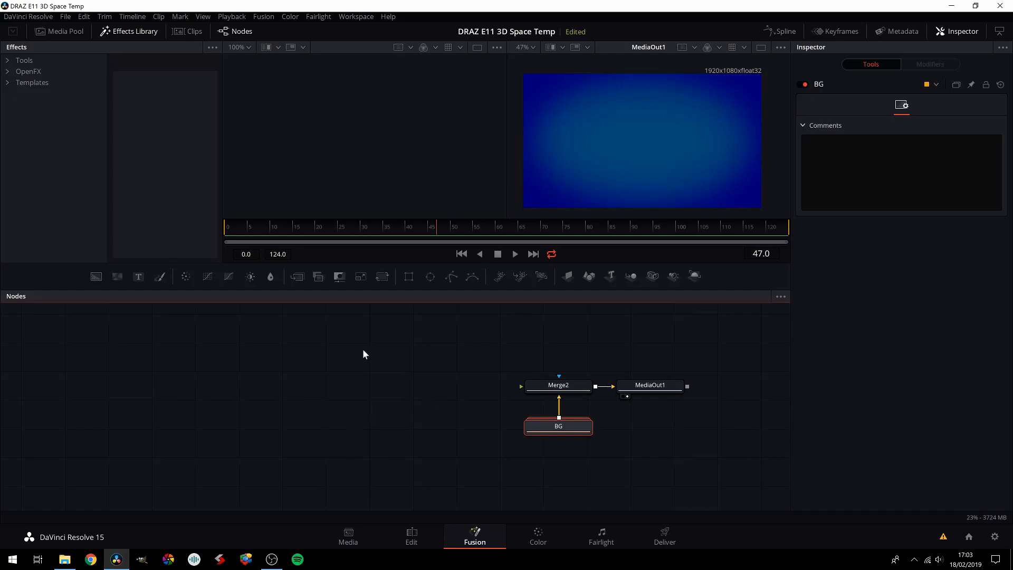
{"action": "mouse_move", "coordinate": [305, 360]}
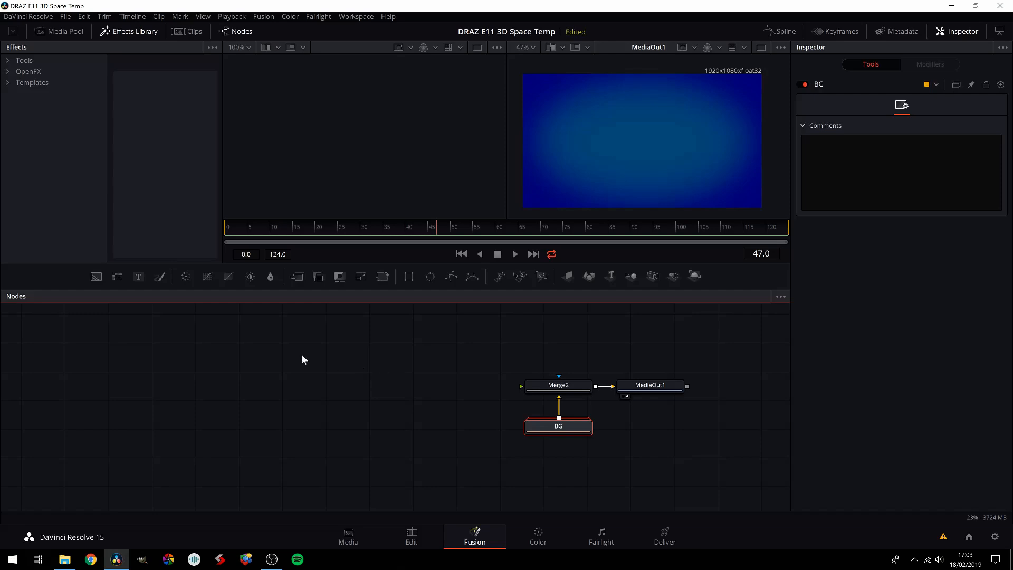
{"action": "mouse_move", "coordinate": [43, 392]}
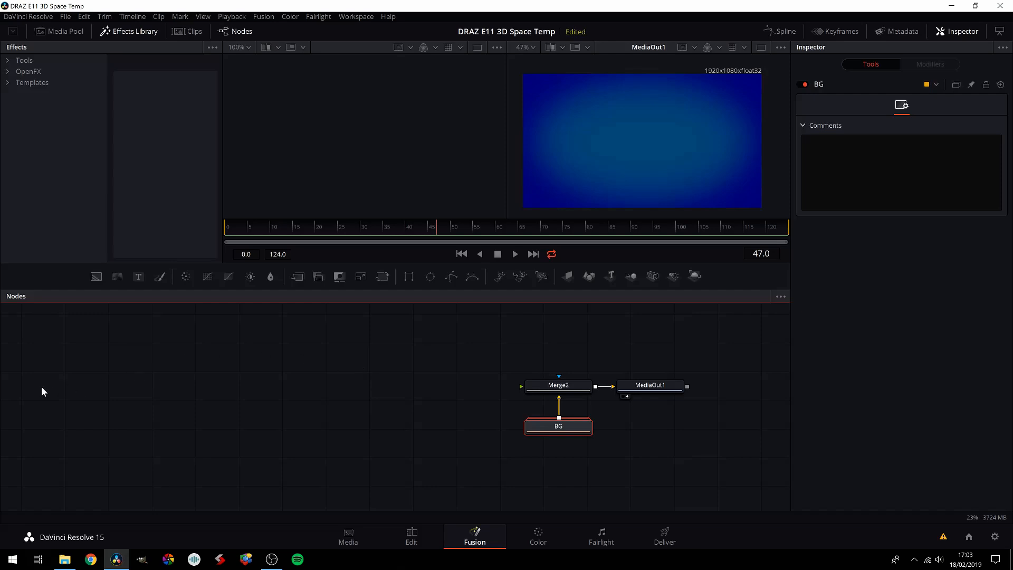
{"action": "mouse_move", "coordinate": [297, 374]}
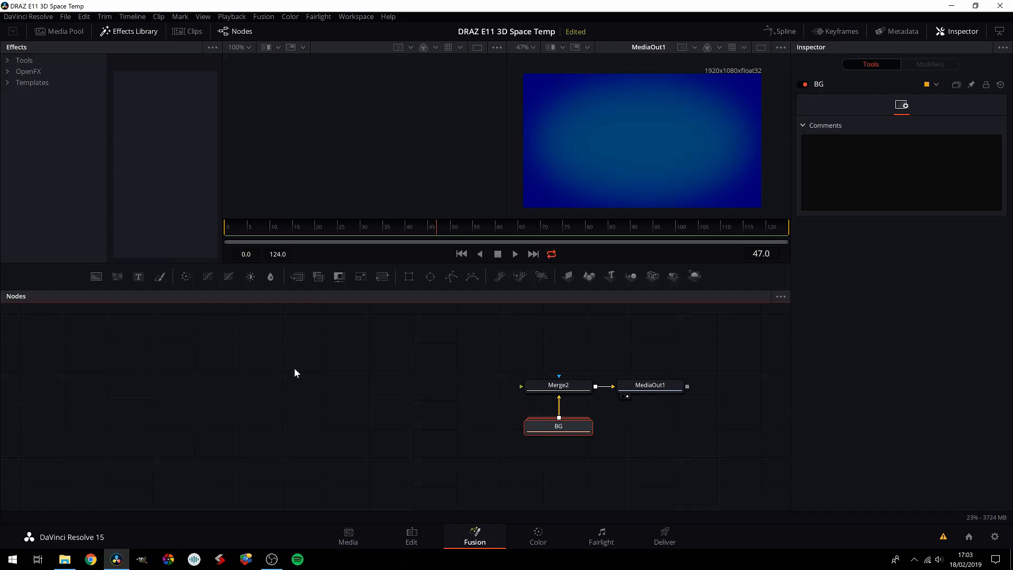
{"action": "mouse_move", "coordinate": [295, 358]}
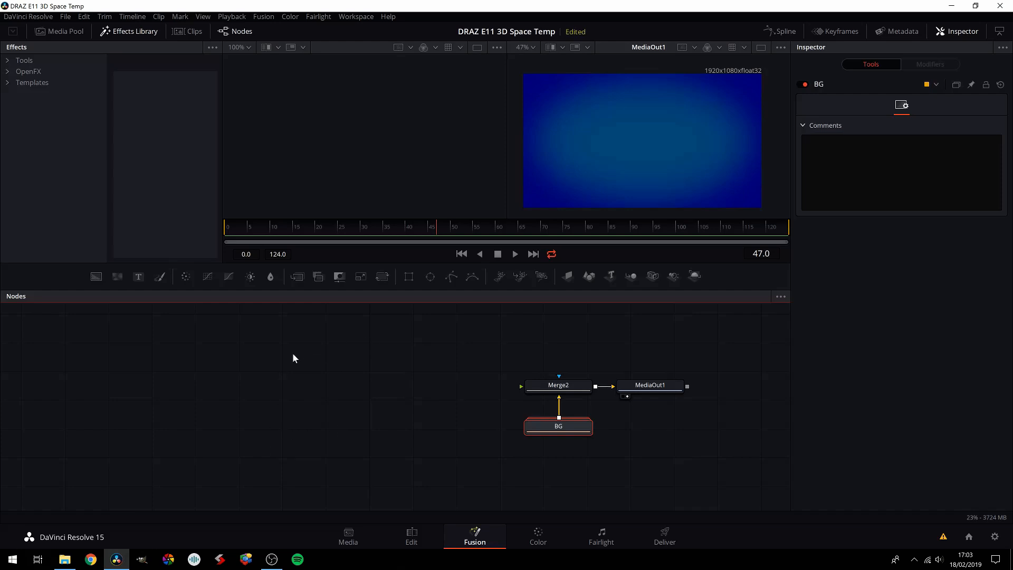
{"action": "mouse_move", "coordinate": [343, 384]}
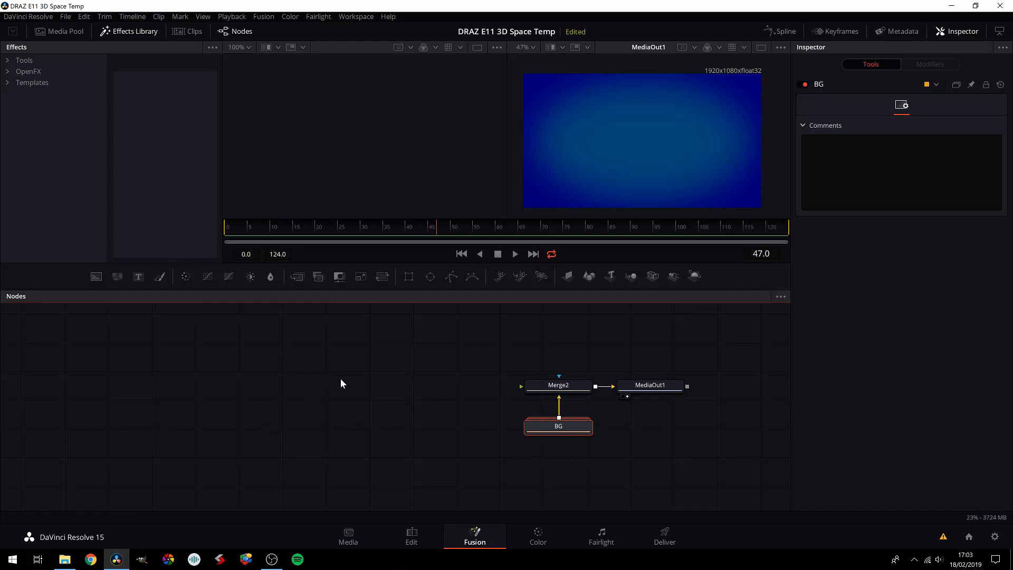
{"action": "mouse_move", "coordinate": [695, 276]}
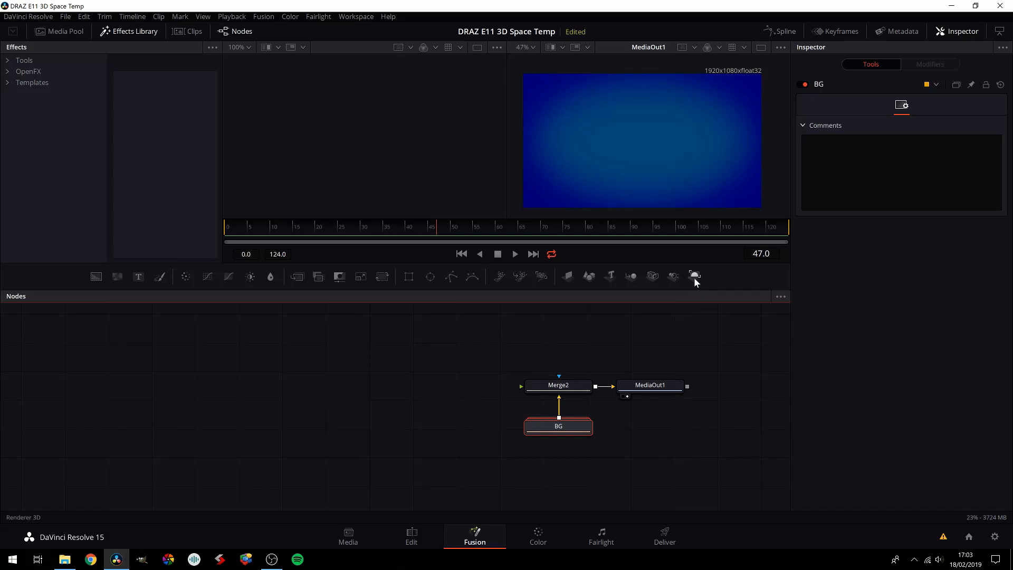
{"action": "mouse_move", "coordinate": [695, 277]}
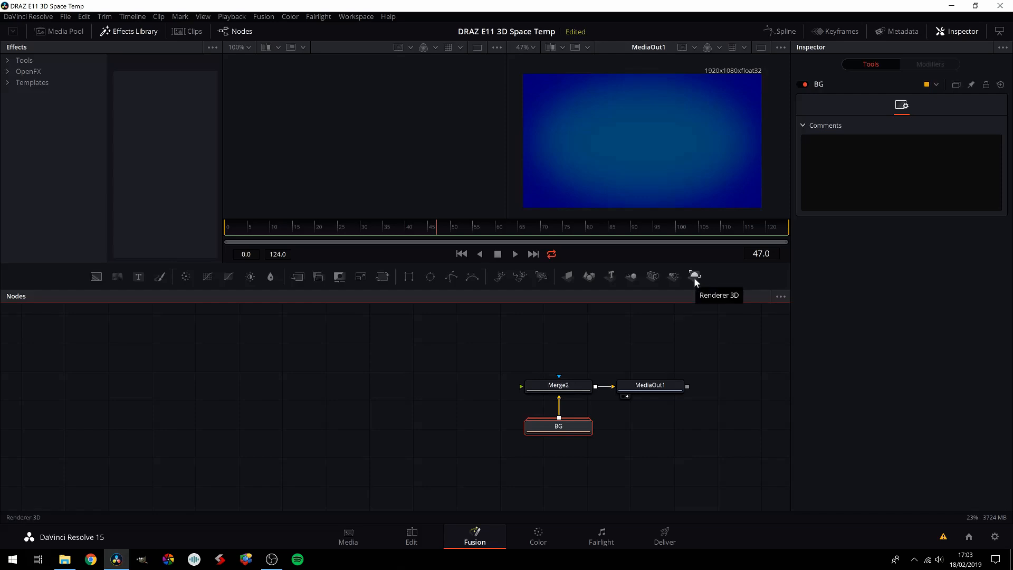
{"action": "mouse_move", "coordinate": [330, 404]}
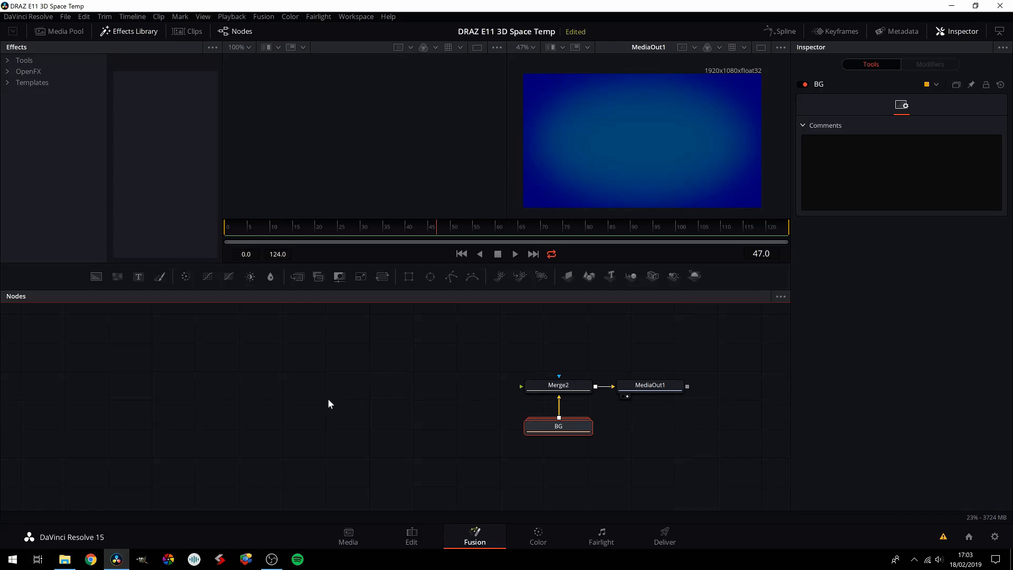
{"action": "mouse_move", "coordinate": [471, 390]}
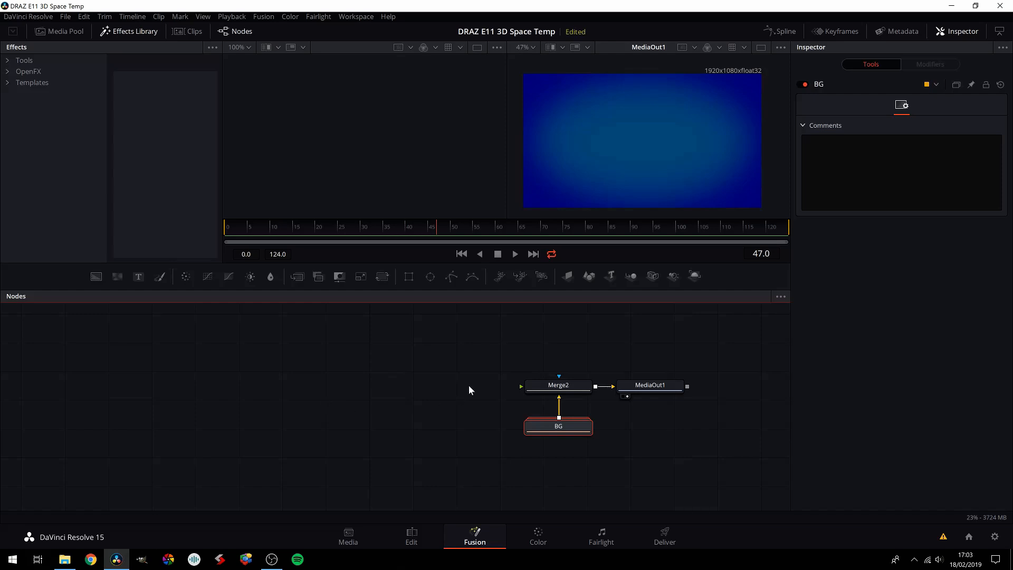
{"action": "mouse_move", "coordinate": [695, 415]}
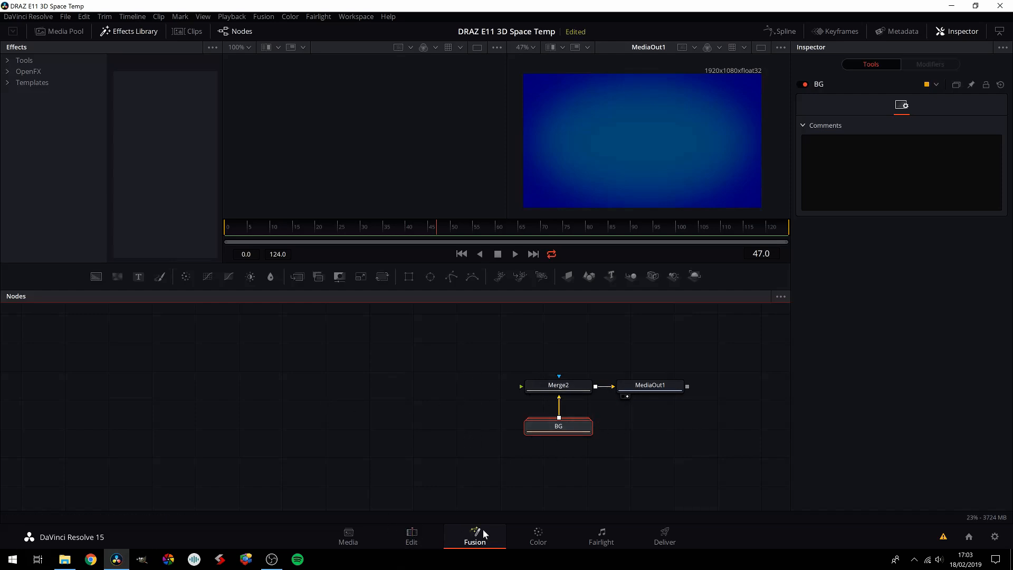
{"action": "mouse_move", "coordinate": [264, 397]}
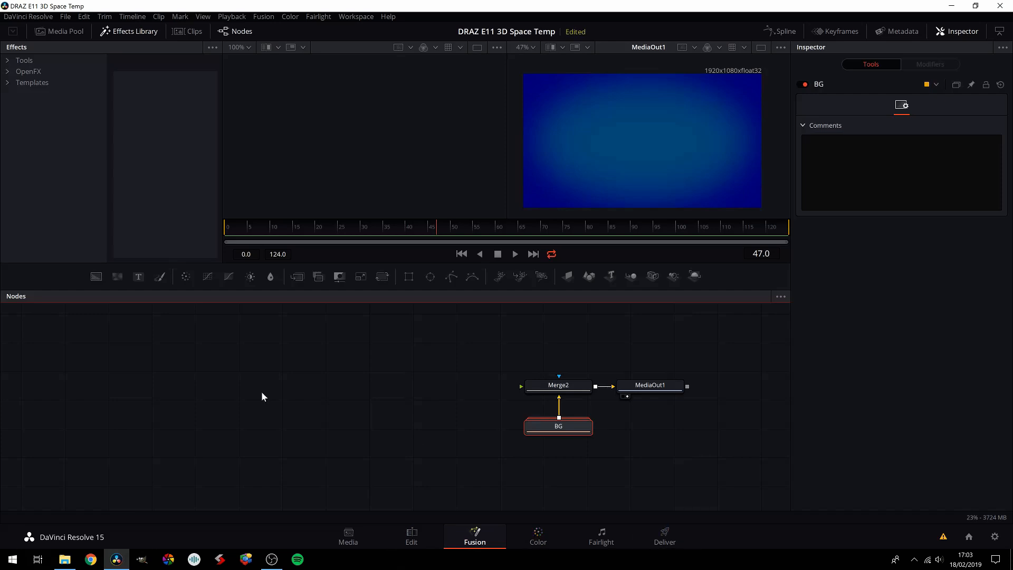
{"action": "mouse_move", "coordinate": [397, 340]}
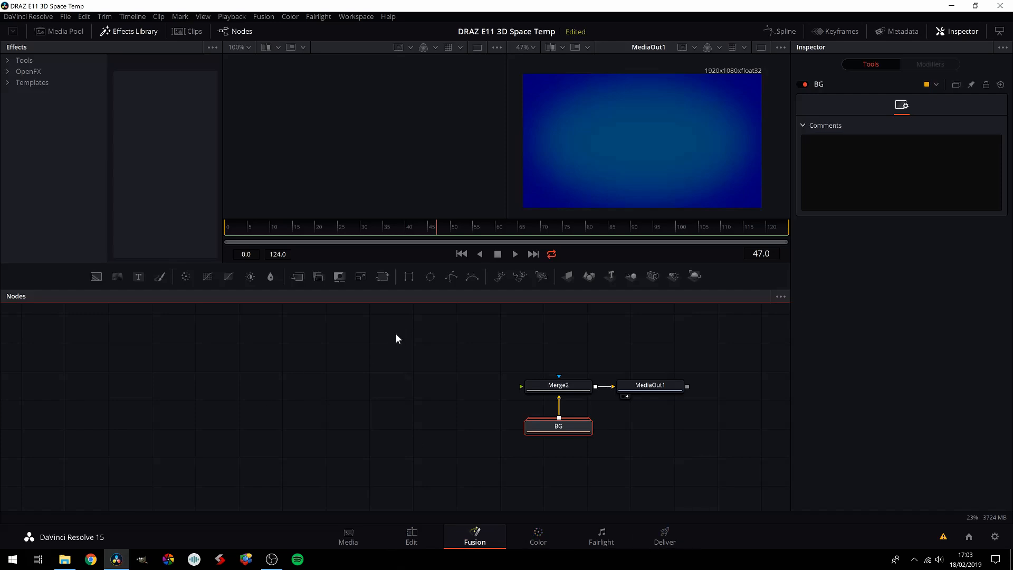
{"action": "mouse_move", "coordinate": [589, 277]}
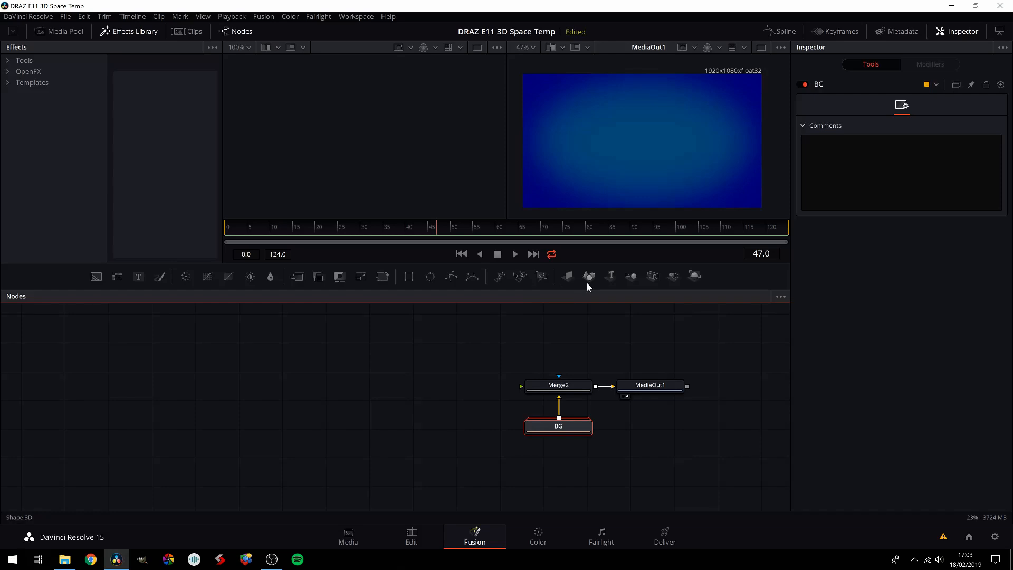
{"action": "mouse_move", "coordinate": [611, 276]}
{"action": "type", "text": "D"}
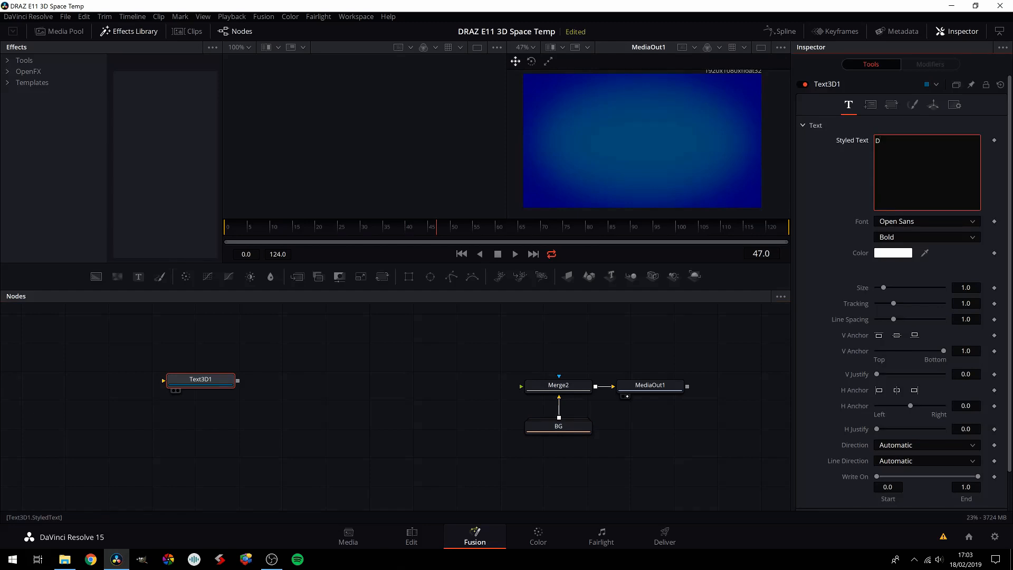
Enter 'Davinci' as the Text3D styled text and rename the node Davinci.
{"action": "type", "text": "vinci"}
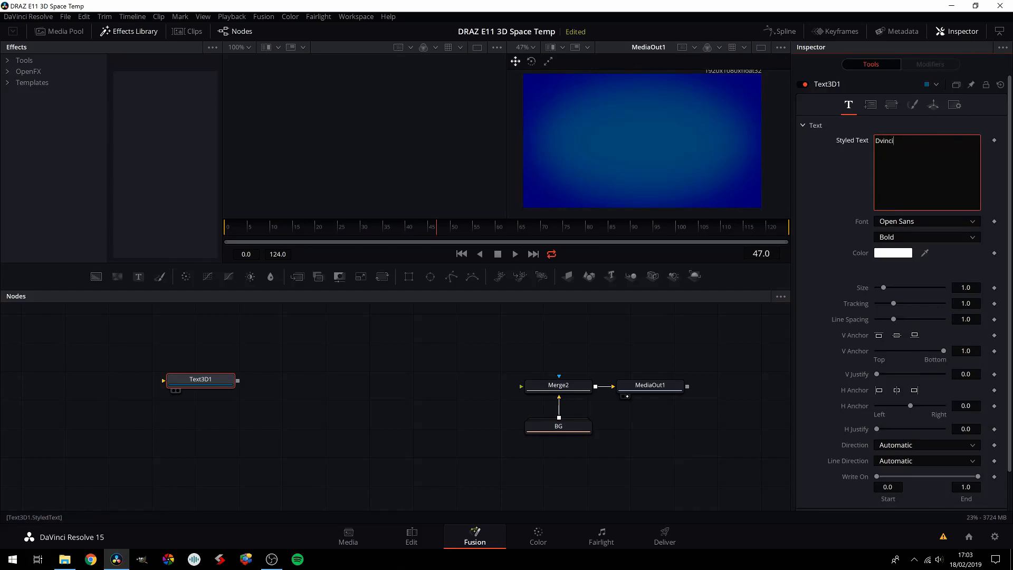
{"action": "type", "text": "Davinci"}
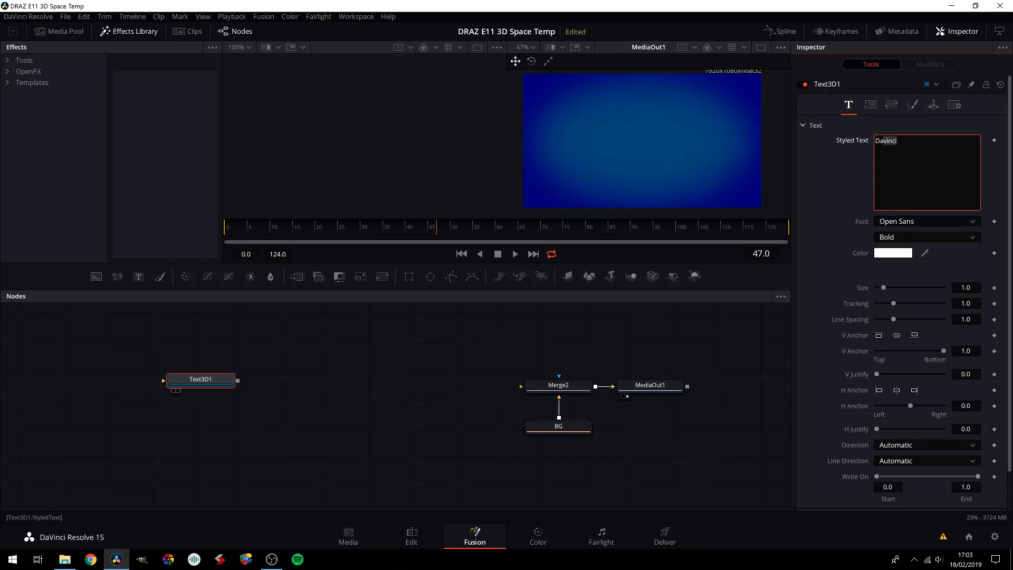
{"action": "left_click", "coordinate": [200, 380]}
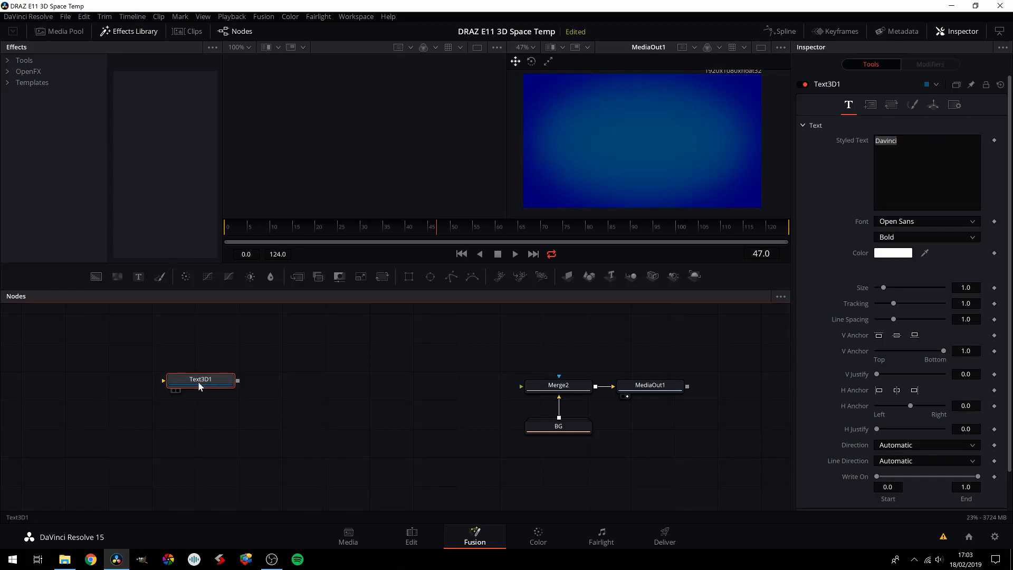
{"action": "double_click", "coordinate": [201, 379]}
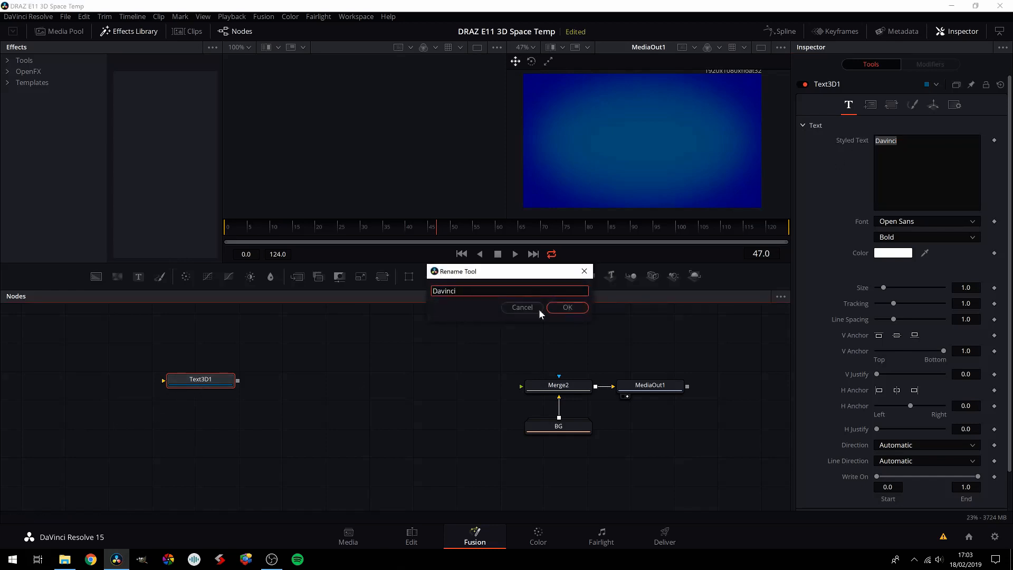
{"action": "left_click", "coordinate": [568, 307]}
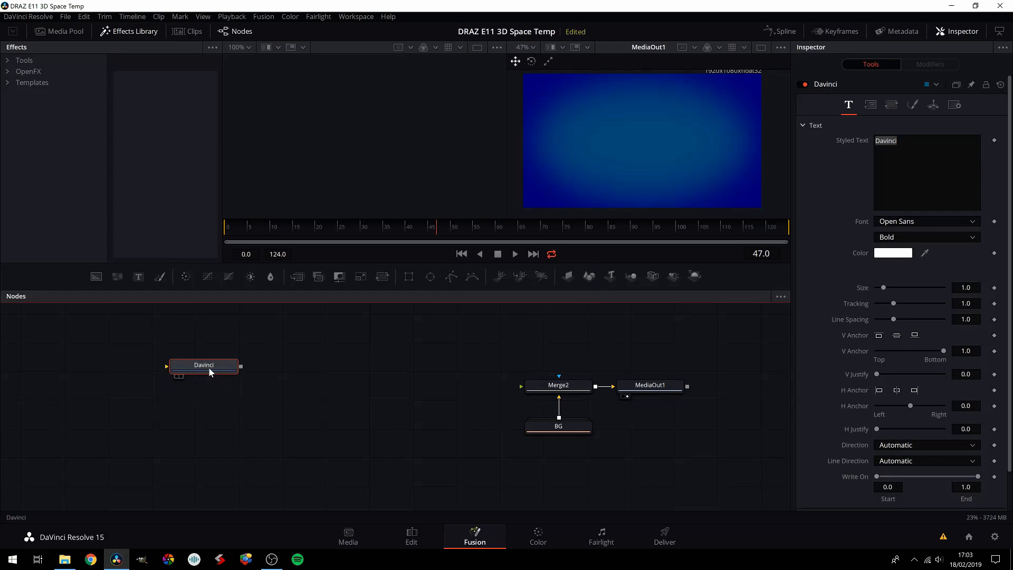
{"action": "left_click_drag", "start_coordinate": [203, 366], "coordinate": [250, 388]}
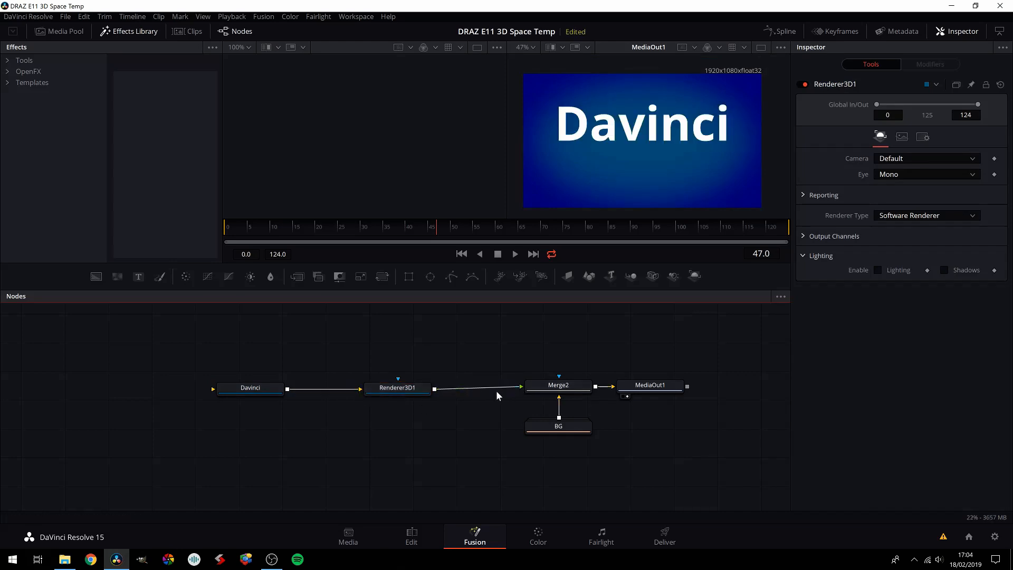
Select the Davinci node whose rendered text merges over the blue background.
{"action": "left_click", "coordinate": [250, 388]}
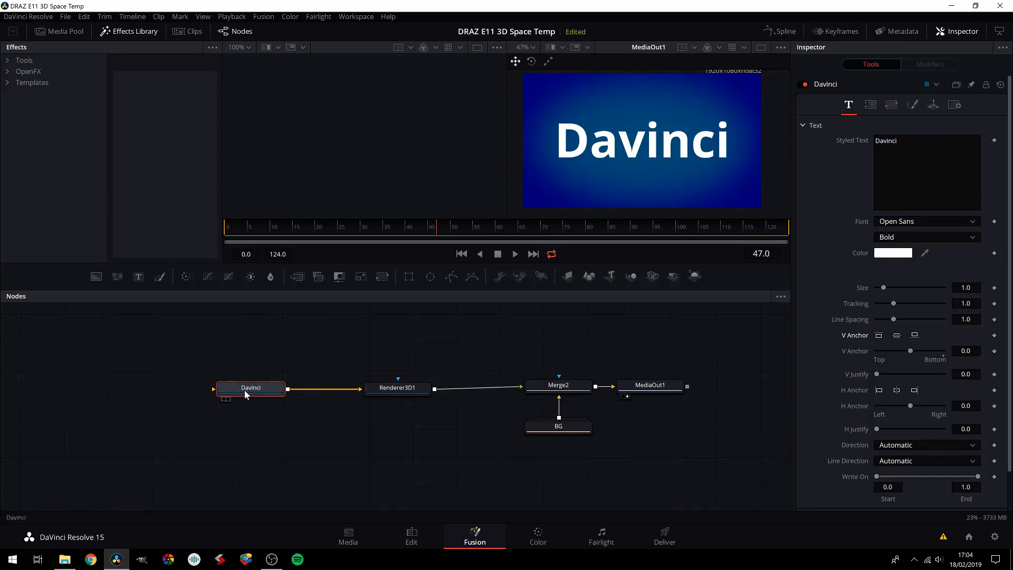
Try out X and Y rotations on the Davinci text in its Transform settings.
{"action": "left_click", "coordinate": [933, 104]}
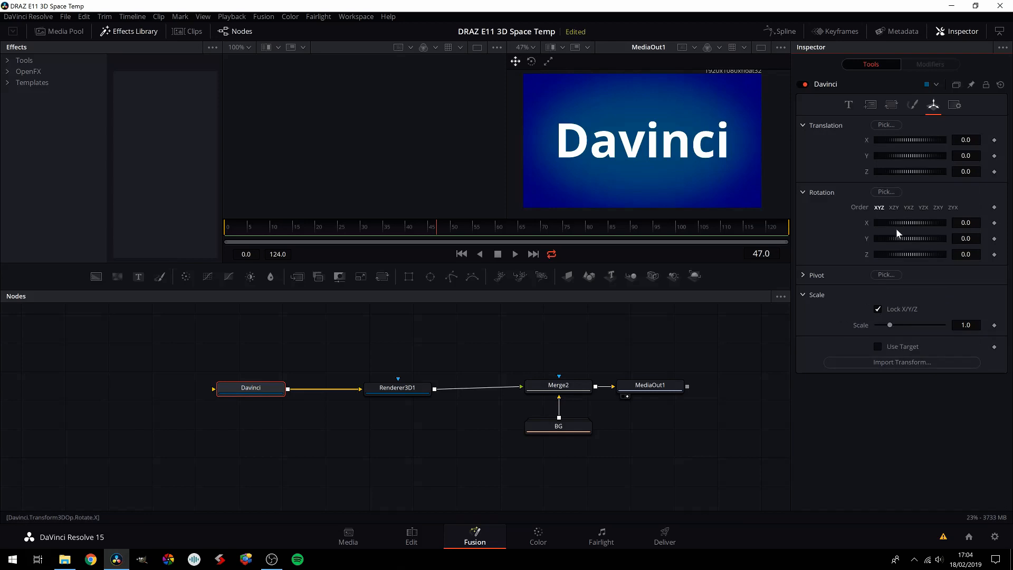
{"action": "left_click_drag", "start_coordinate": [924, 222], "coordinate": [909, 222]}
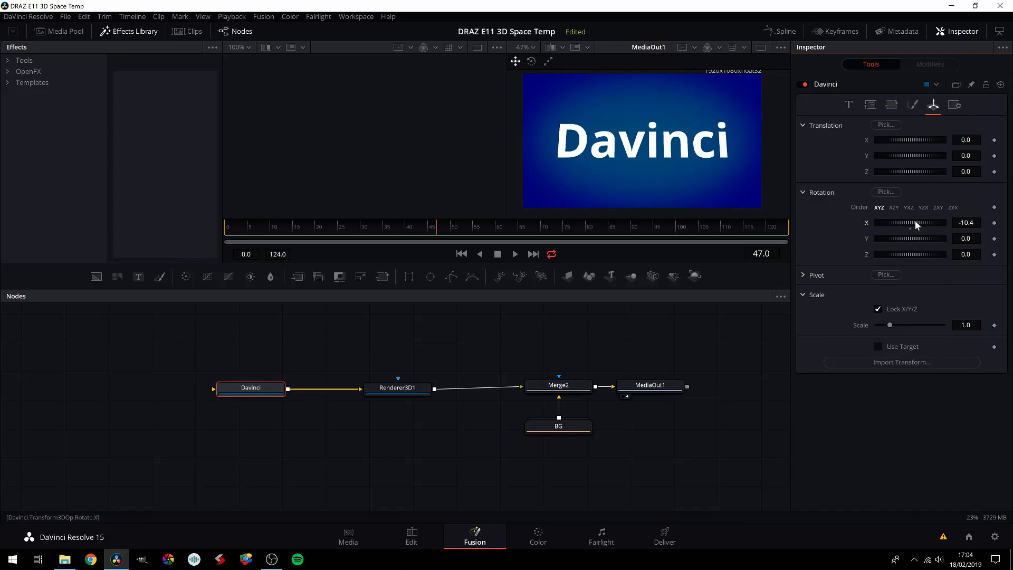
{"action": "left_click_drag", "start_coordinate": [904, 238], "coordinate": [912, 238]}
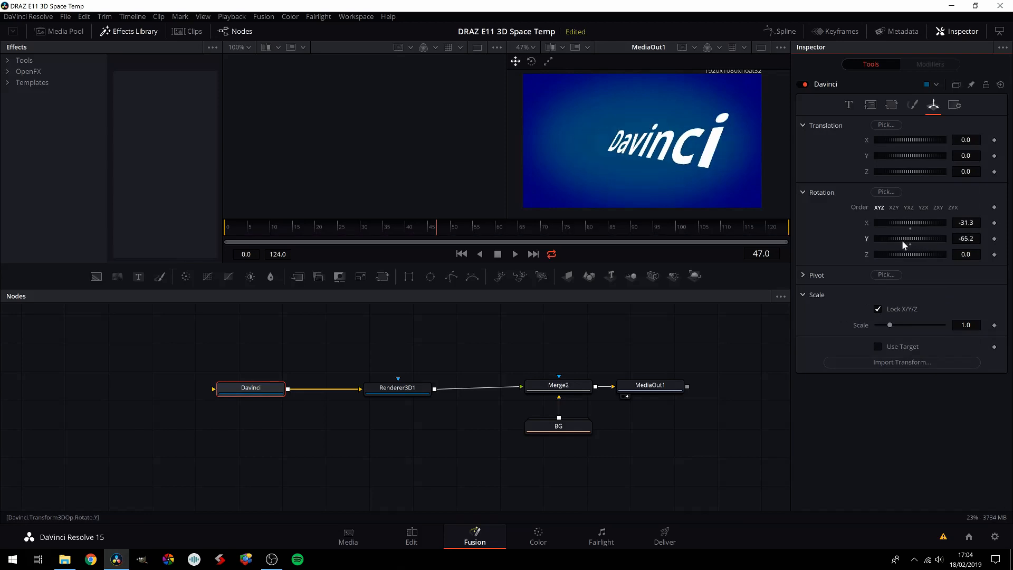
{"action": "left_click_drag", "start_coordinate": [903, 245], "coordinate": [914, 244]}
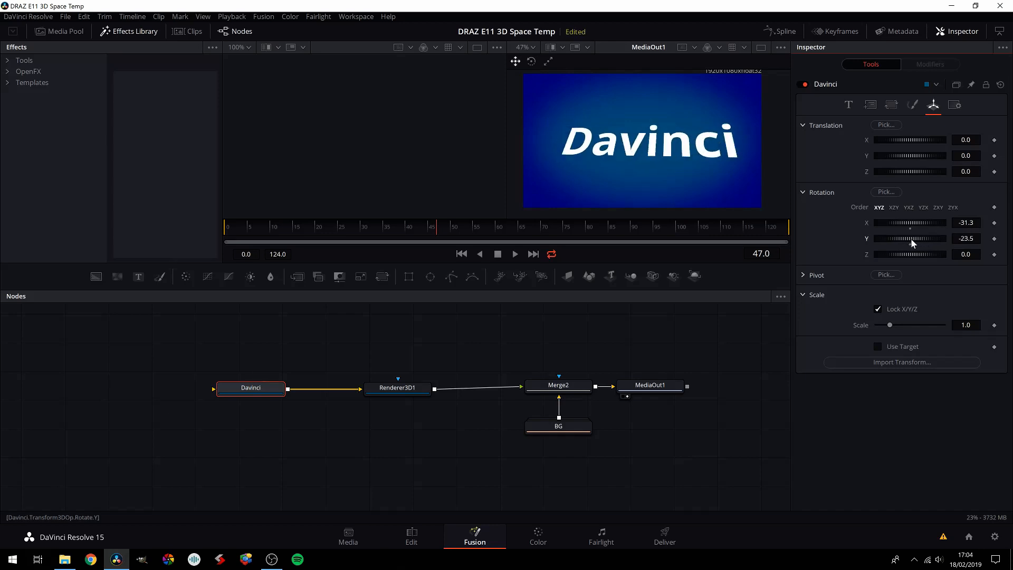
{"action": "left_click_drag", "start_coordinate": [908, 238], "coordinate": [930, 239]}
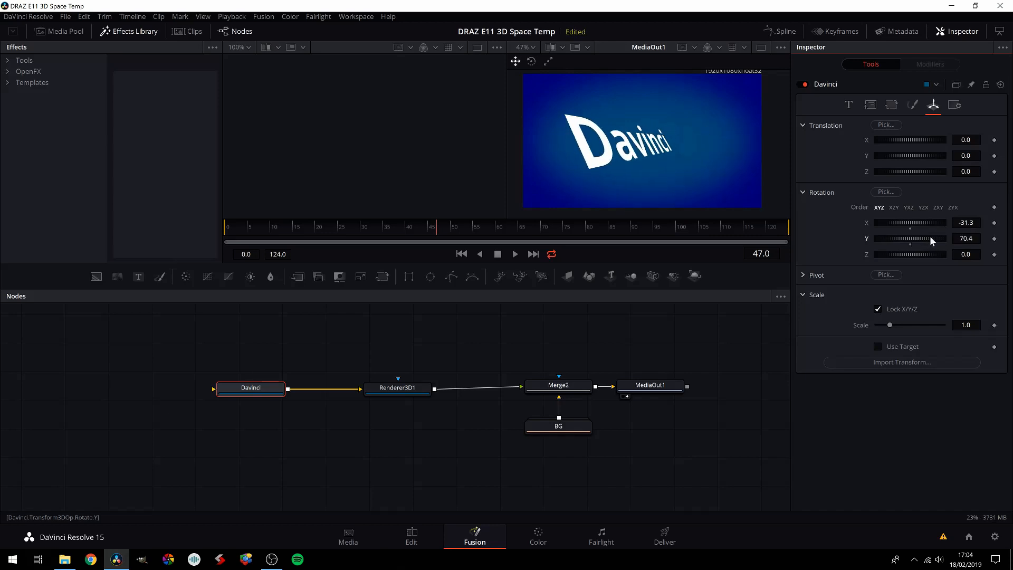
{"action": "left_click_drag", "start_coordinate": [930, 239], "coordinate": [920, 238]}
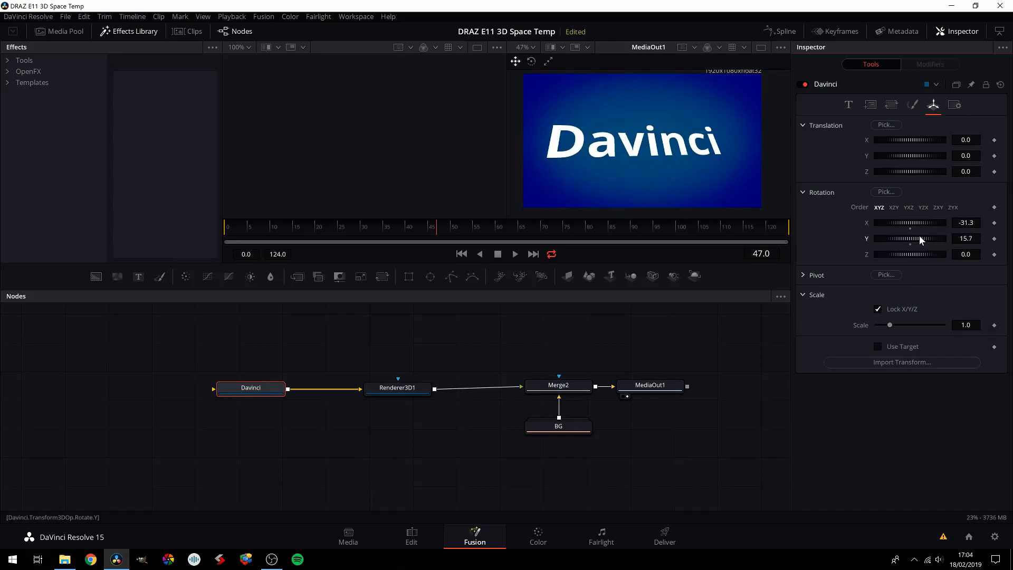
{"action": "left_click_drag", "start_coordinate": [917, 238], "coordinate": [904, 238]}
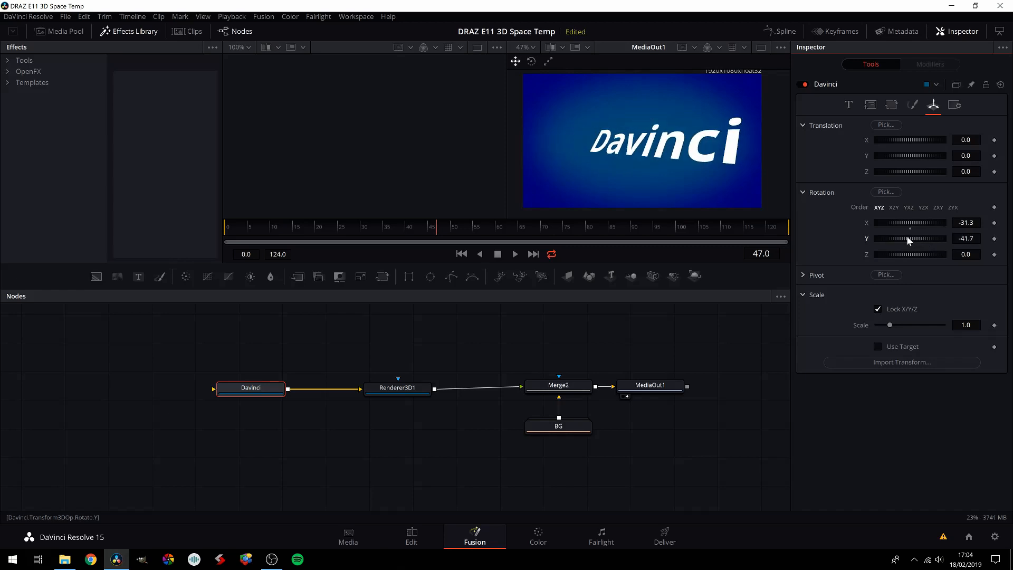
{"action": "mouse_move", "coordinate": [914, 242]}
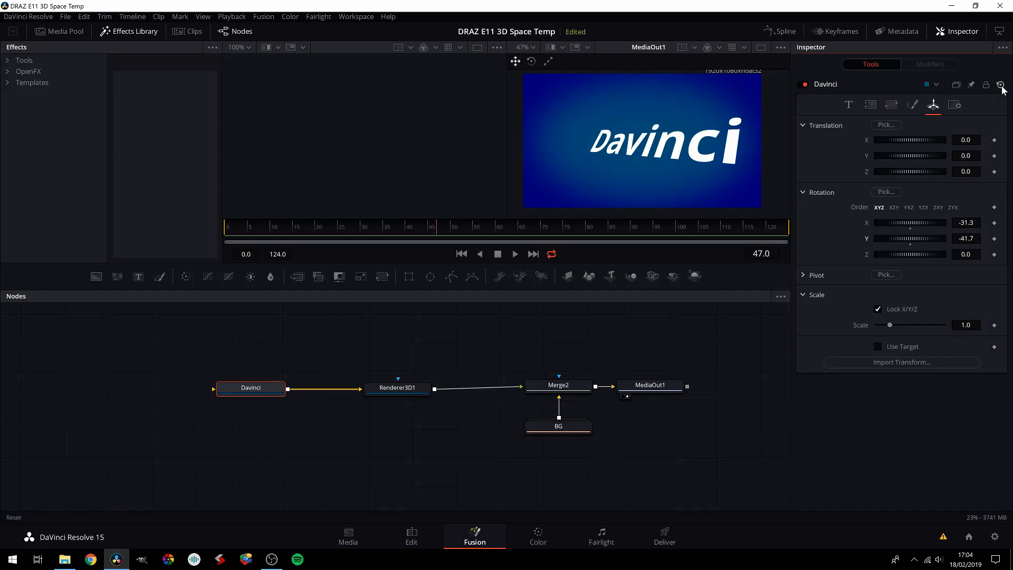
Reset the X and Y rotations to default and move the Davinci node left.
{"action": "right_click", "coordinate": [910, 222]}
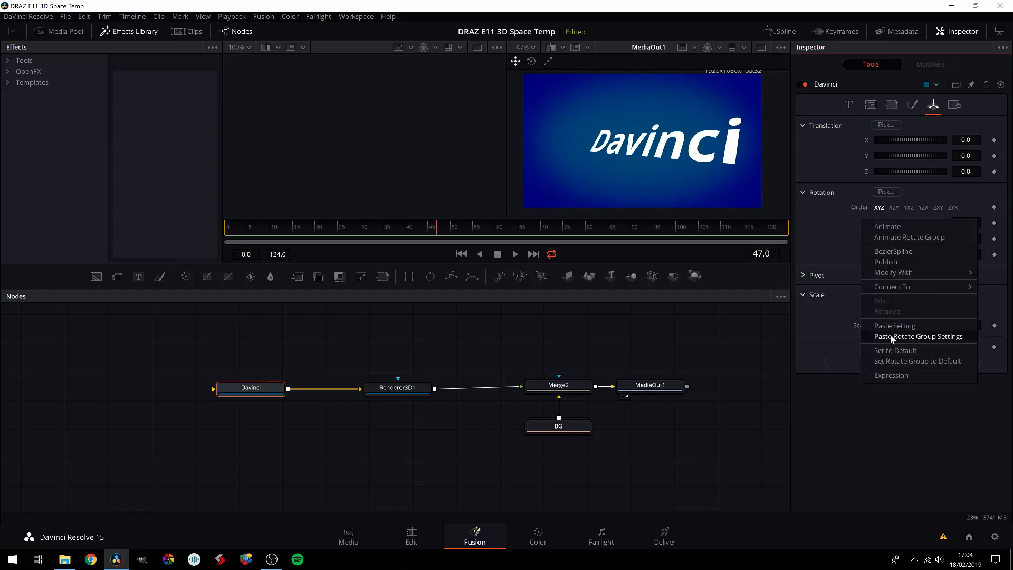
{"action": "left_click", "coordinate": [919, 337]}
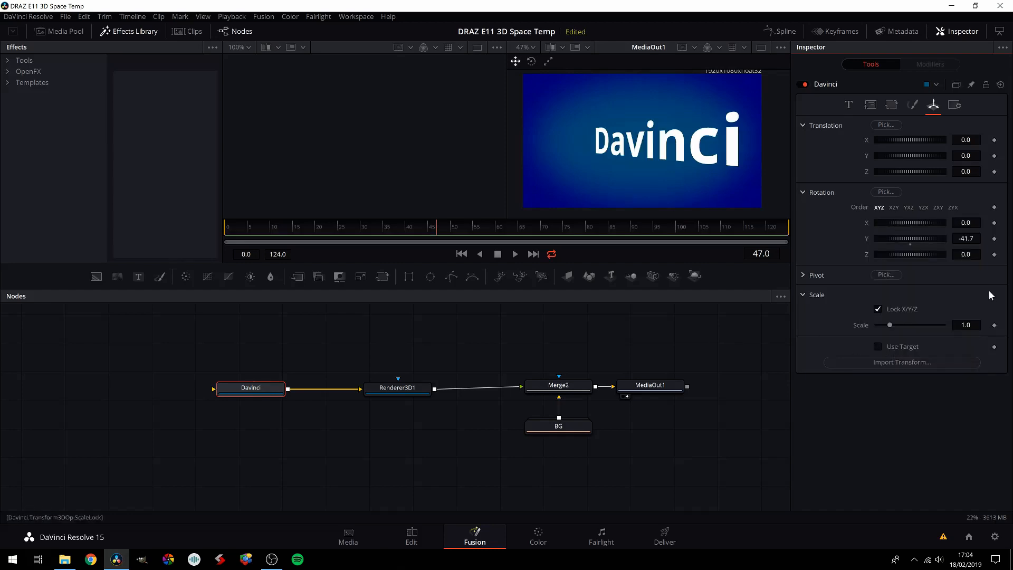
{"action": "right_click", "coordinate": [910, 238]}
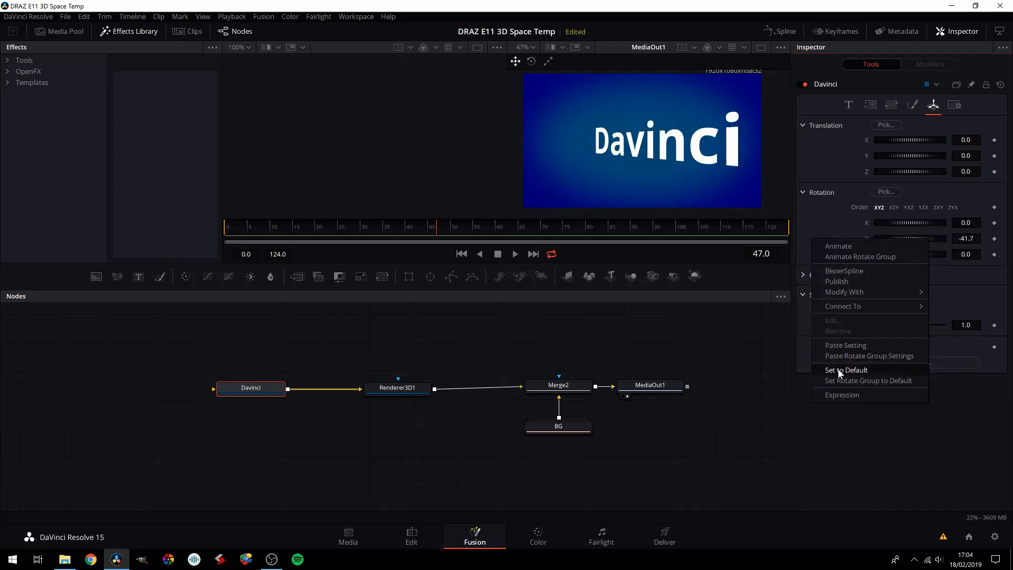
{"action": "left_click", "coordinate": [846, 370]}
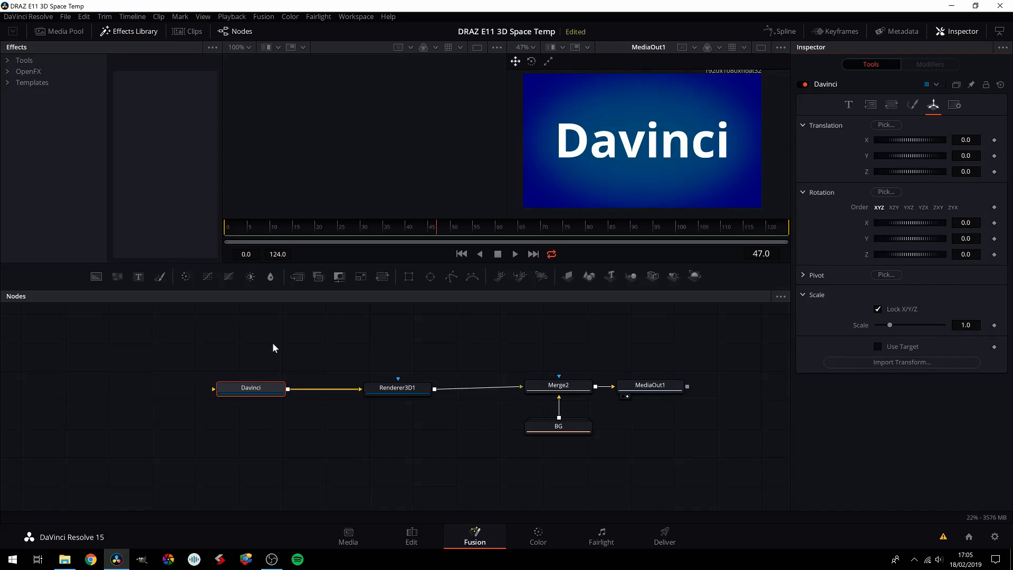
{"action": "left_click_drag", "start_coordinate": [250, 388], "coordinate": [204, 383]}
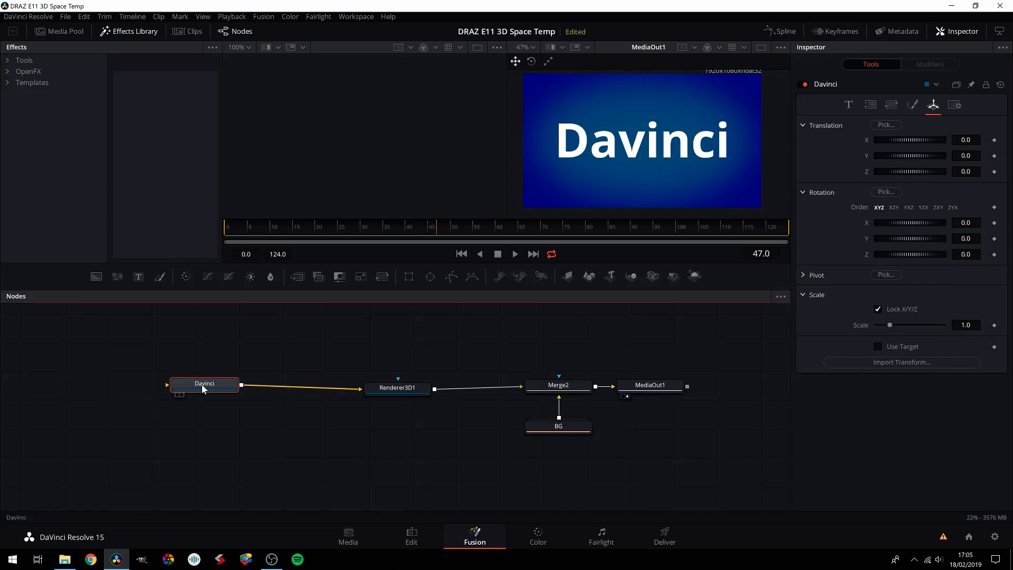
{"action": "mouse_move", "coordinate": [495, 293]}
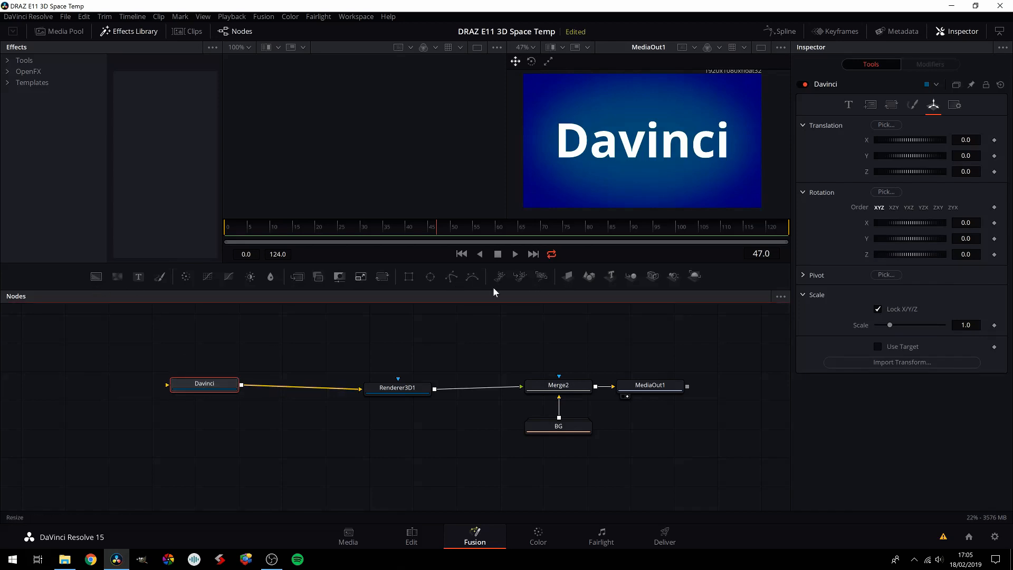
Add a second Text3D reading 'Resolve' and rename the node Resolve.
{"action": "left_click", "coordinate": [199, 416]}
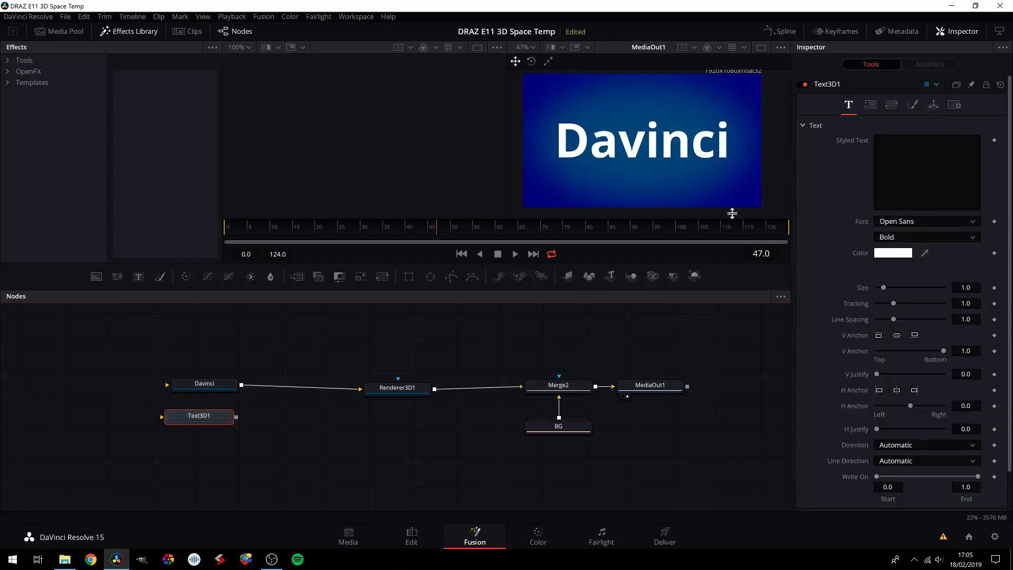
{"action": "left_click", "coordinate": [928, 172]}
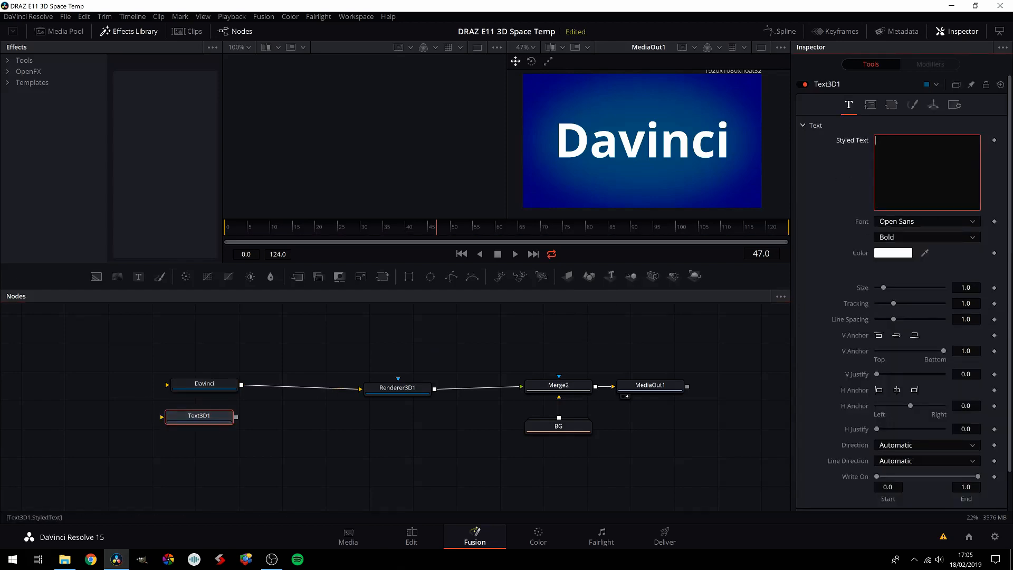
{"action": "type", "text": "Resolve"}
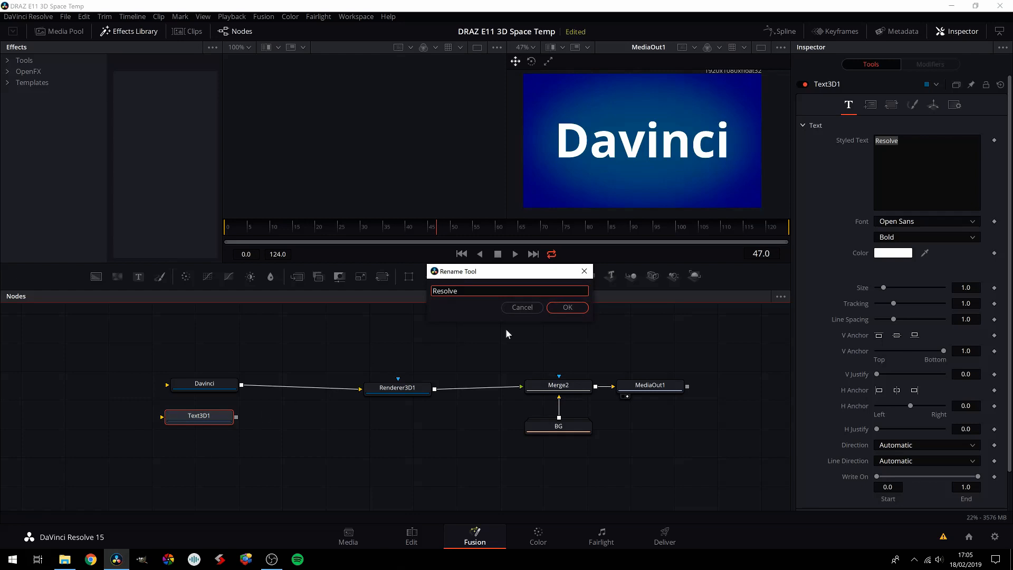
{"action": "left_click", "coordinate": [568, 308]}
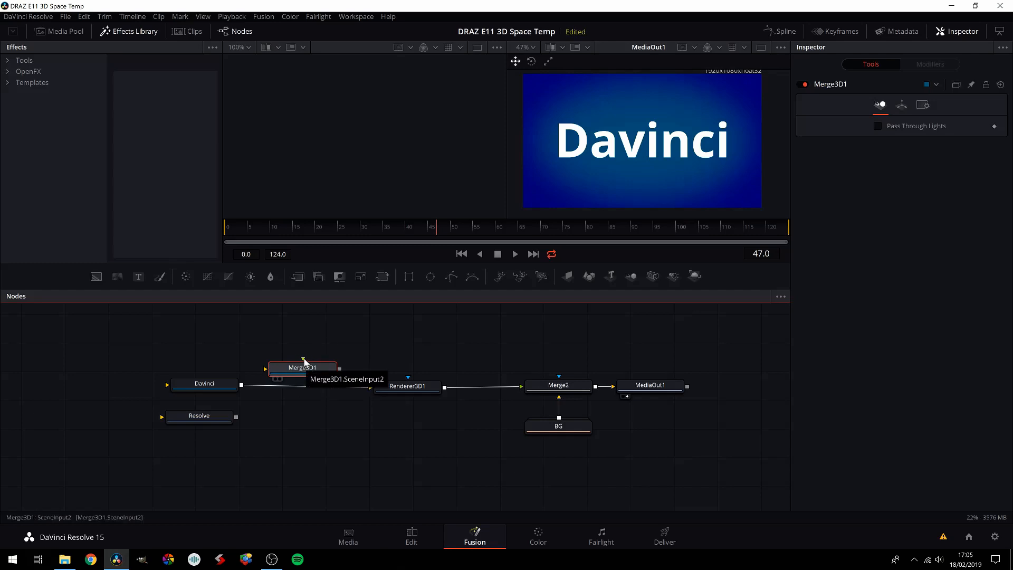
{"action": "mouse_move", "coordinate": [559, 394]}
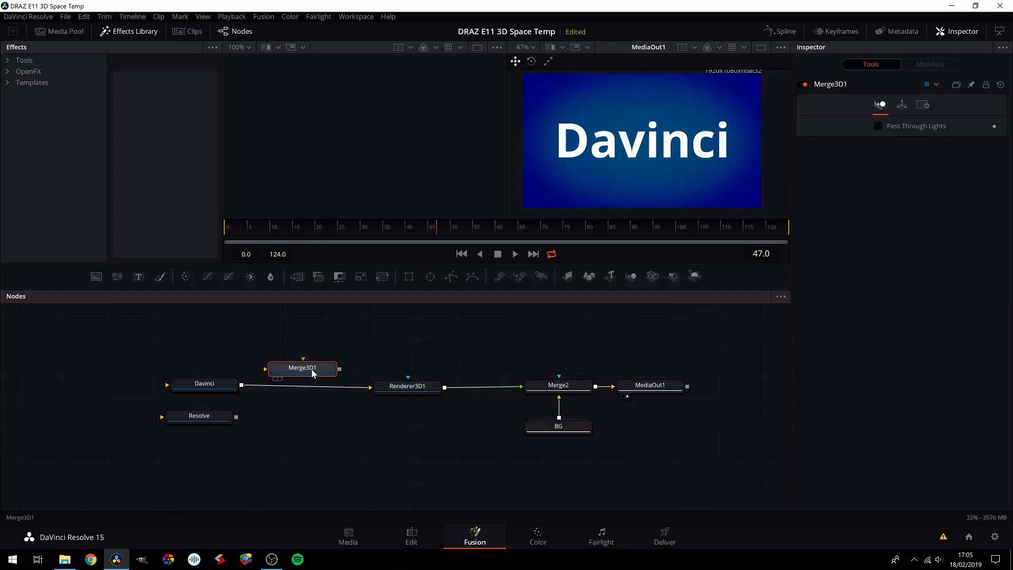
Connect Davinci and Resolve into Merge3D1 and feed it to Renderer3D1.
{"action": "left_click_drag", "start_coordinate": [302, 368], "coordinate": [299, 392]}
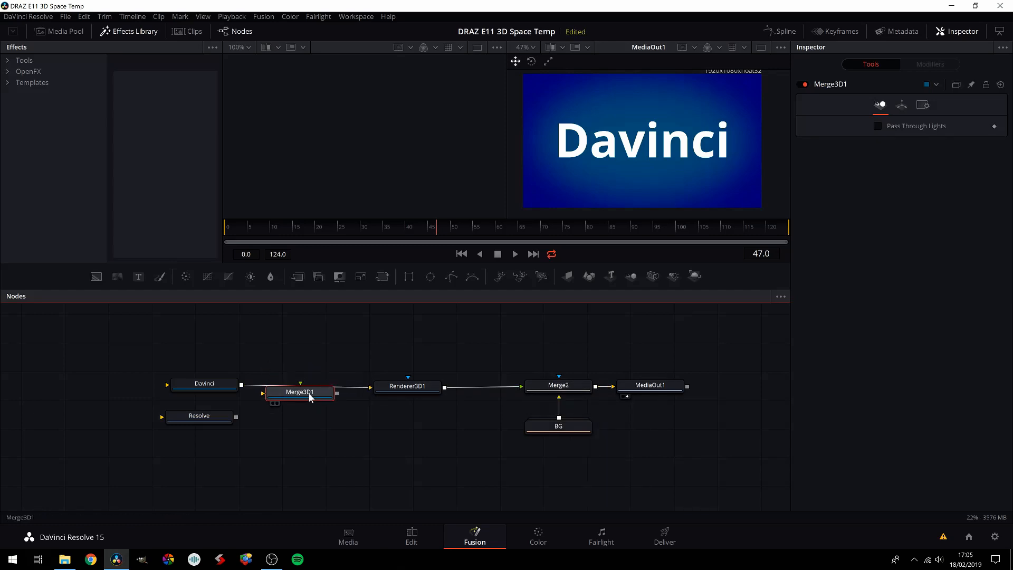
{"action": "left_click_drag", "start_coordinate": [299, 392], "coordinate": [304, 403]}
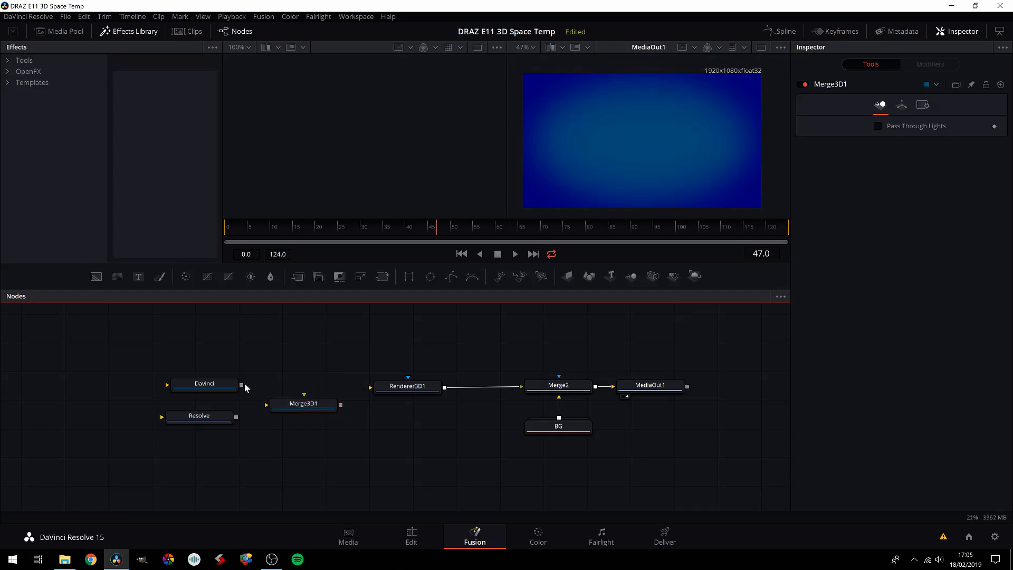
{"action": "left_click_drag", "start_coordinate": [242, 383], "coordinate": [266, 403]}
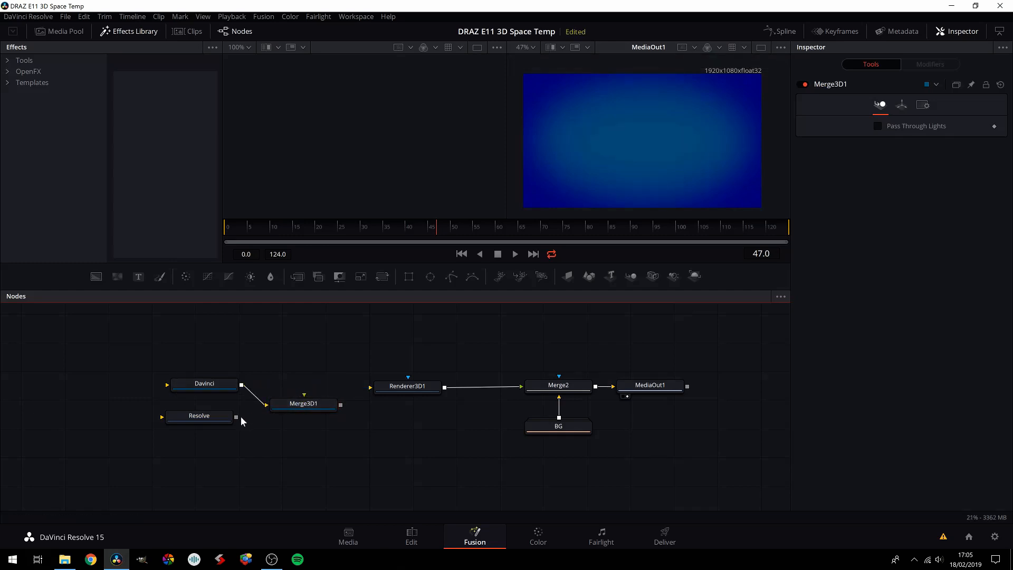
{"action": "left_click_drag", "start_coordinate": [303, 403], "coordinate": [306, 390]}
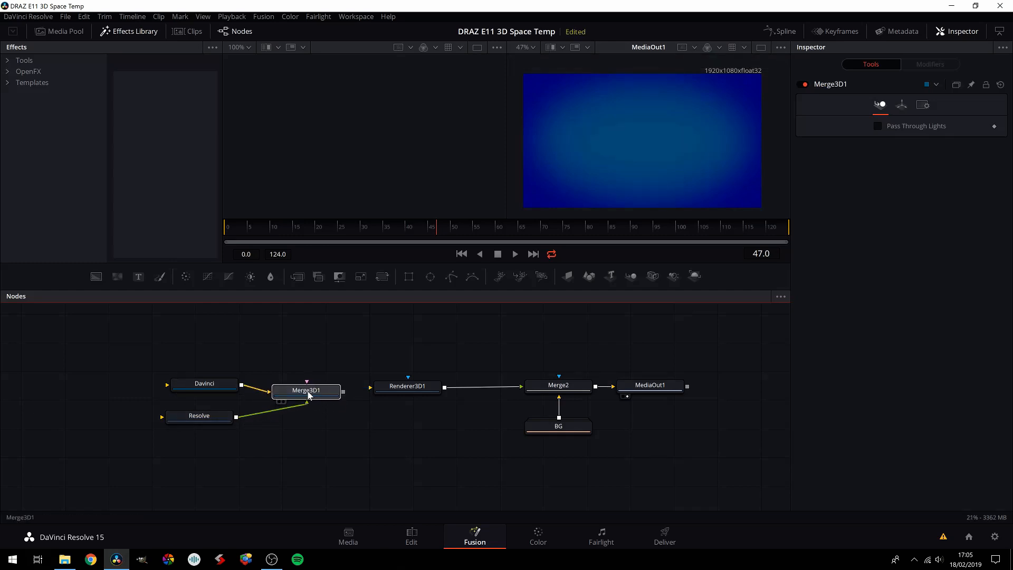
{"action": "left_click", "coordinate": [305, 387]}
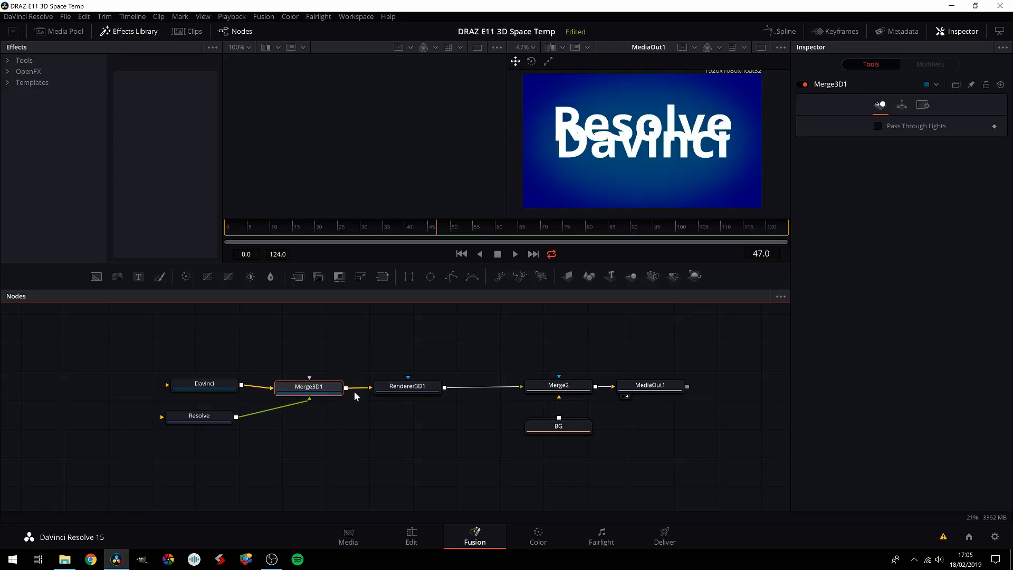
{"action": "left_click", "coordinate": [198, 415]}
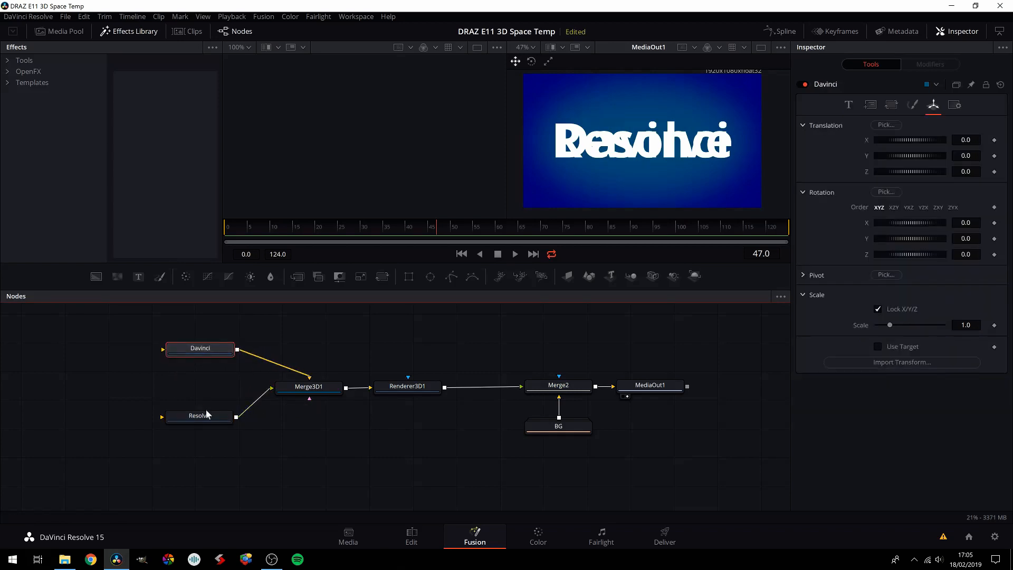
Load Merge3D1 into the left viewer and orbit its perspective view around the texts.
{"action": "left_click", "coordinate": [308, 386]}
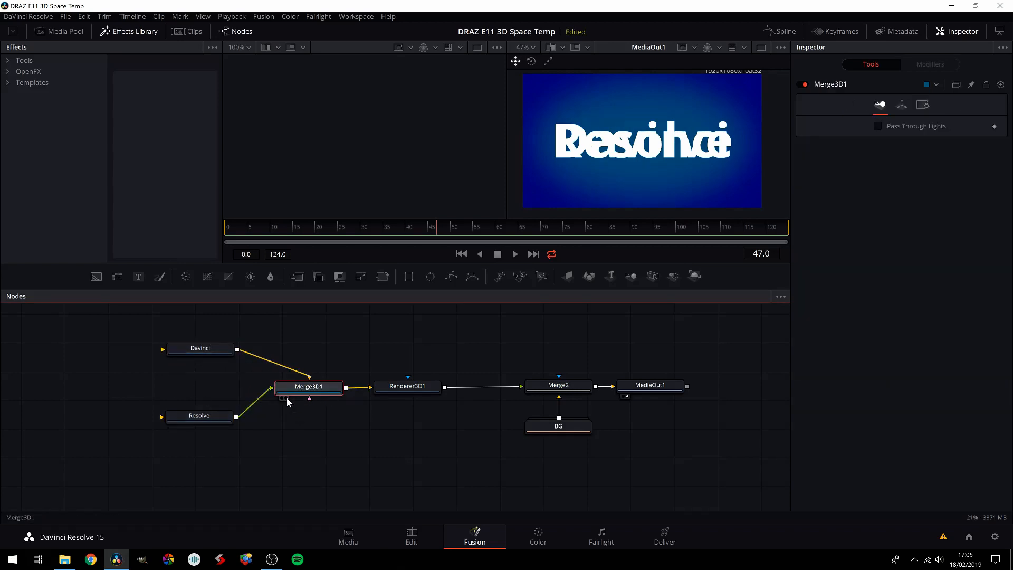
{"action": "mouse_move", "coordinate": [282, 403]}
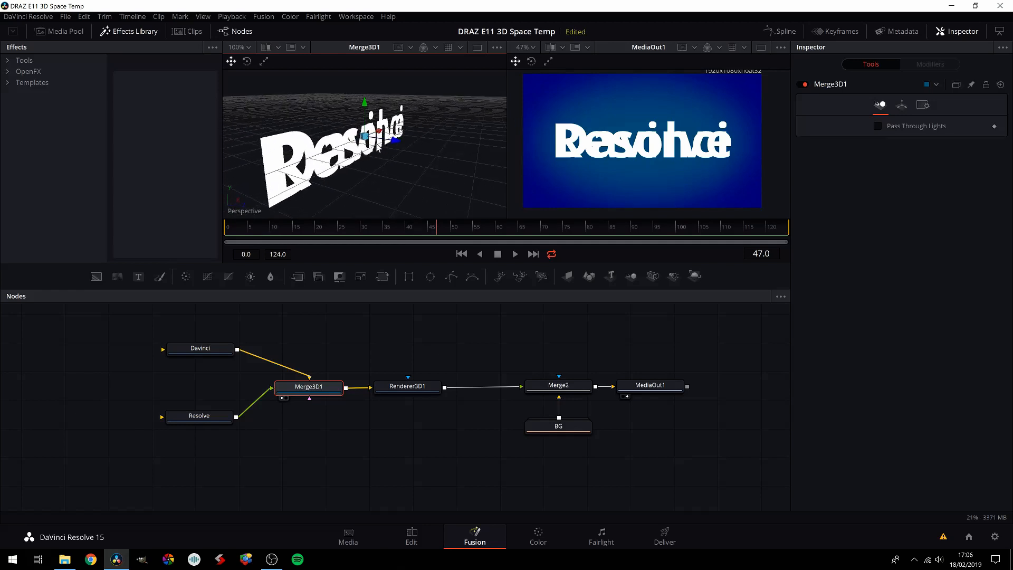
{"action": "mouse_move", "coordinate": [368, 158]}
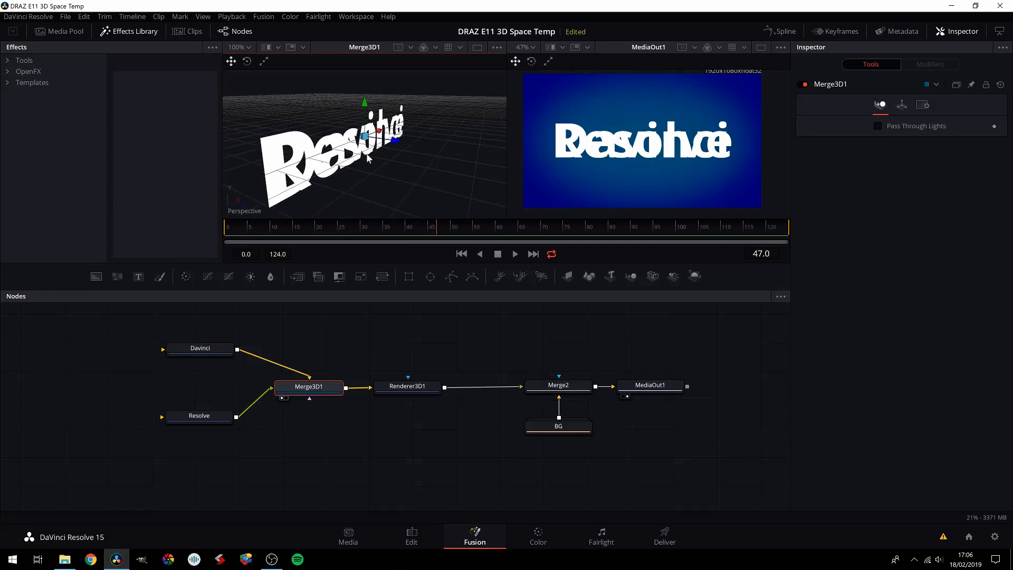
{"action": "mouse_move", "coordinate": [376, 165]}
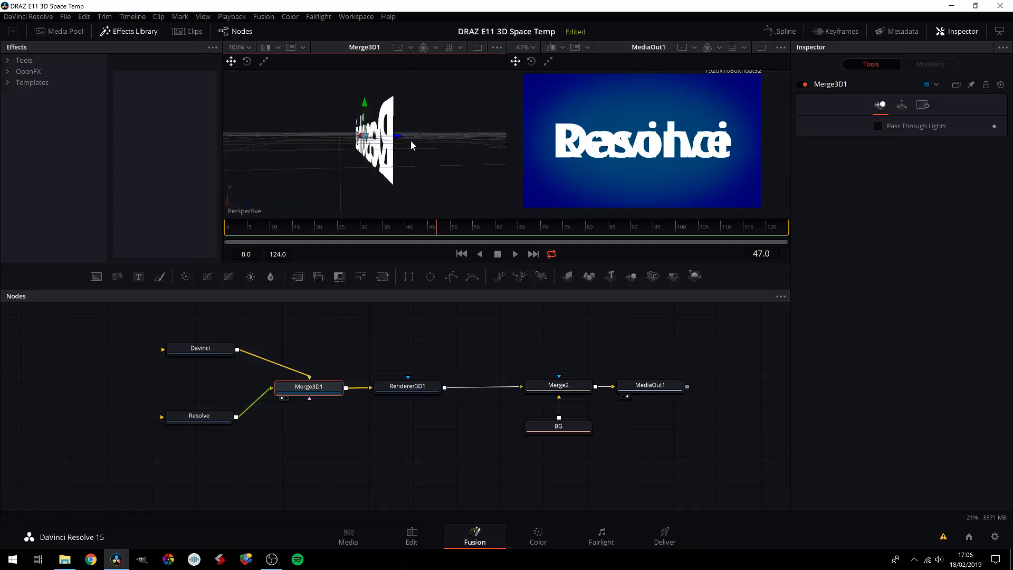
{"action": "left_click_drag", "start_coordinate": [388, 142], "coordinate": [349, 109]}
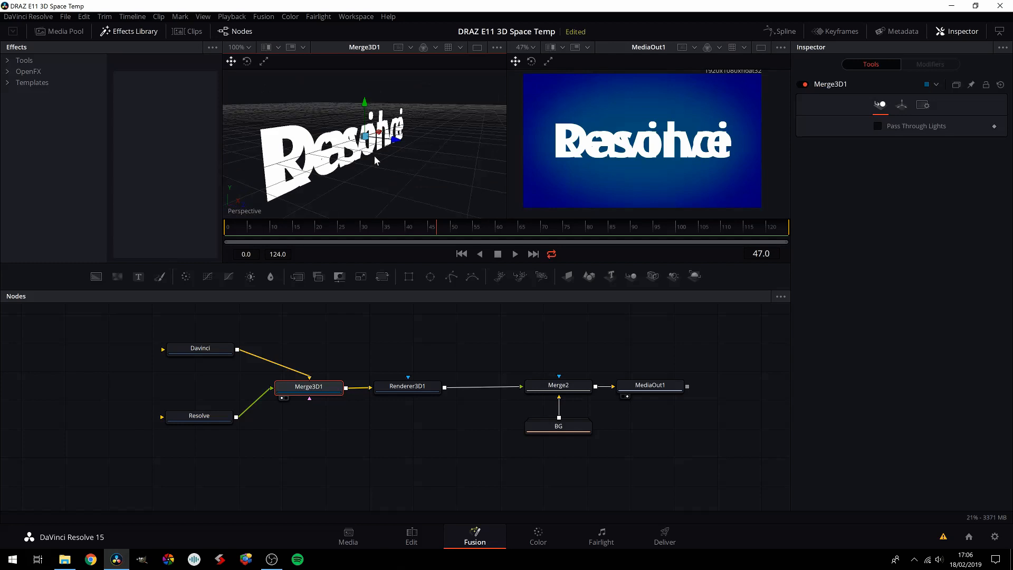
Set the Resolve Text3D's Translation Z to -8.0 so it sits behind 'Davinci'.
{"action": "left_click", "coordinate": [199, 416]}
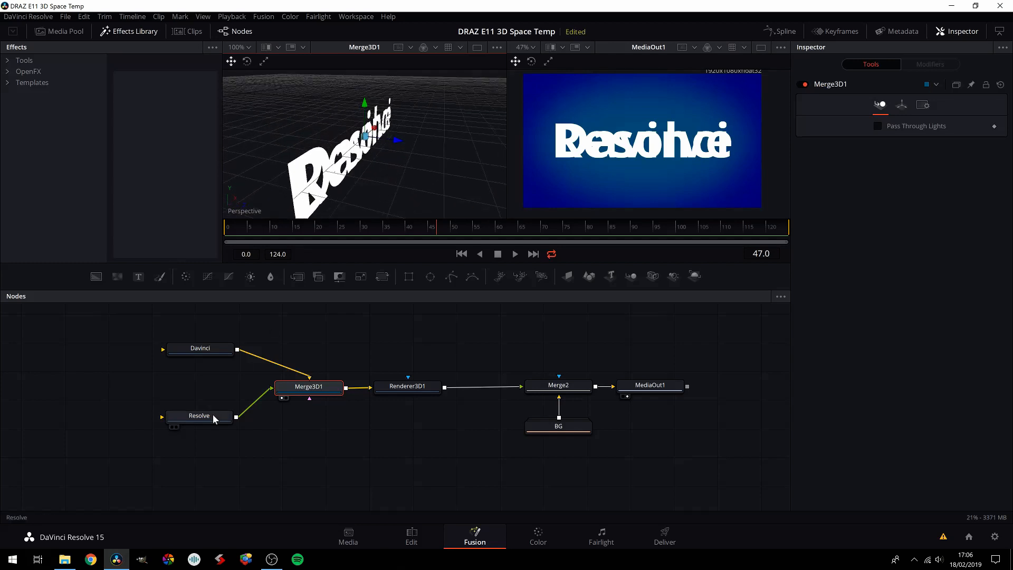
{"action": "left_click", "coordinate": [199, 416]}
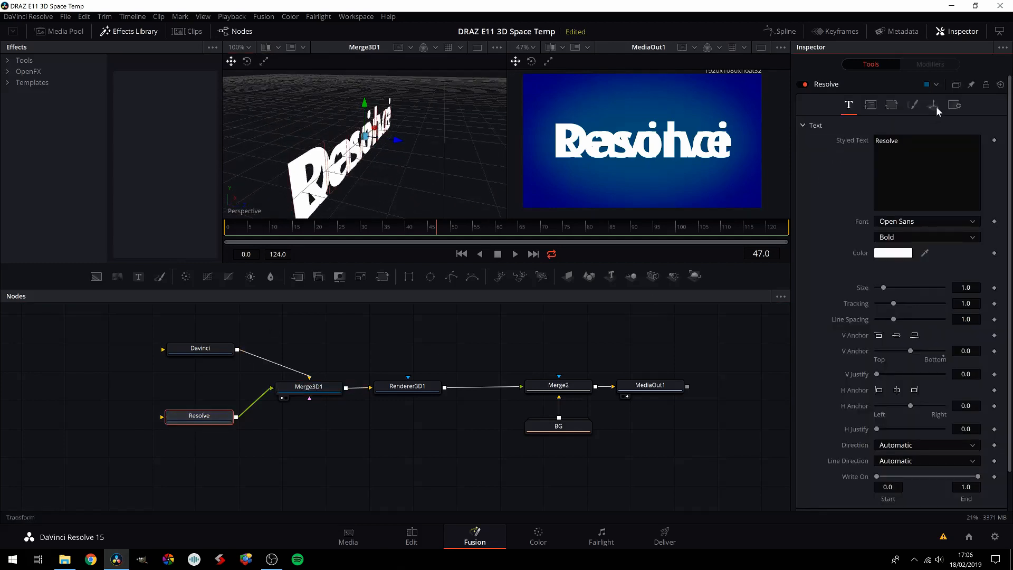
{"action": "left_click", "coordinate": [933, 104]}
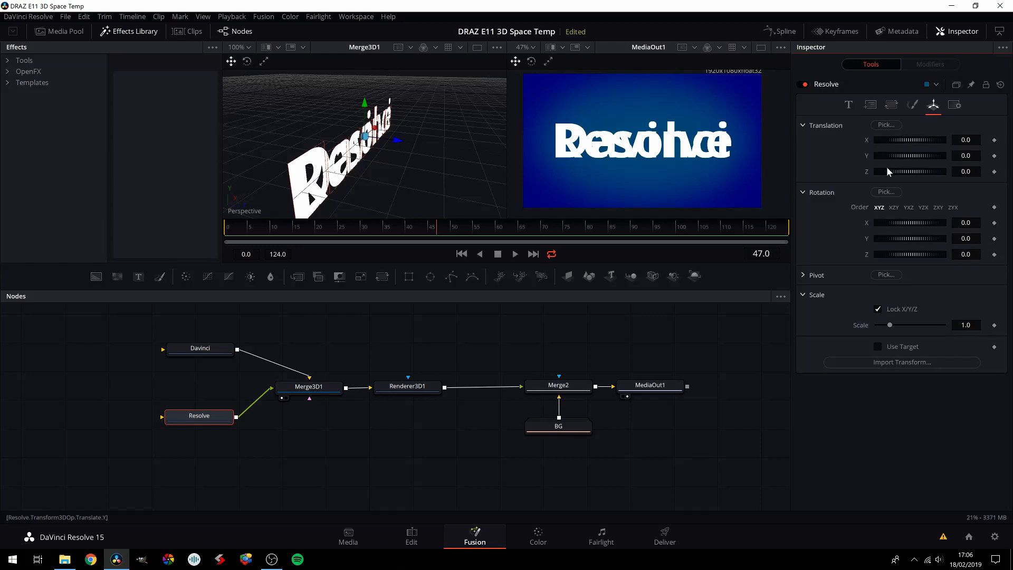
{"action": "mouse_move", "coordinate": [912, 172]}
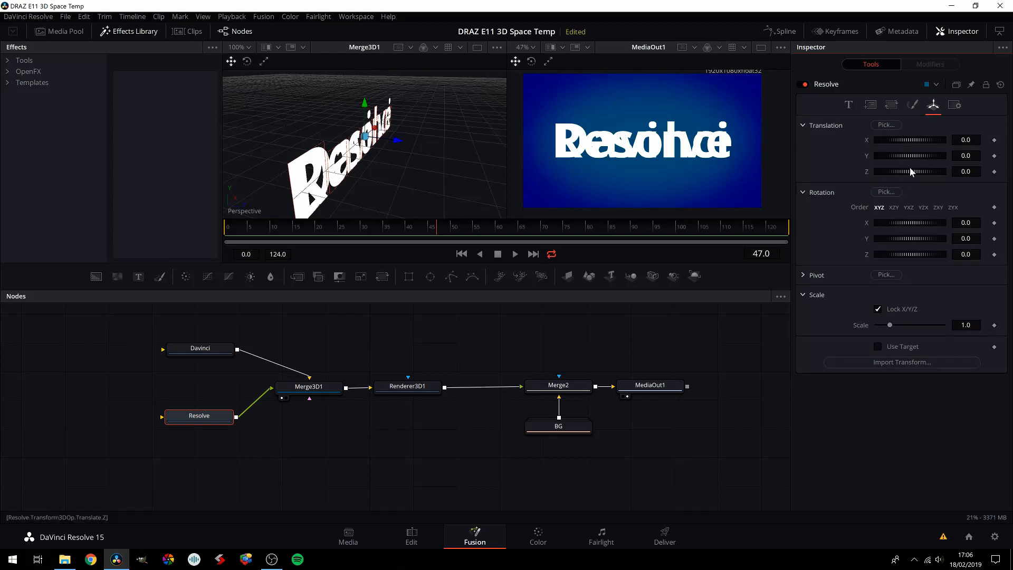
{"action": "mouse_move", "coordinate": [914, 176]}
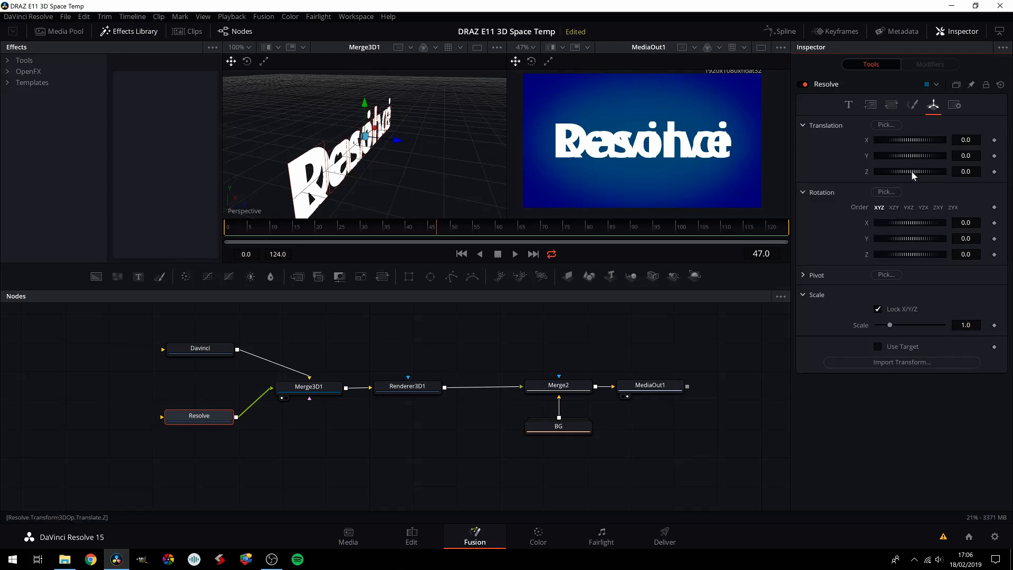
{"action": "left_click_drag", "start_coordinate": [925, 171], "coordinate": [905, 171]}
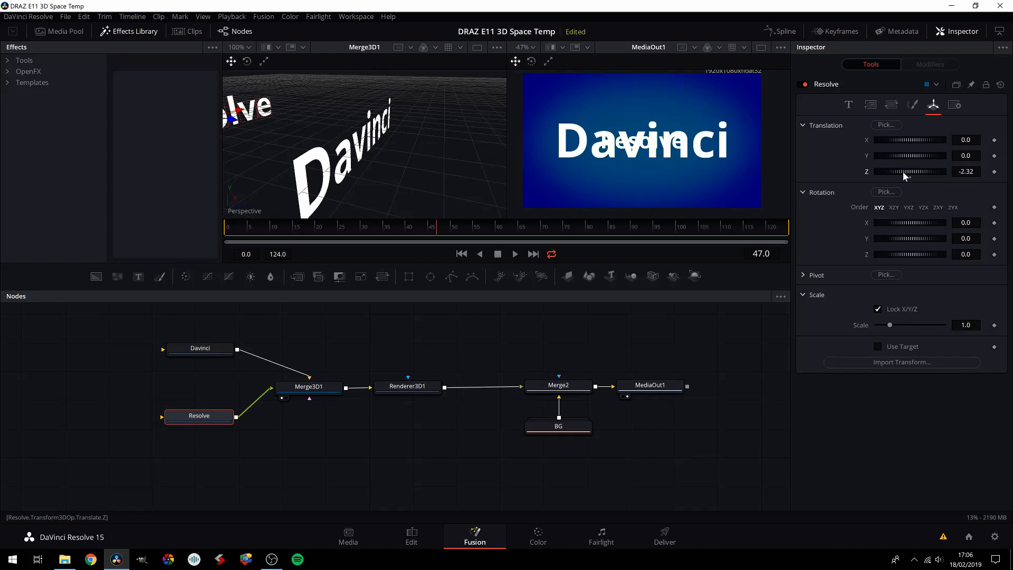
{"action": "left_click_drag", "start_coordinate": [907, 171], "coordinate": [913, 171]}
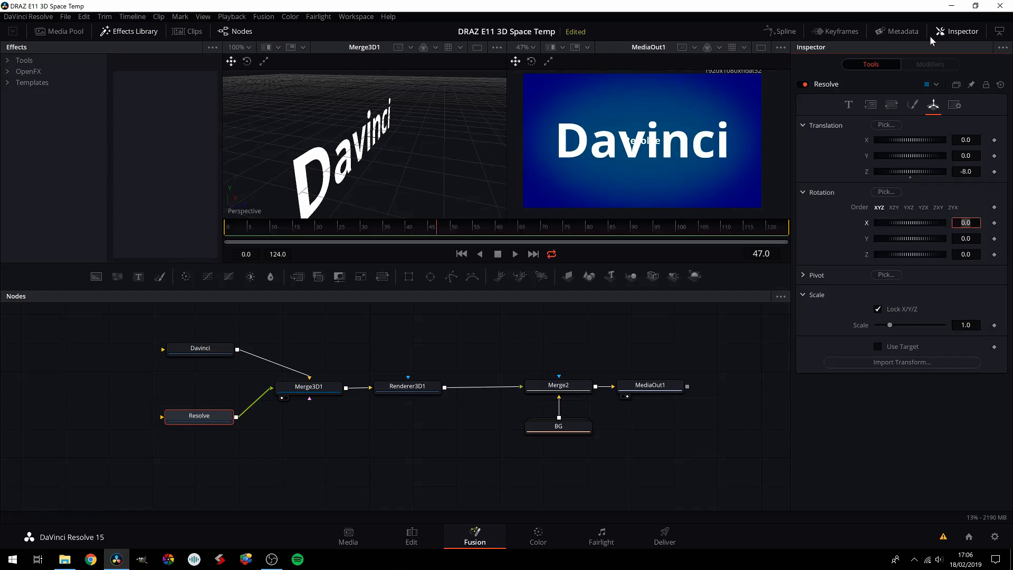
{"action": "mouse_move", "coordinate": [335, 205]}
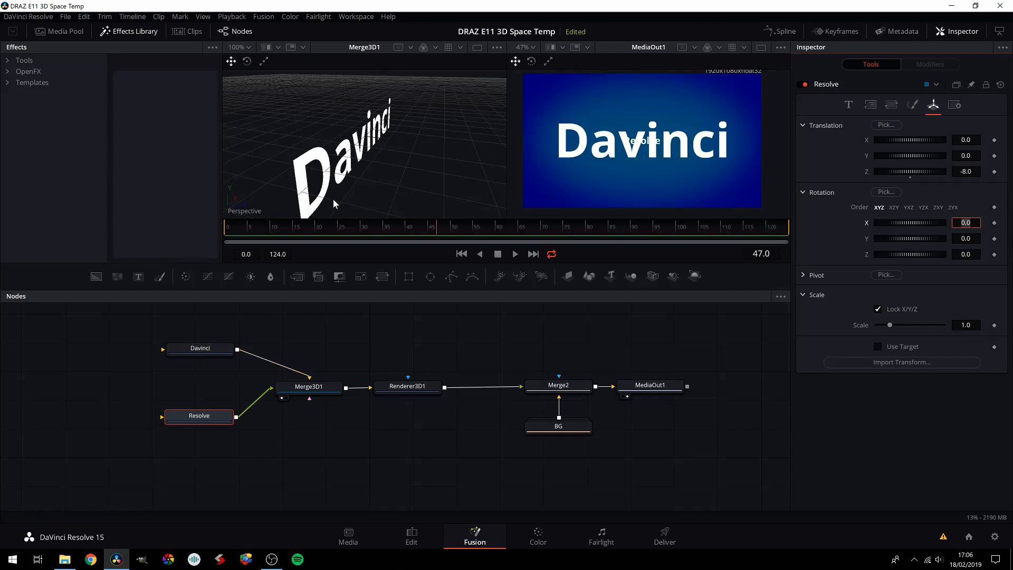
{"action": "mouse_move", "coordinate": [362, 178]}
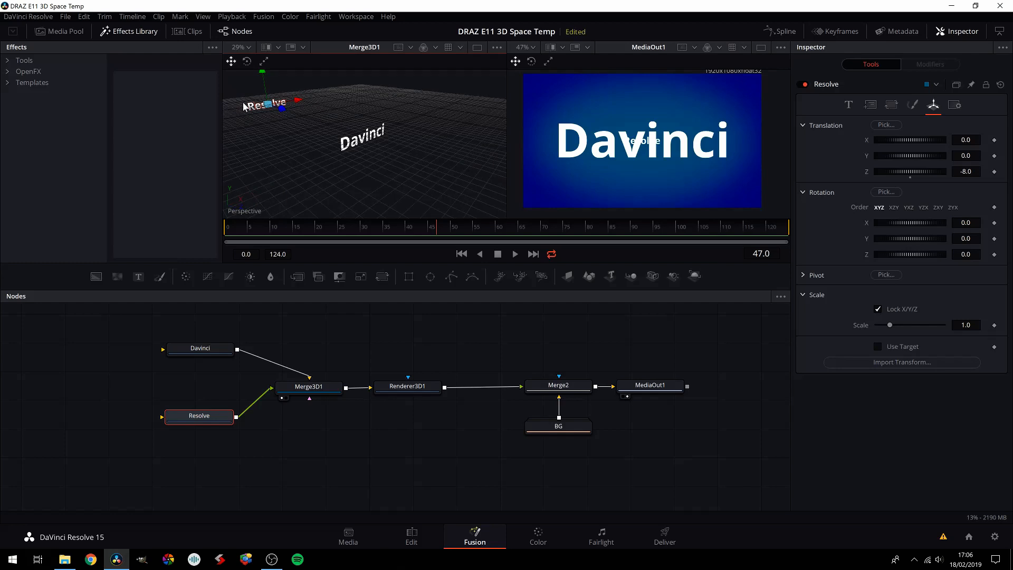
{"action": "left_click", "coordinate": [309, 386]}
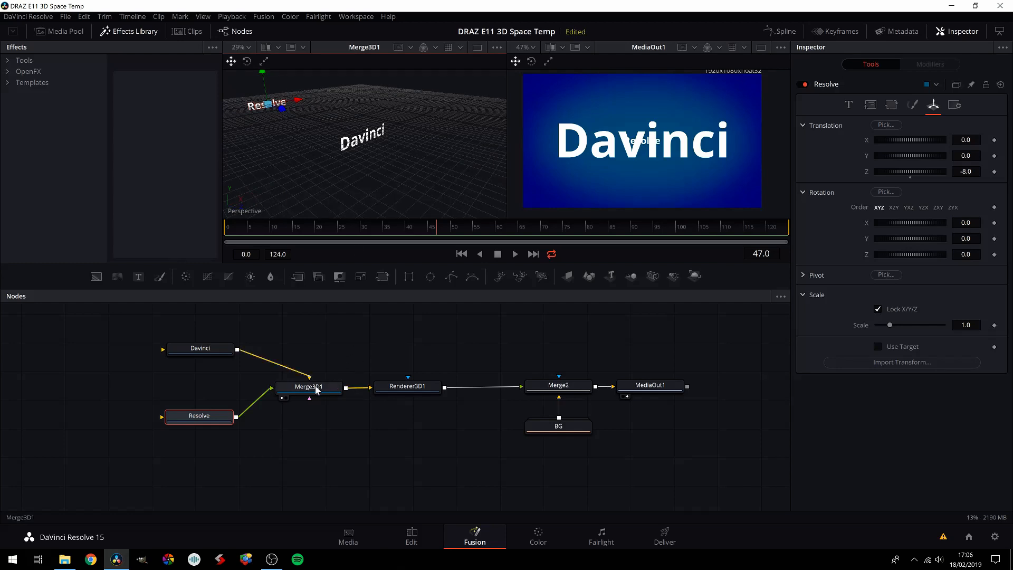
{"action": "left_click", "coordinate": [200, 371]}
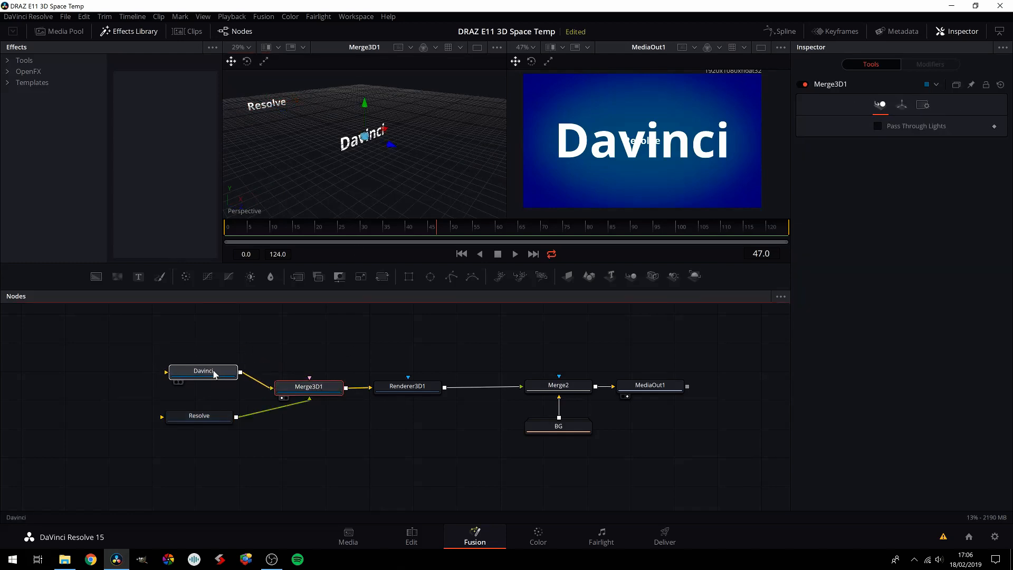
{"action": "left_click", "coordinate": [203, 371]}
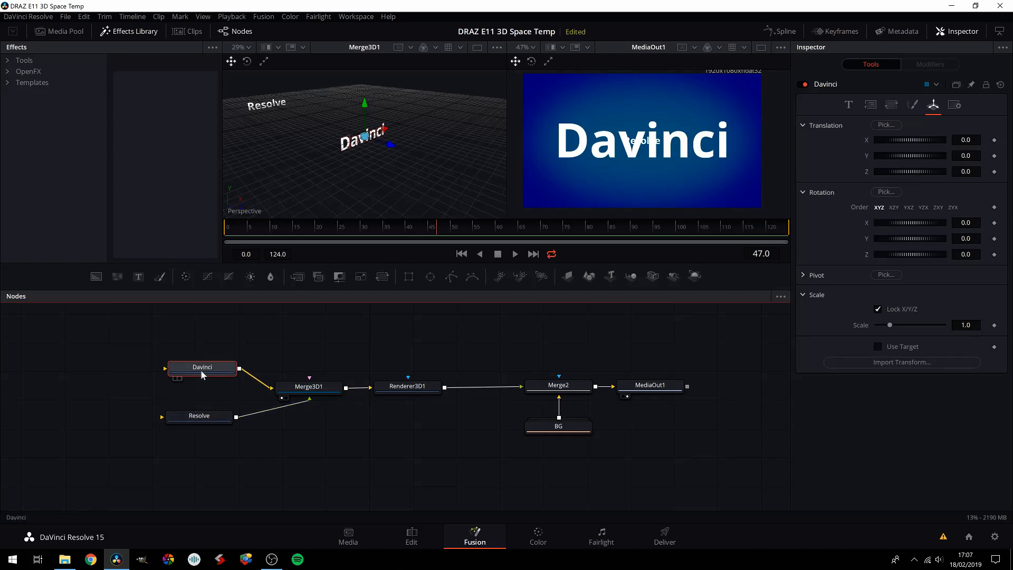
{"action": "mouse_move", "coordinate": [199, 371]}
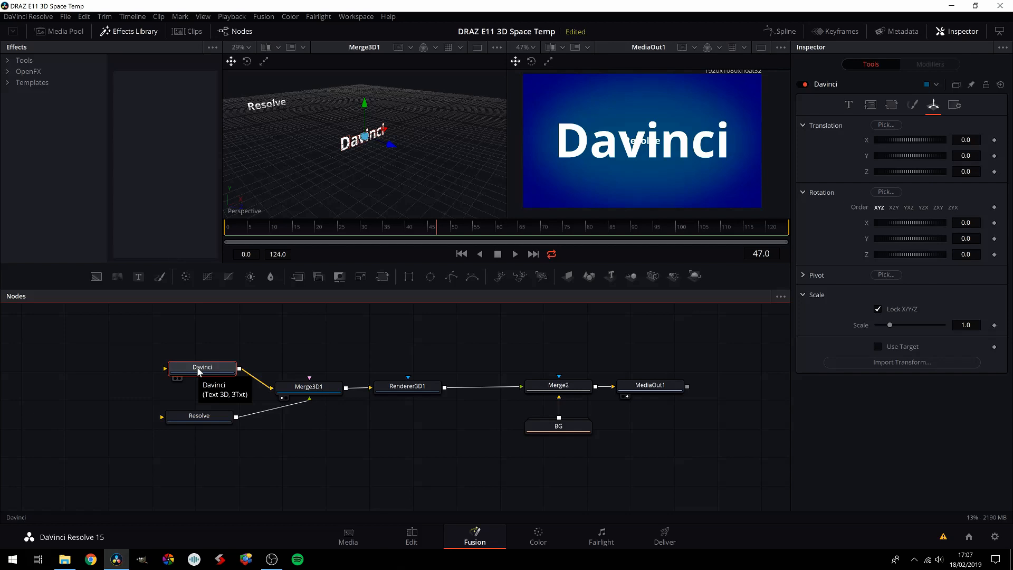
{"action": "left_click", "coordinate": [199, 416]}
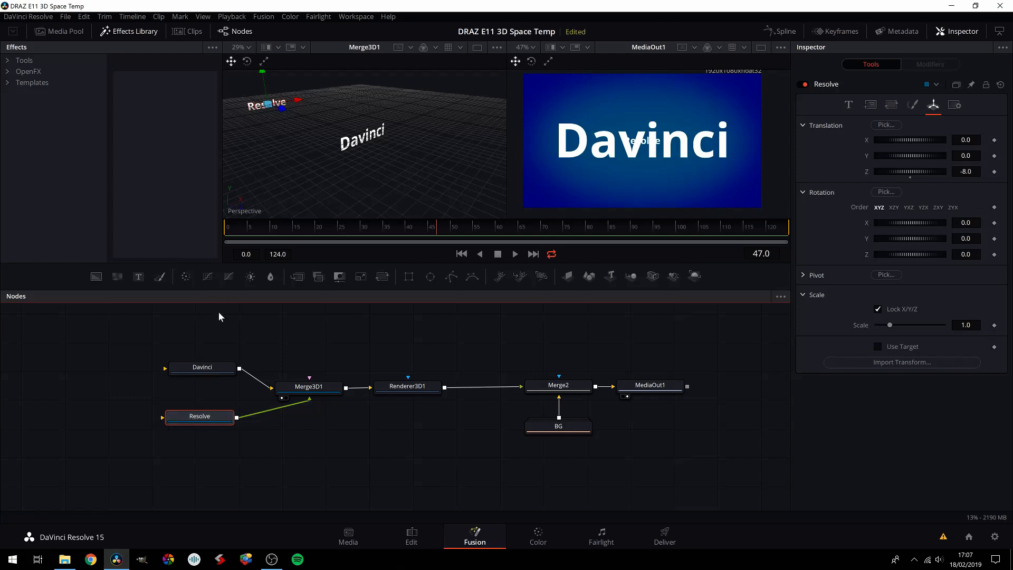
{"action": "mouse_move", "coordinate": [215, 327]}
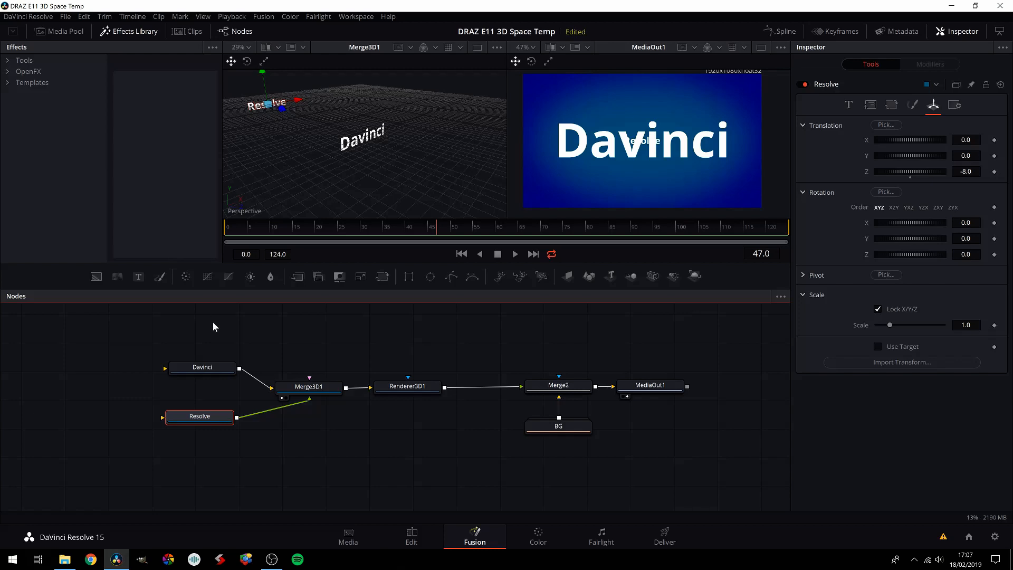
{"action": "mouse_move", "coordinate": [646, 278]}
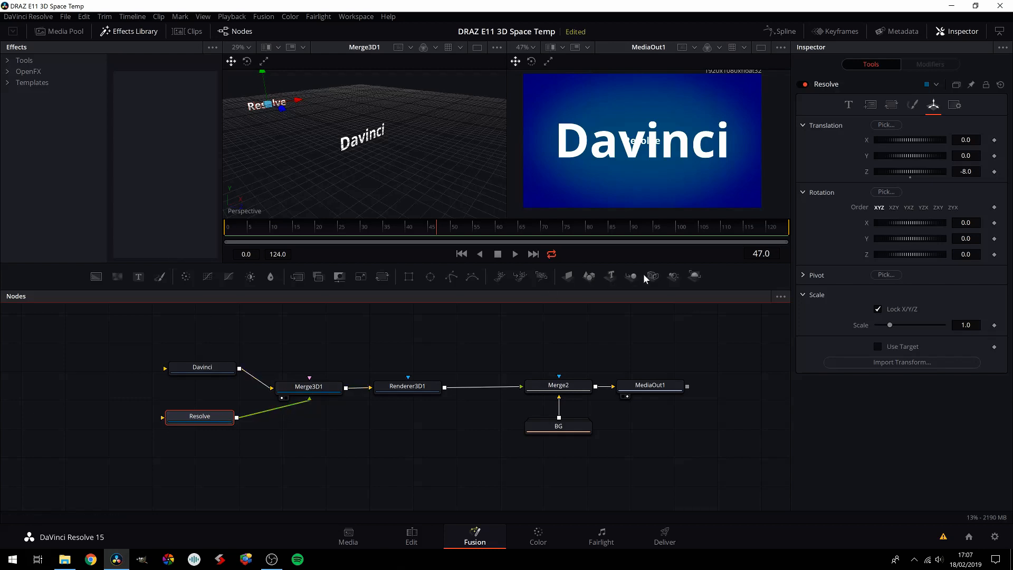
Connect a new Camera3D1 node into Merge3D1 so the render views through the camera.
{"action": "left_click", "coordinate": [321, 330]}
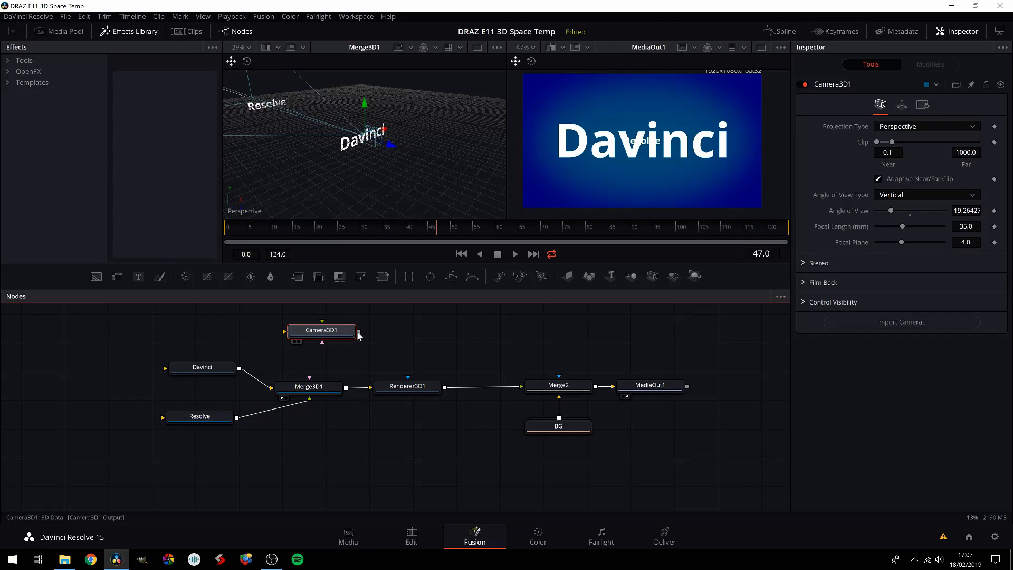
{"action": "left_click", "coordinate": [308, 387]}
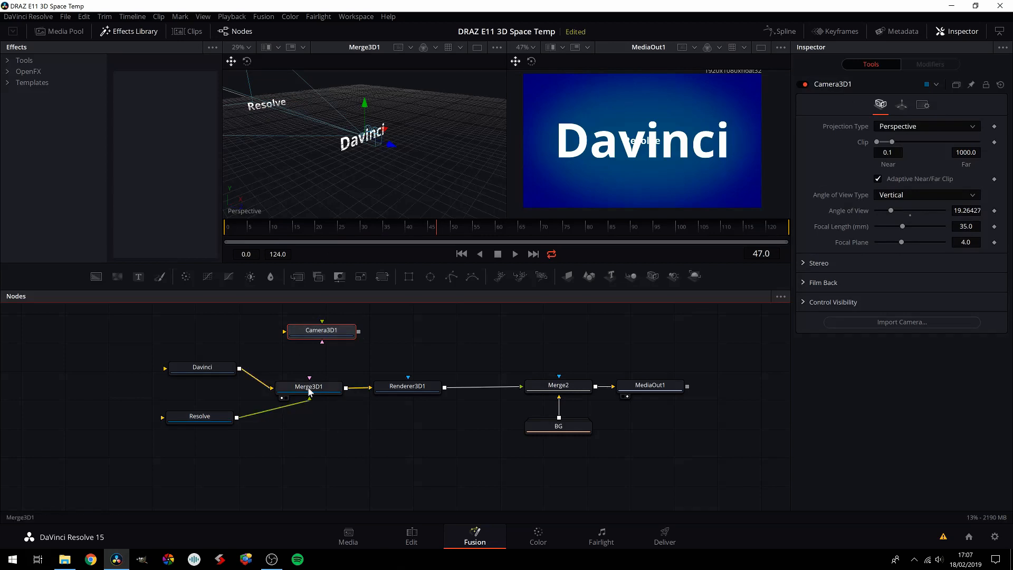
{"action": "left_click", "coordinate": [309, 387]}
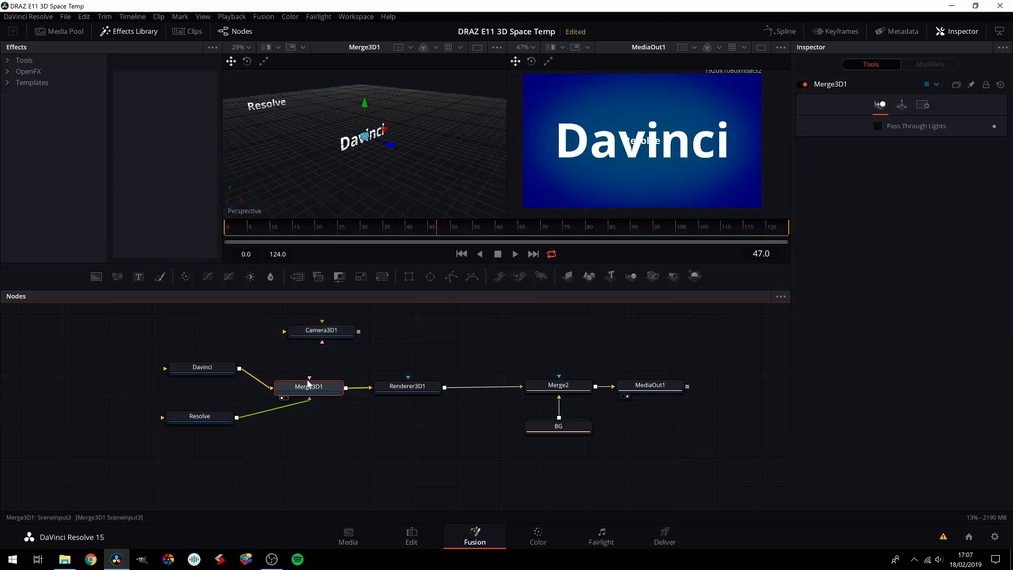
{"action": "mouse_move", "coordinate": [310, 381]}
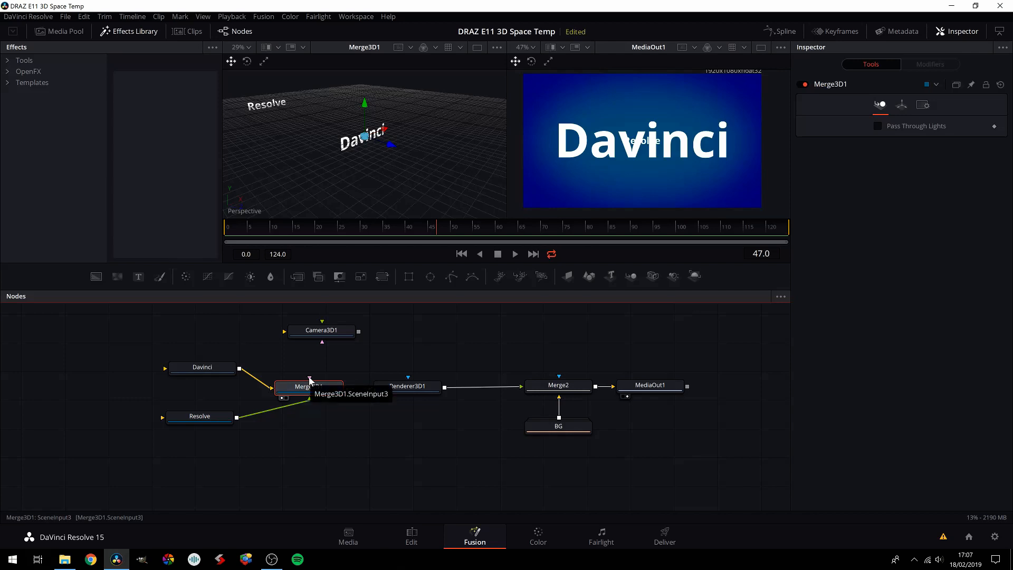
{"action": "mouse_move", "coordinate": [336, 389]}
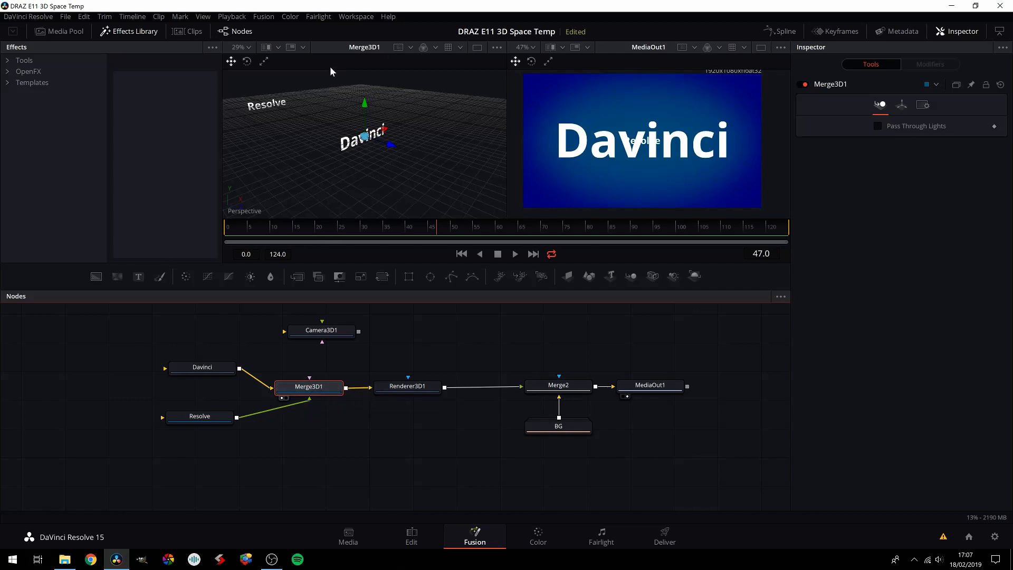
{"action": "mouse_move", "coordinate": [372, 201]}
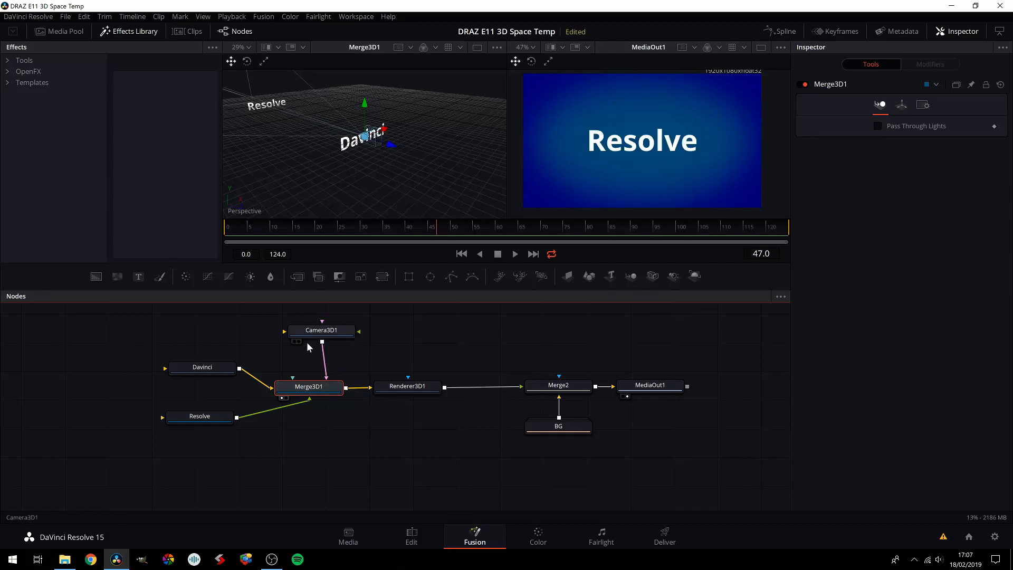
{"action": "left_click", "coordinate": [322, 331]}
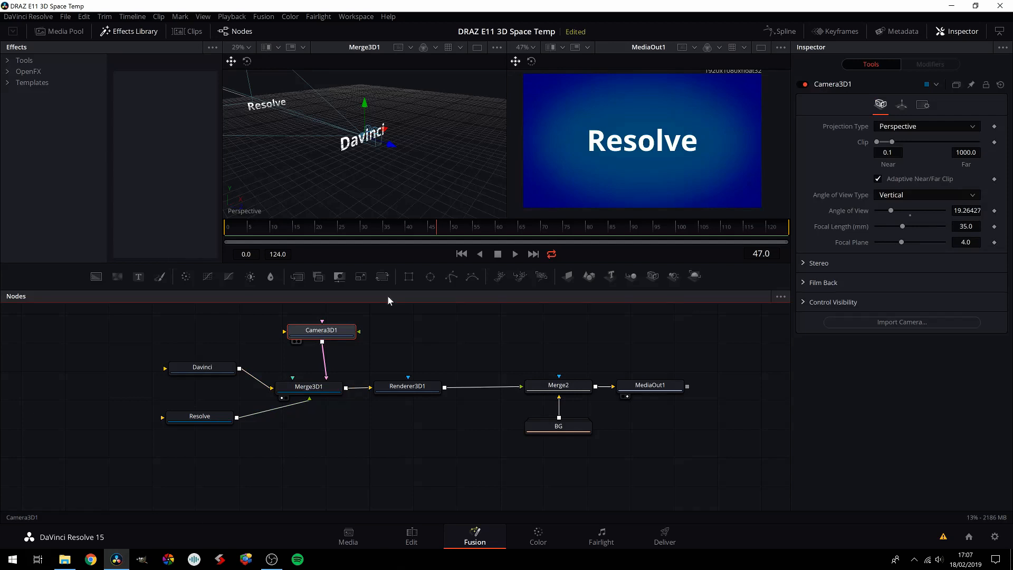
{"action": "left_click", "coordinate": [408, 386]}
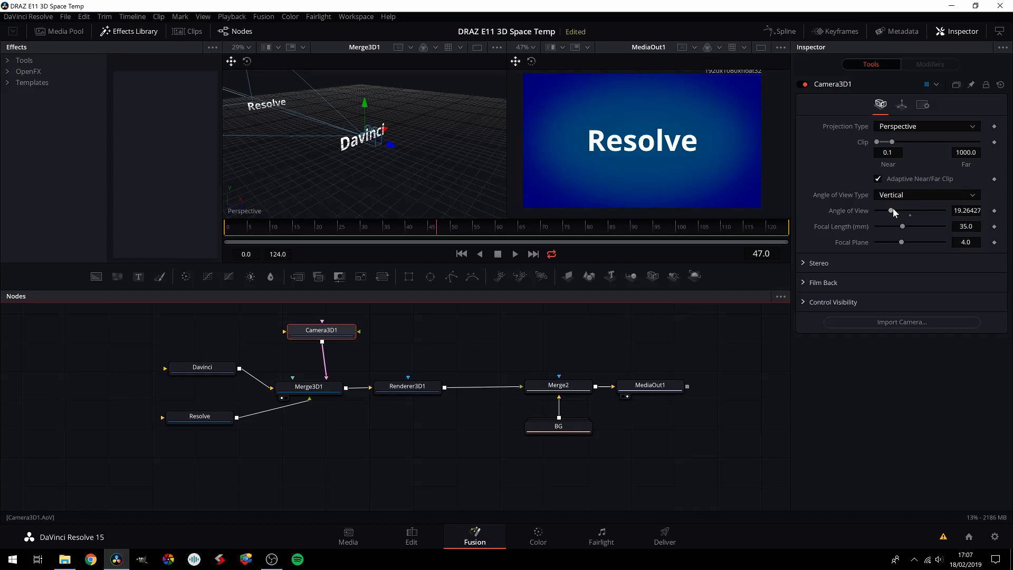
{"action": "mouse_move", "coordinate": [893, 216]}
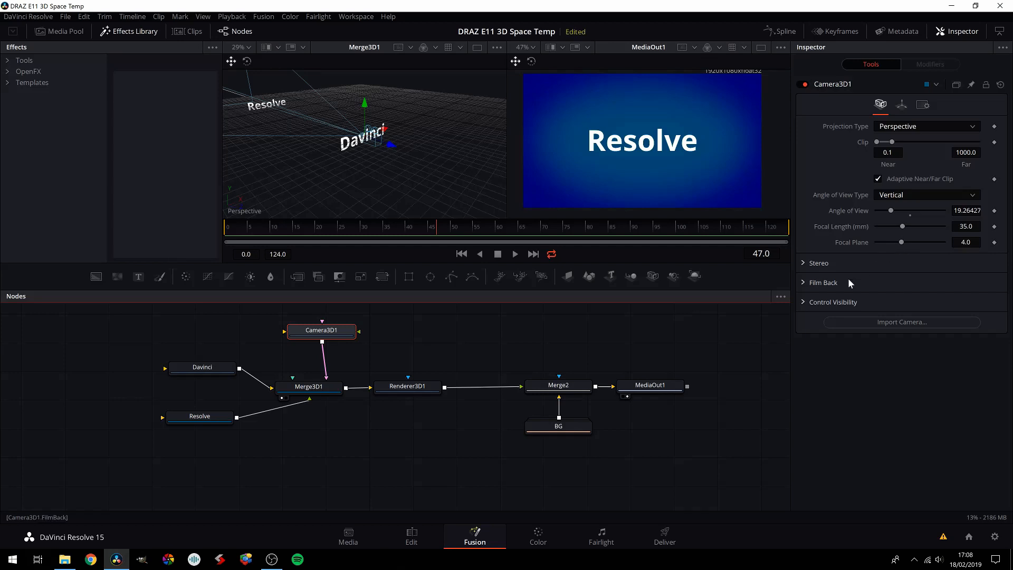
Enable Camera3D1's Focal Plane display and scrub its distance past 5, settling at 4.0.
{"action": "left_click", "coordinate": [833, 302]}
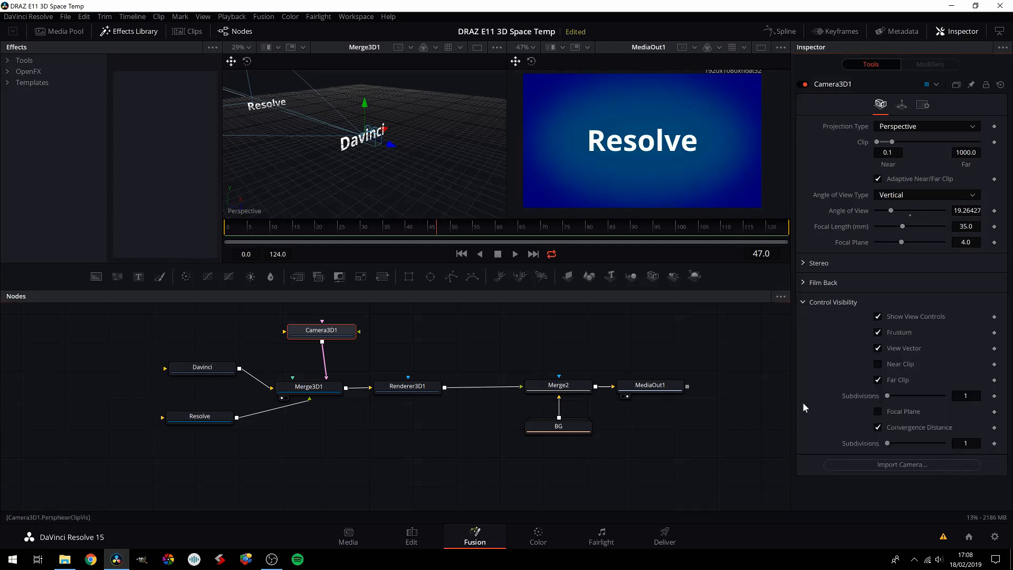
{"action": "left_click", "coordinate": [878, 412]}
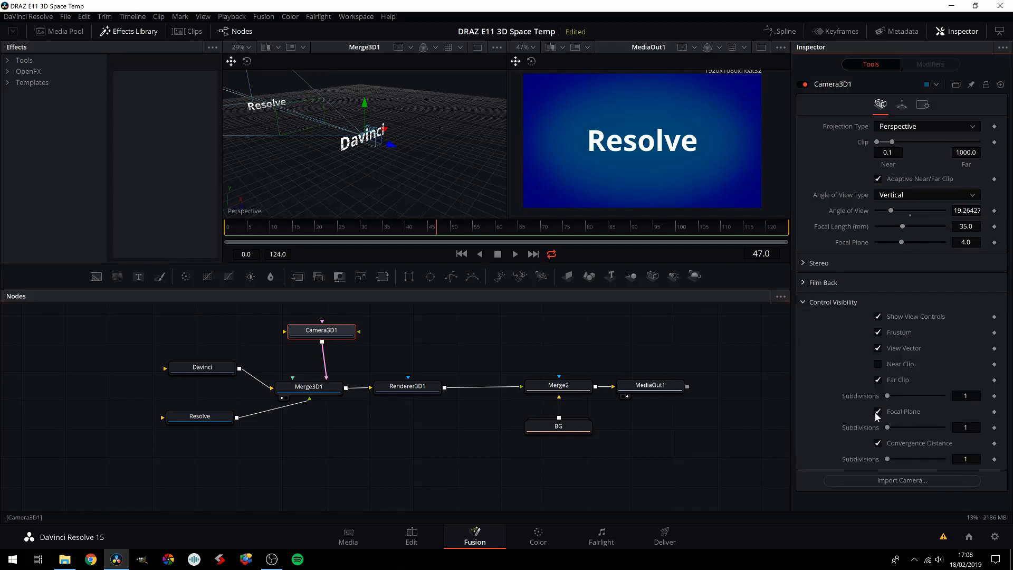
{"action": "left_click_drag", "start_coordinate": [901, 242], "coordinate": [907, 243]}
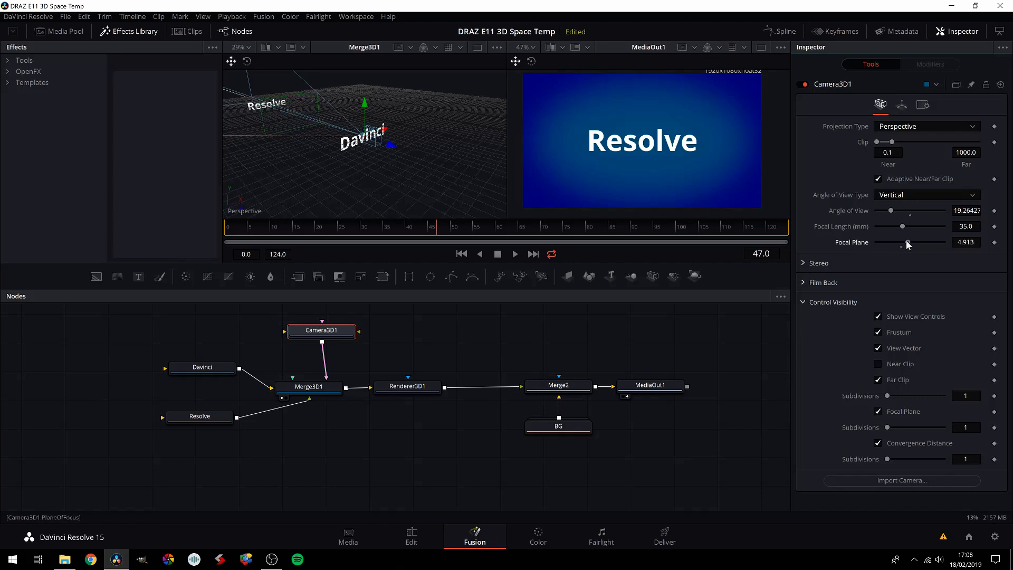
{"action": "left_click_drag", "start_coordinate": [907, 242], "coordinate": [903, 241]}
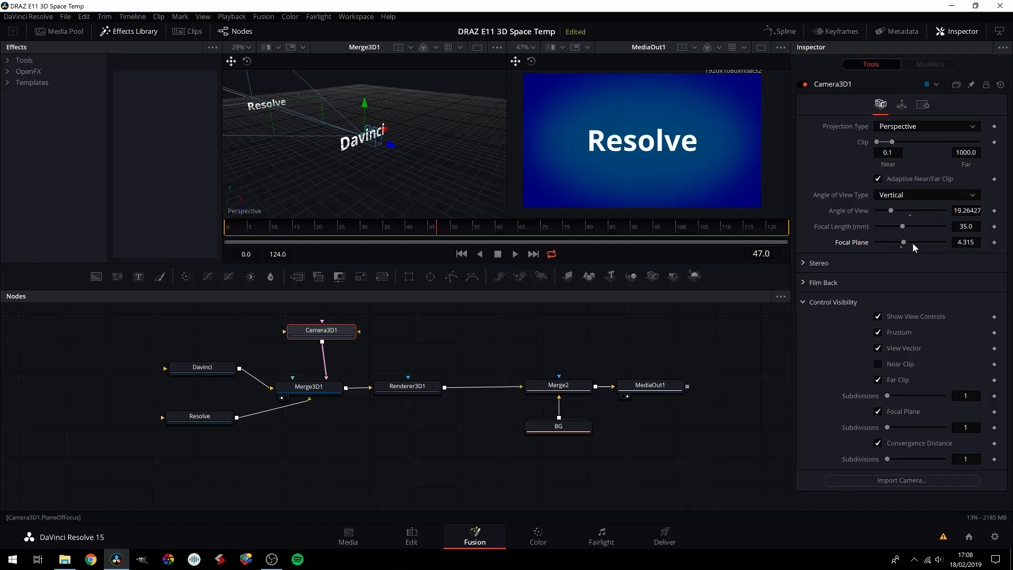
{"action": "left_click_drag", "start_coordinate": [905, 241], "coordinate": [902, 242]}
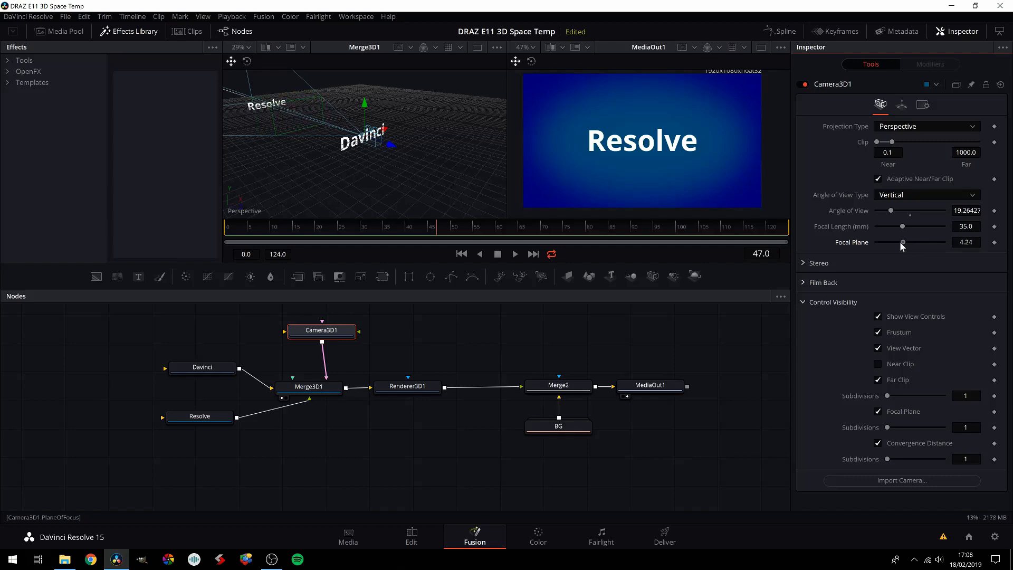
{"action": "left_click_drag", "start_coordinate": [902, 242], "coordinate": [912, 242]}
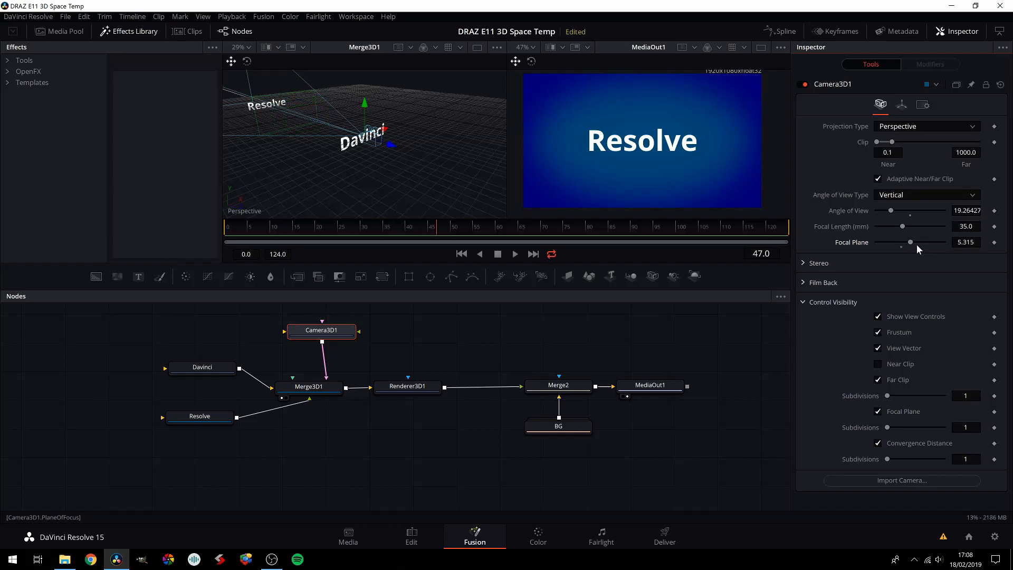
{"action": "left_click_drag", "start_coordinate": [910, 241], "coordinate": [900, 242]}
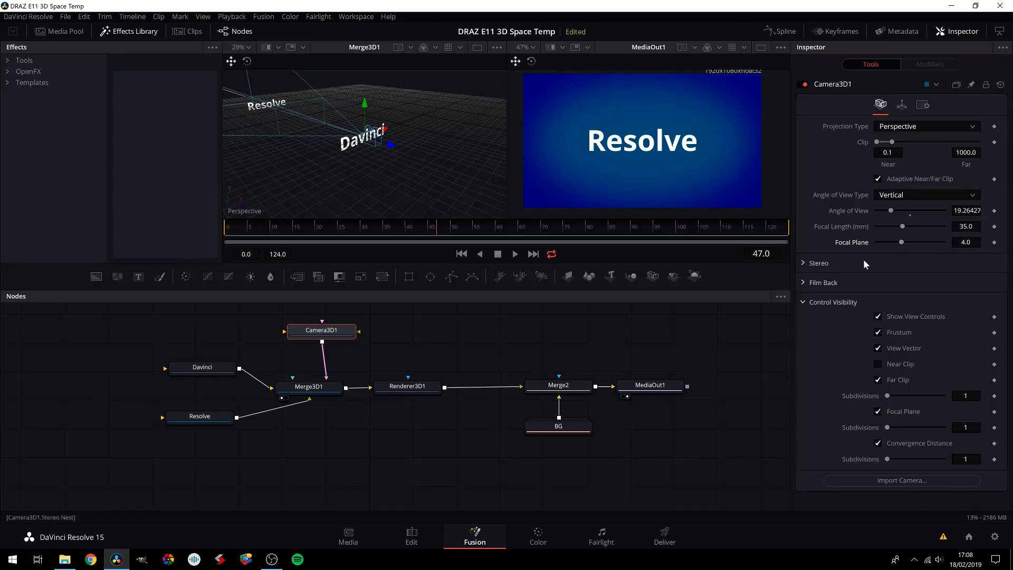
{"action": "mouse_move", "coordinate": [388, 153]}
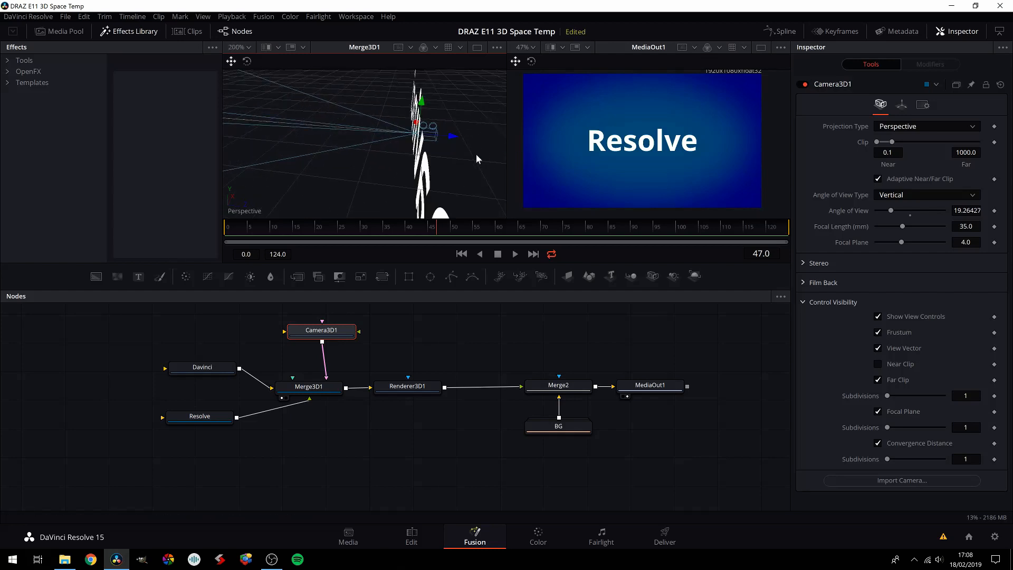
Move Camera3D1 forward along Z until 'avin' from the Davinci text fills the view.
{"action": "scroll", "scroll_direction": "down", "scroll_amount": 3}
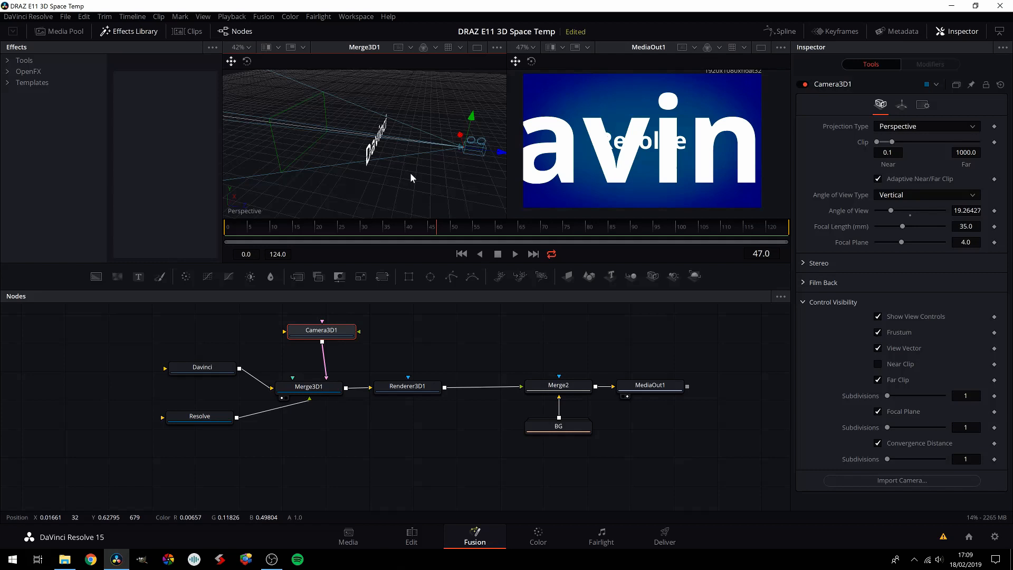
{"action": "mouse_move", "coordinate": [396, 193]}
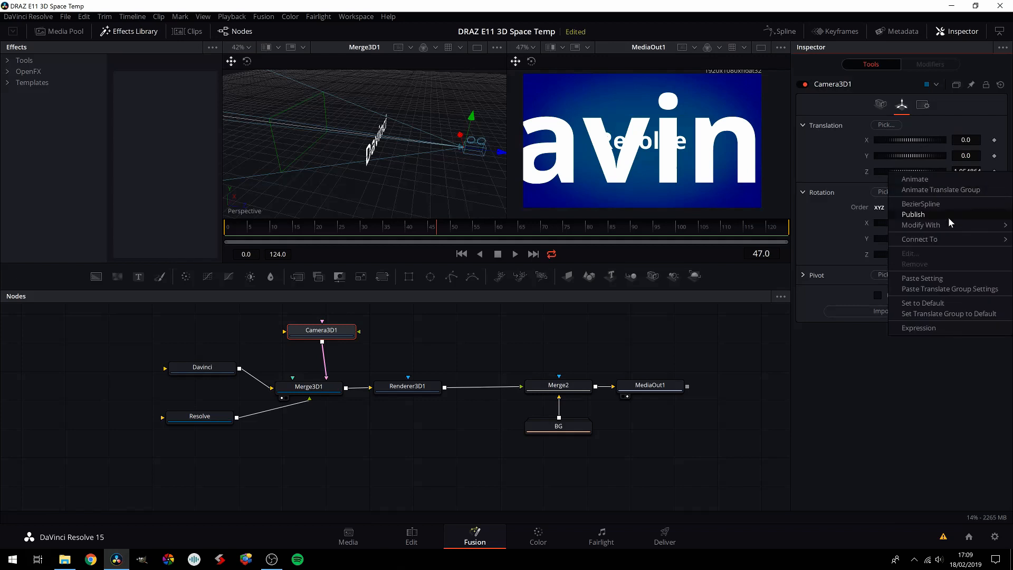
{"action": "mouse_move", "coordinate": [924, 304]}
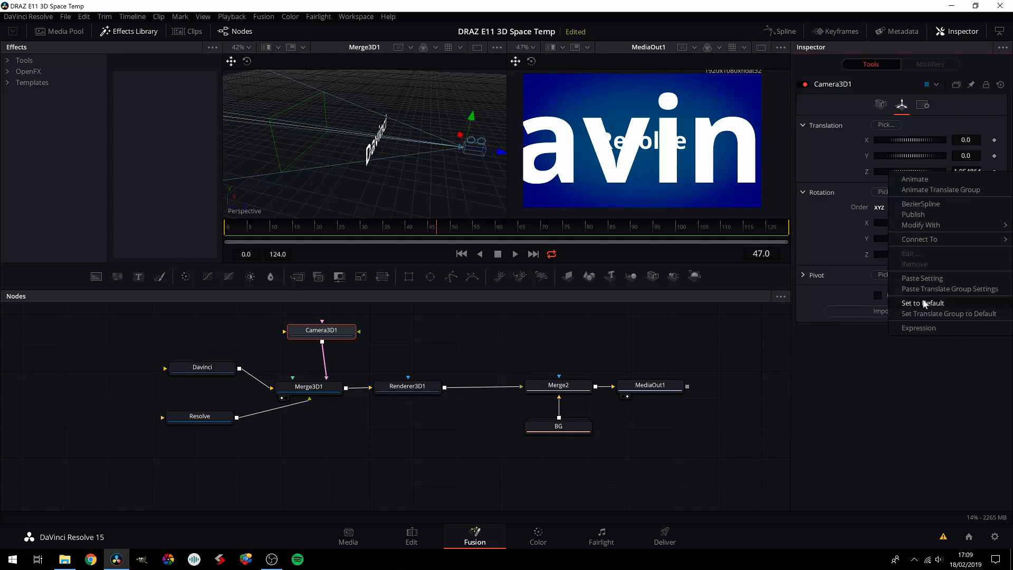
Reset Camera3D1's translation to its default of 0.
{"action": "left_click", "coordinate": [922, 303]}
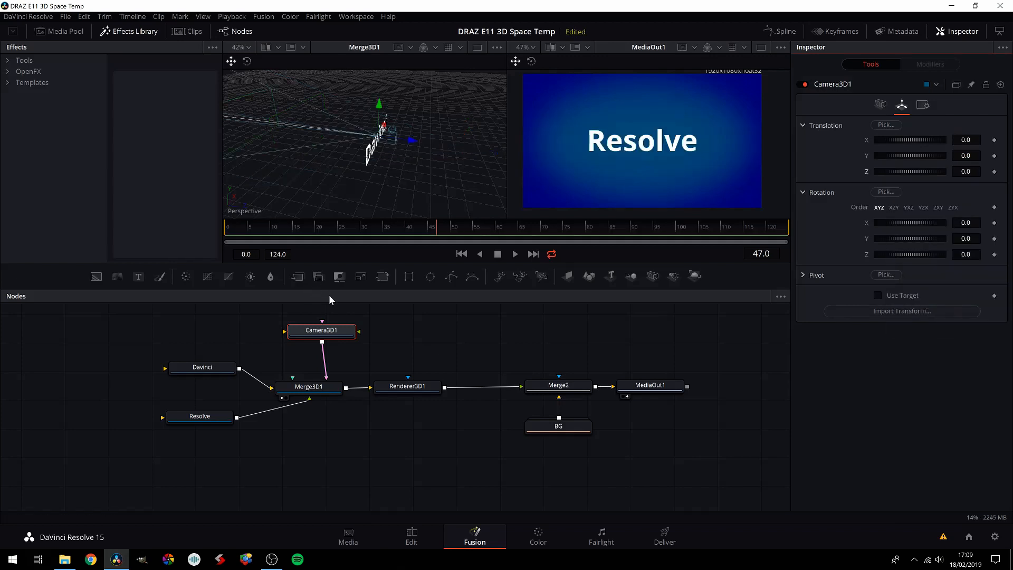
{"action": "left_click", "coordinate": [321, 330]}
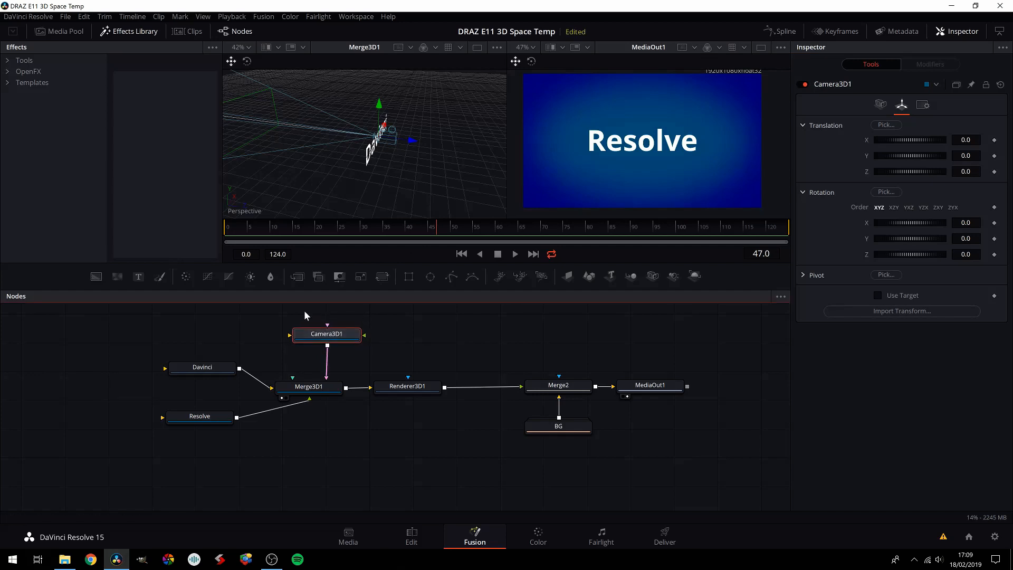
{"action": "mouse_move", "coordinate": [427, 234]}
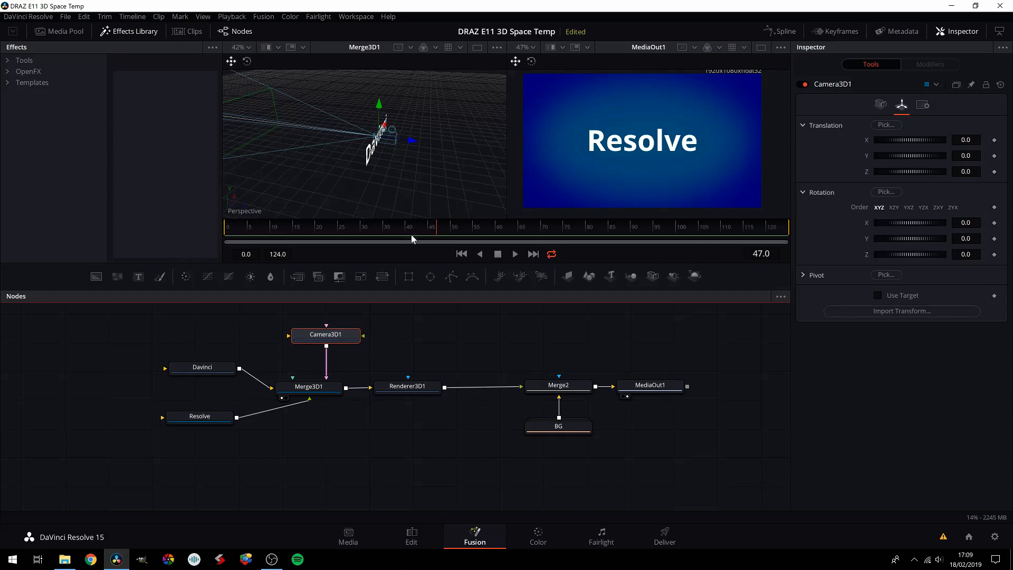
Place the playhead at frame 50 in the time ruler.
{"action": "left_click", "coordinate": [452, 235]}
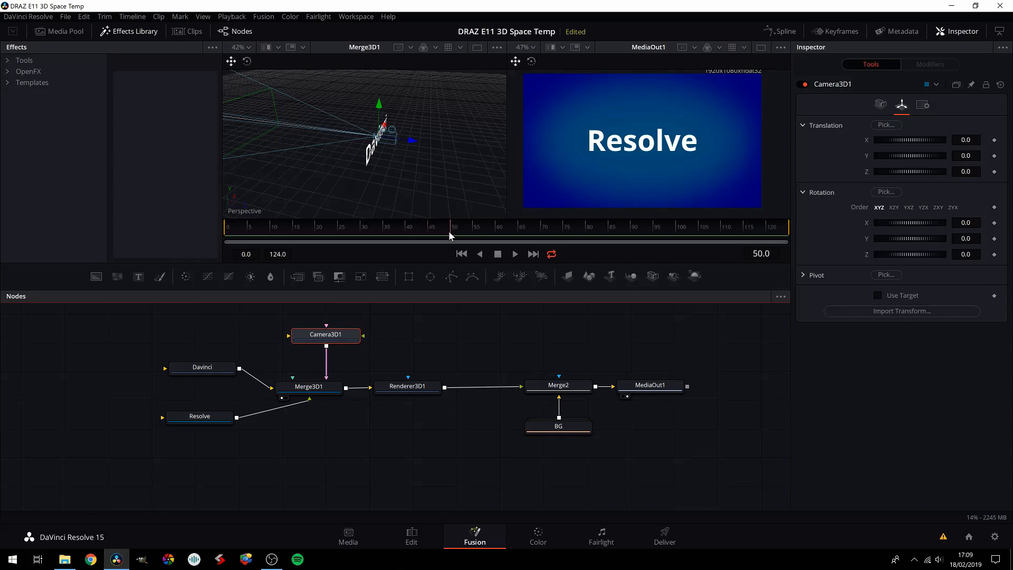
{"action": "left_click_drag", "start_coordinate": [388, 132], "coordinate": [461, 146]}
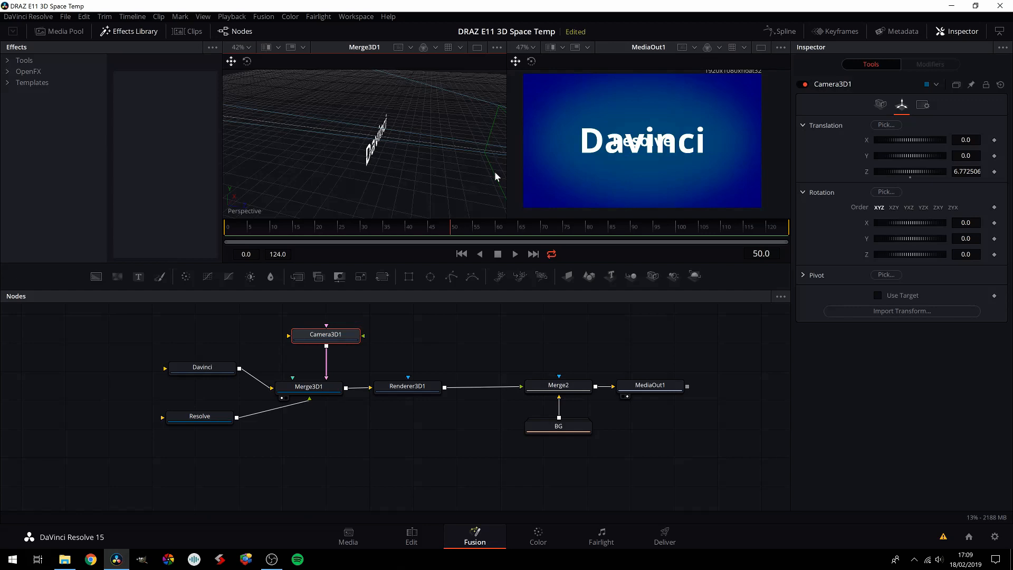
{"action": "mouse_move", "coordinate": [409, 160]}
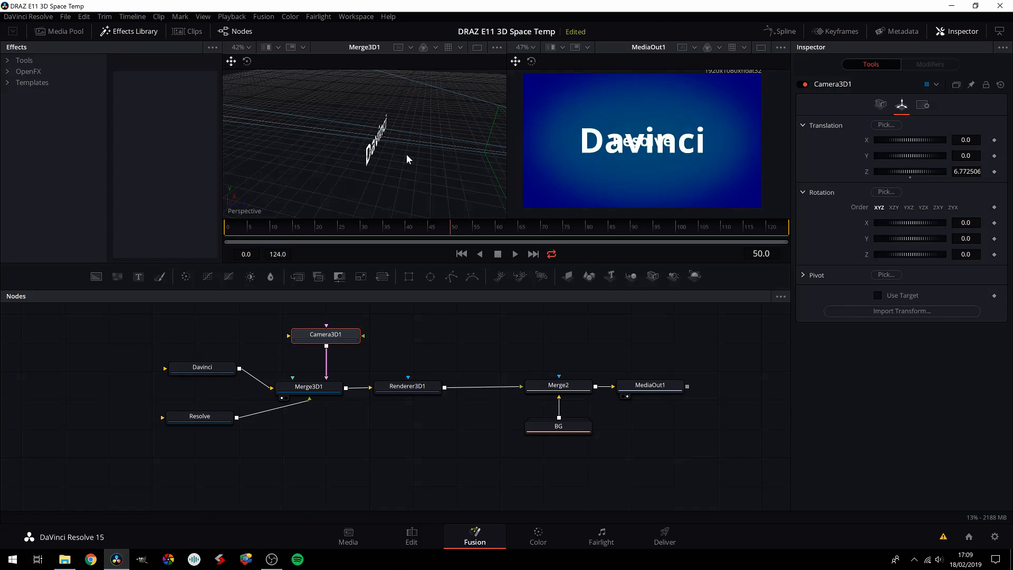
{"action": "mouse_move", "coordinate": [840, 232]}
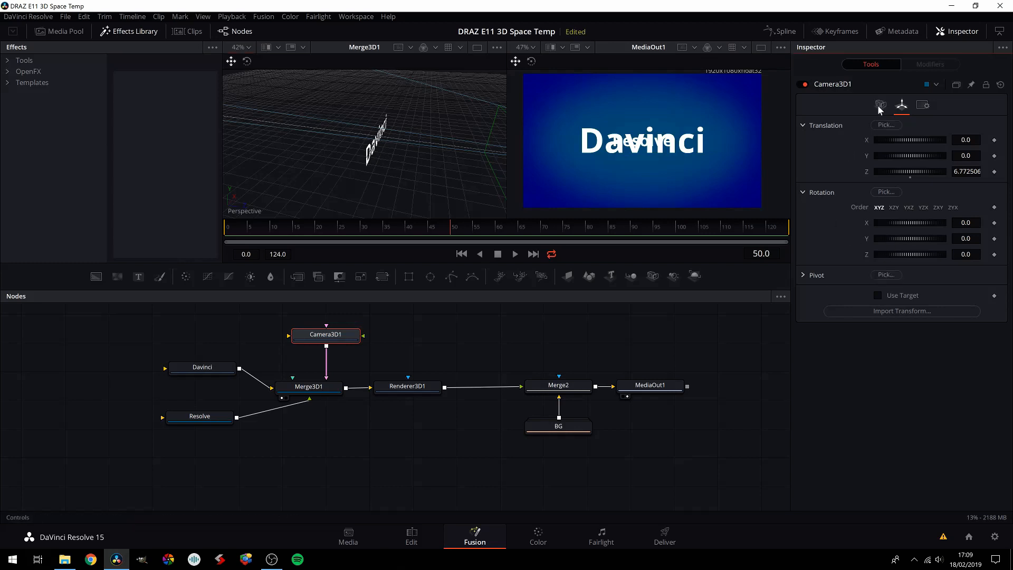
Set Camera3D1's Focal Plane to 6.783 at frame 50, matching its Z of about 6.77.
{"action": "left_click", "coordinate": [881, 104]}
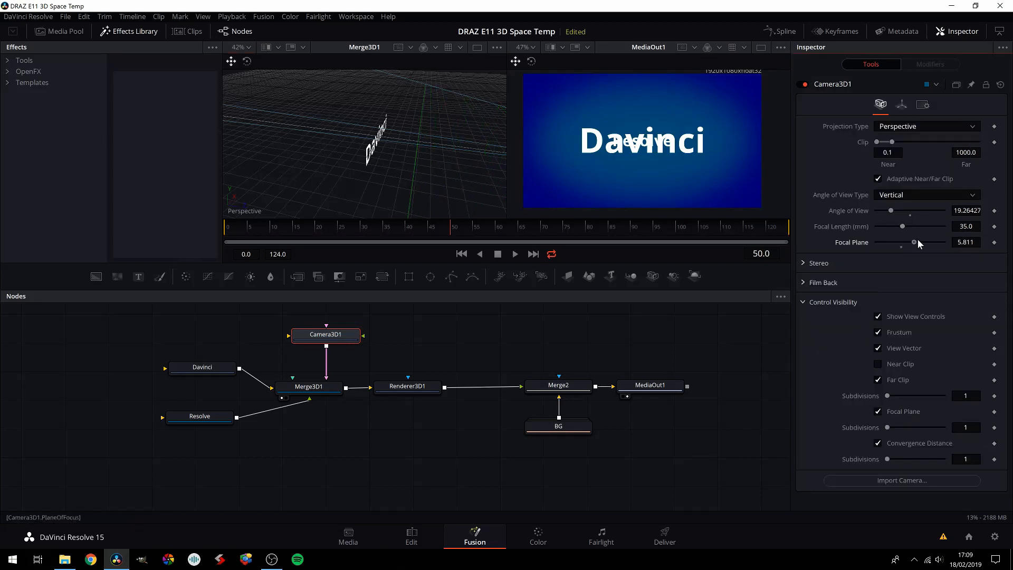
{"action": "left_click_drag", "start_coordinate": [914, 242], "coordinate": [923, 242]}
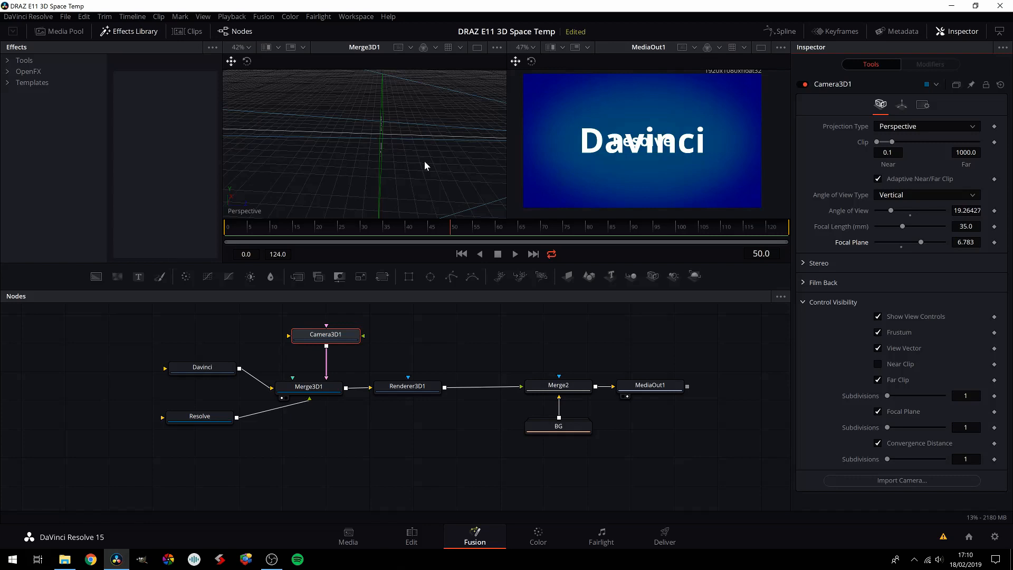
{"action": "mouse_move", "coordinate": [399, 169]}
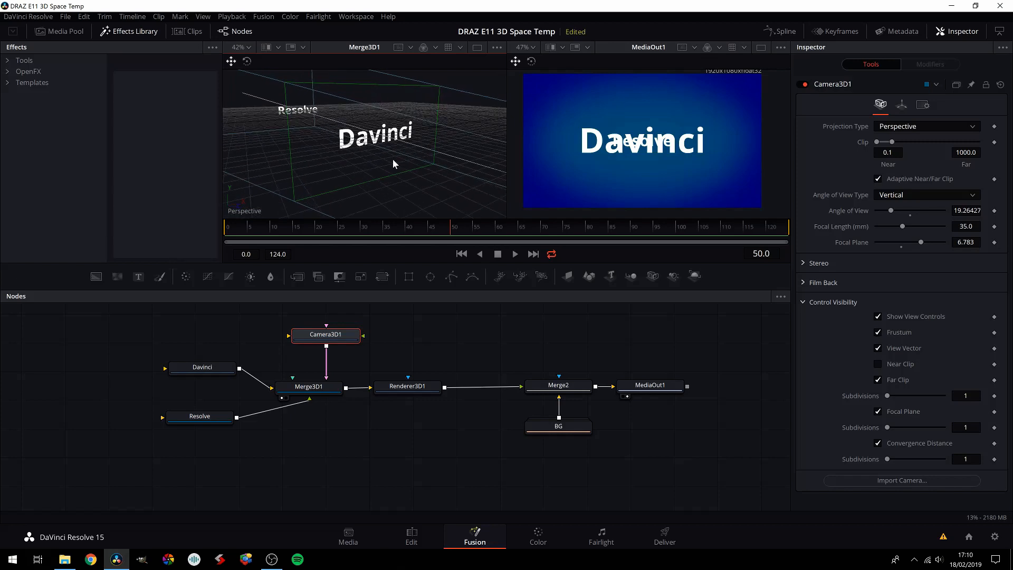
{"action": "mouse_move", "coordinate": [404, 390]}
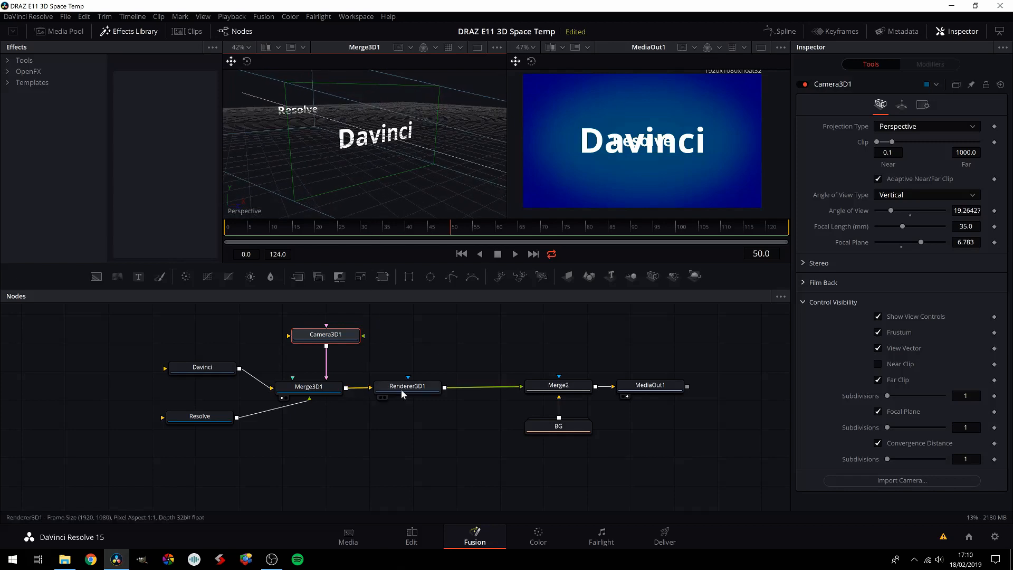
{"action": "mouse_move", "coordinate": [407, 391]}
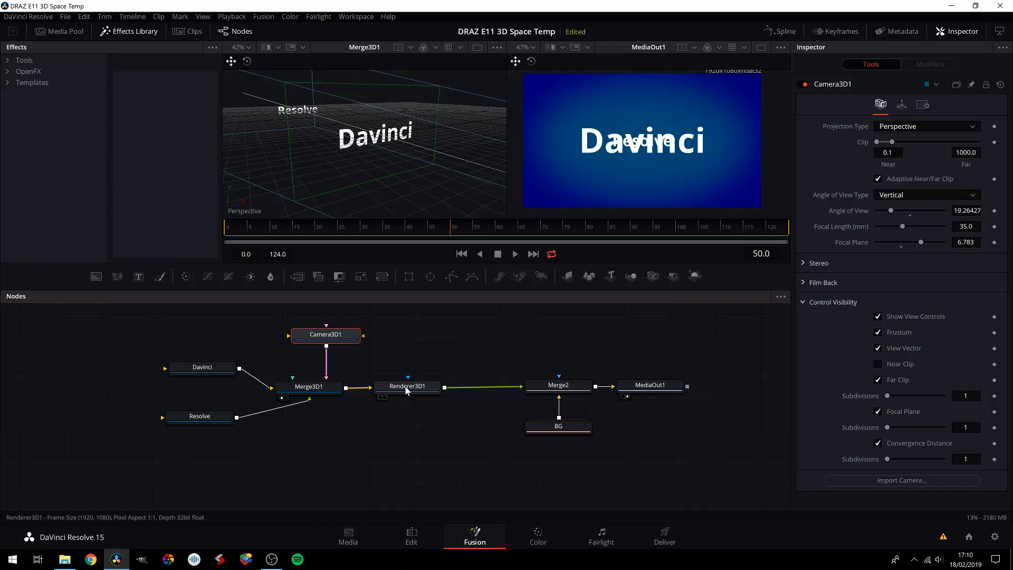
Switch Renderer3D1 to the OpenGL renderer with Accumulation Effects and Depth of Field enabled.
{"action": "left_click", "coordinate": [407, 386]}
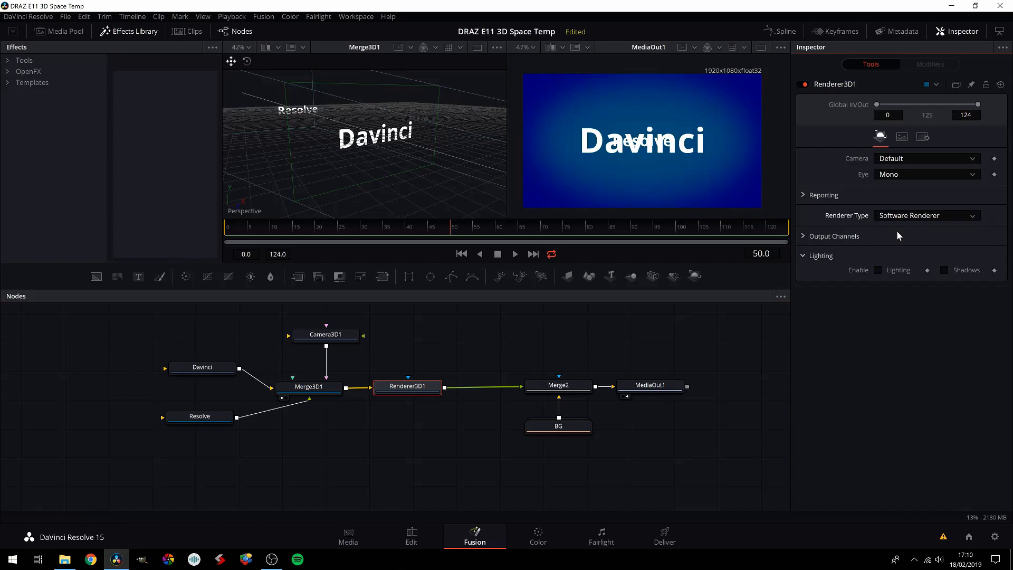
{"action": "left_click", "coordinate": [926, 216]}
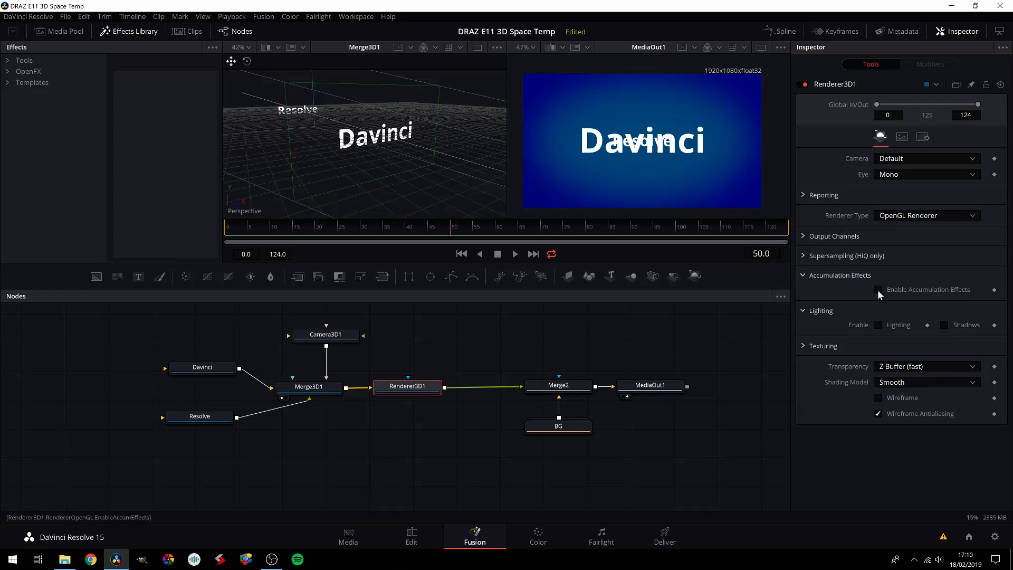
{"action": "left_click", "coordinate": [877, 289]}
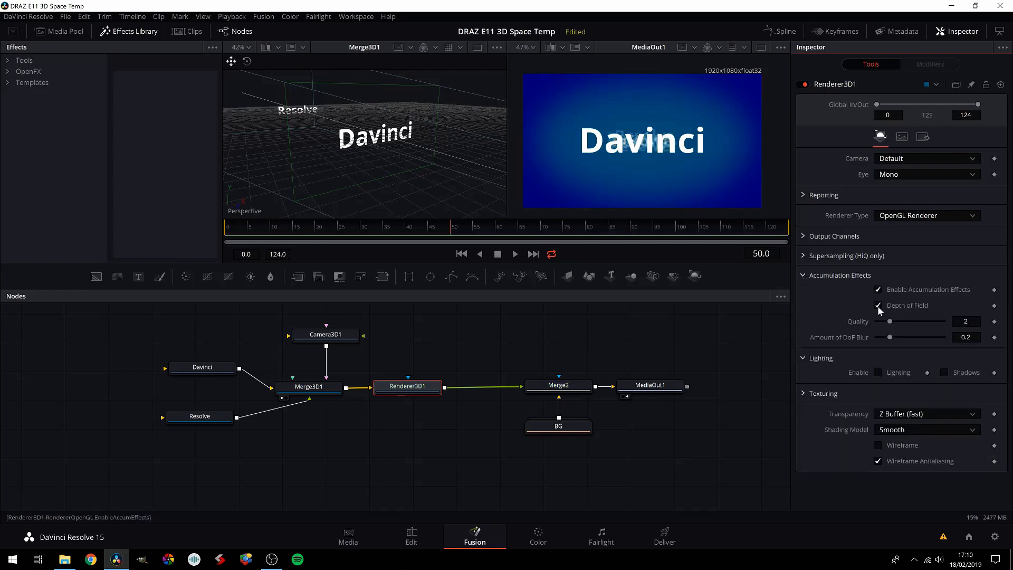
{"action": "left_click", "coordinate": [879, 290]}
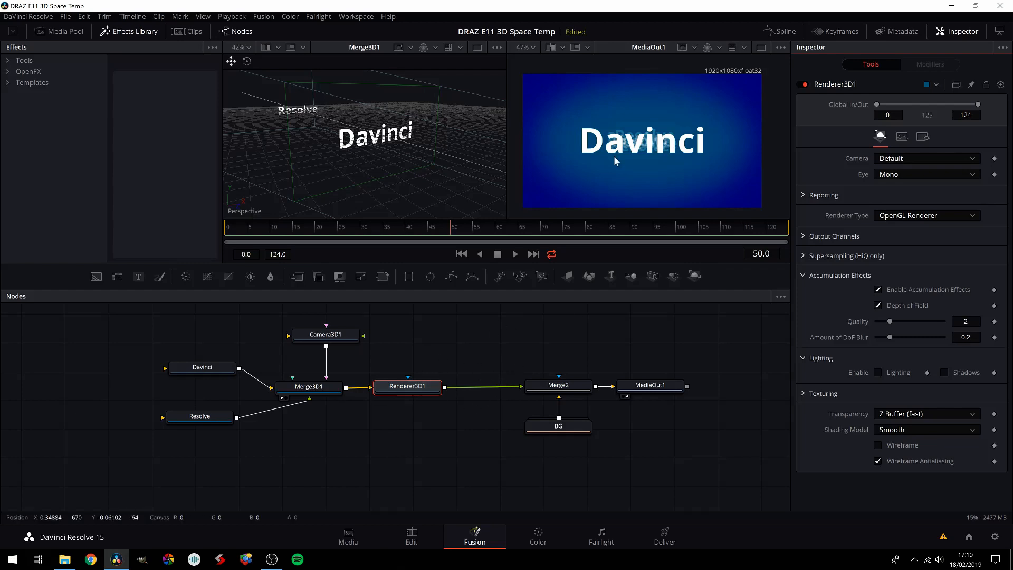
{"action": "mouse_move", "coordinate": [287, 159]}
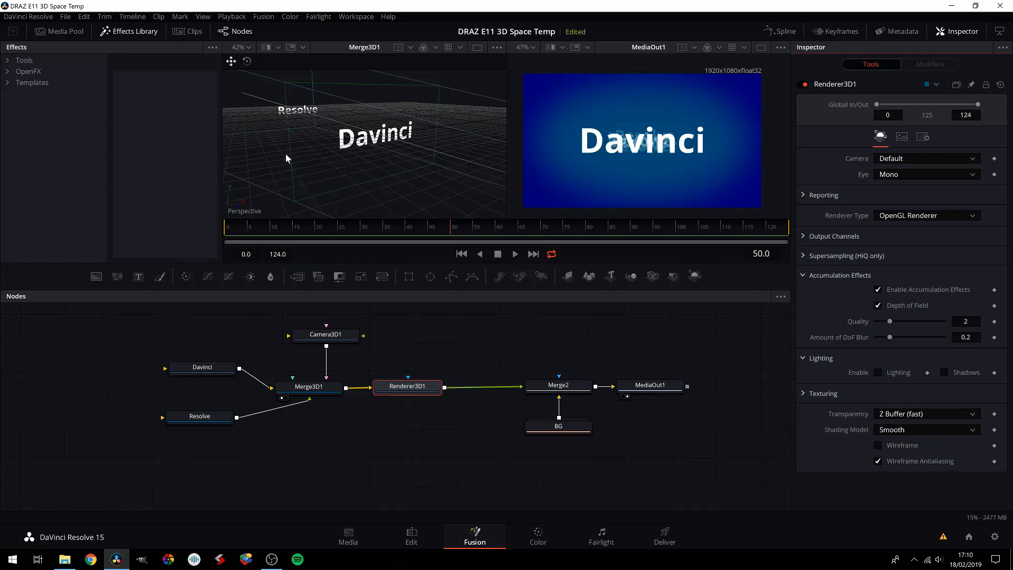
{"action": "mouse_move", "coordinate": [329, 134]}
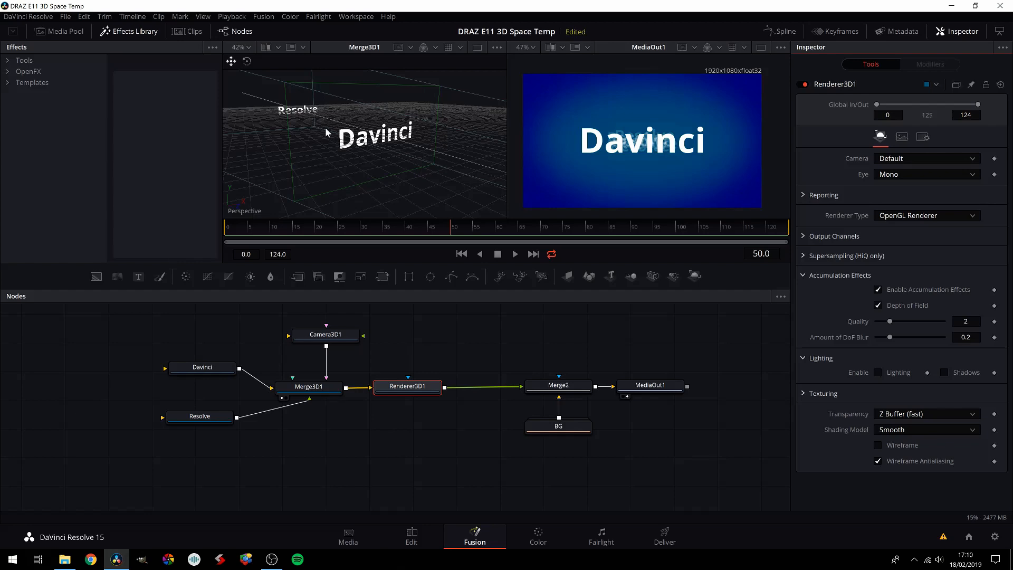
{"action": "mouse_move", "coordinate": [673, 131]}
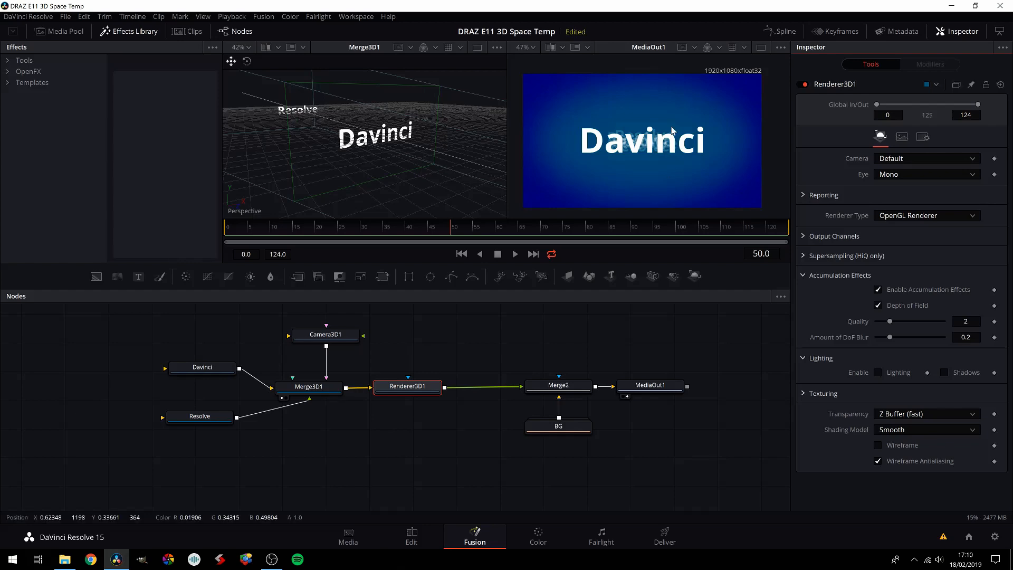
{"action": "mouse_move", "coordinate": [968, 347]}
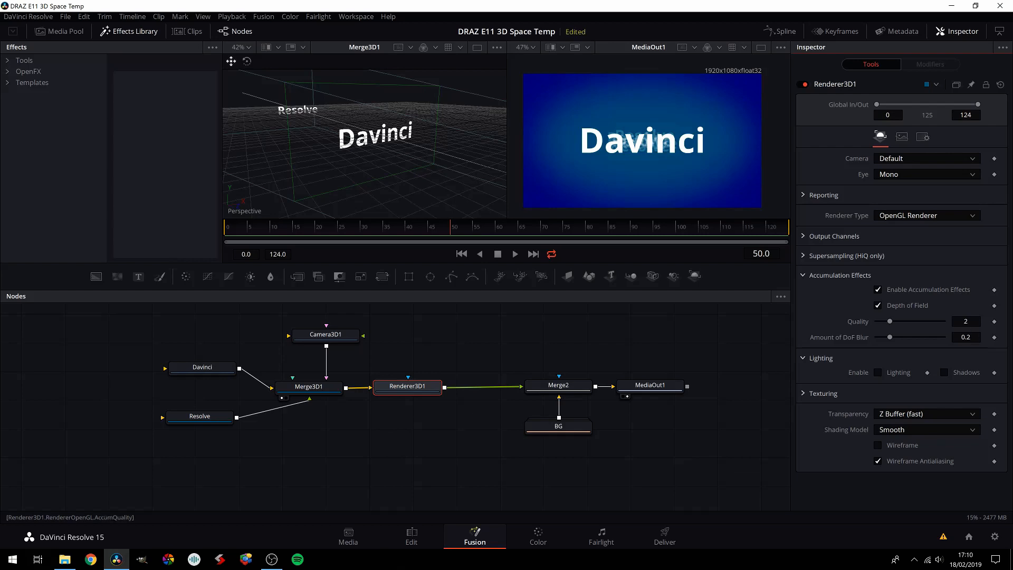
{"action": "mouse_move", "coordinate": [852, 343]}
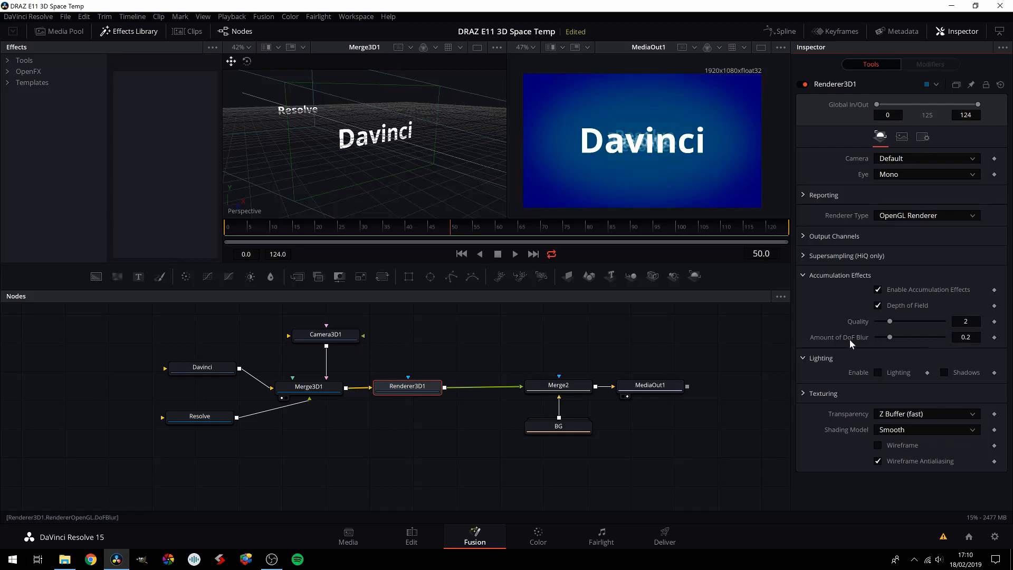
{"action": "mouse_move", "coordinate": [845, 345]}
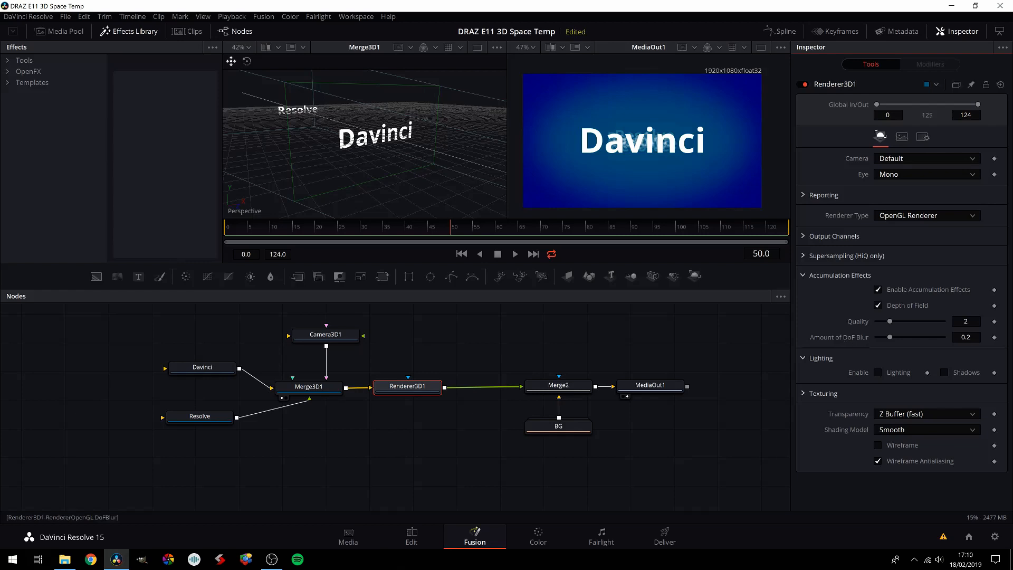
Raise accumulation Quality to 25 and set DoF blur to 0.025, softening 'Resolve' behind 'Davinci'.
{"action": "left_click", "coordinate": [966, 337]}
{"action": "type", "text": "0.025"}
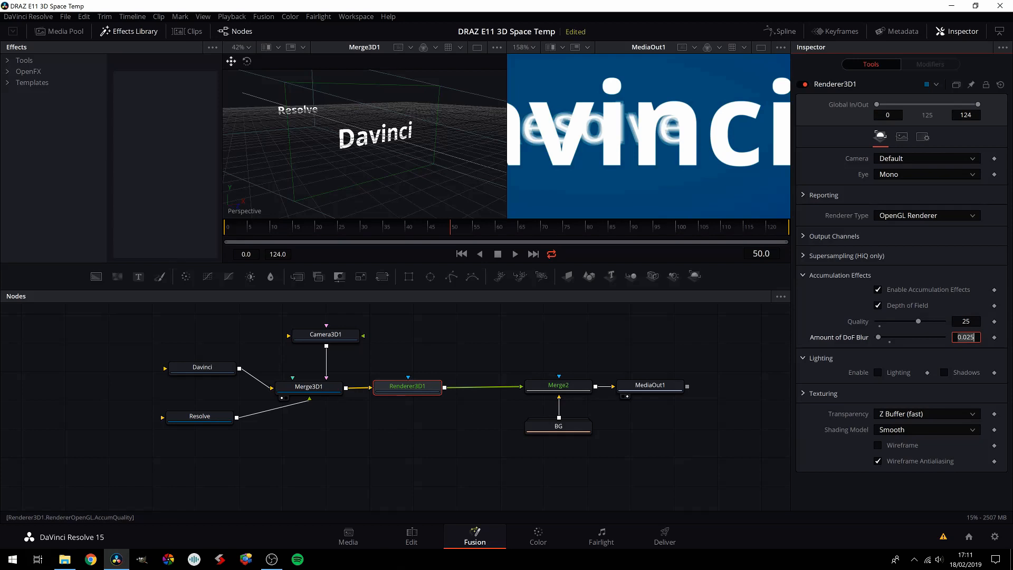
{"action": "mouse_move", "coordinate": [613, 145]}
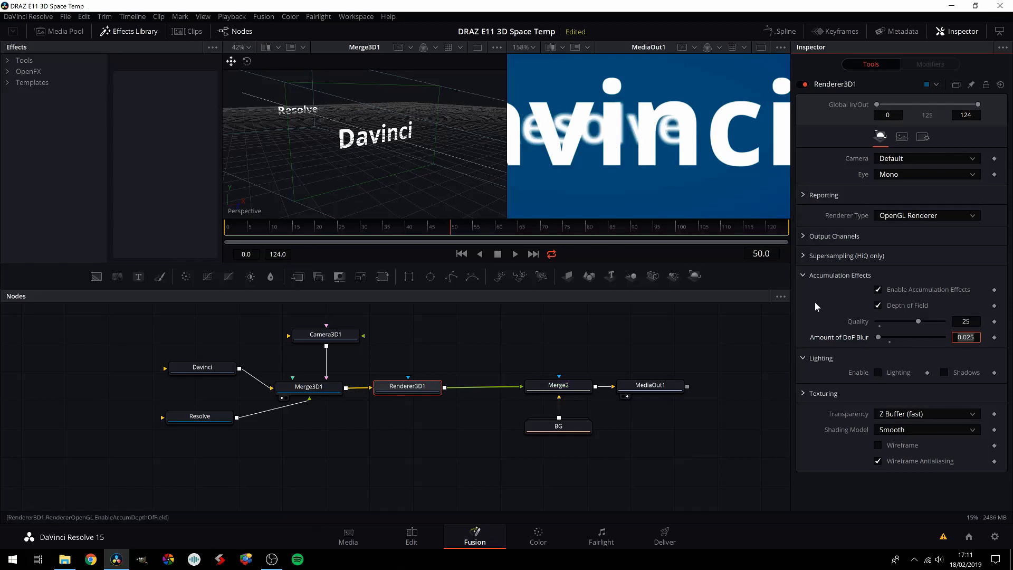
{"action": "mouse_move", "coordinate": [677, 198]}
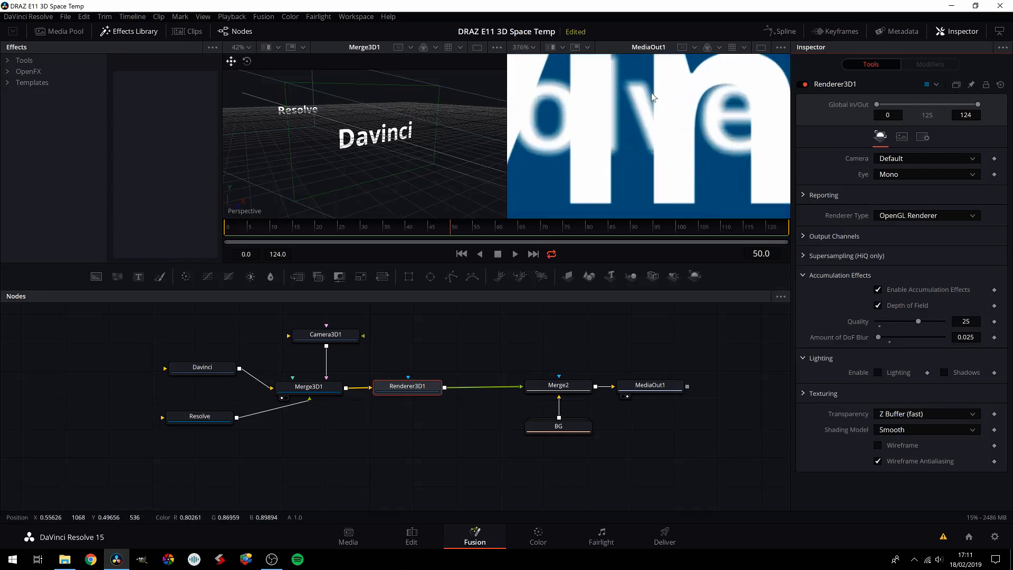
{"action": "mouse_move", "coordinate": [622, 88]}
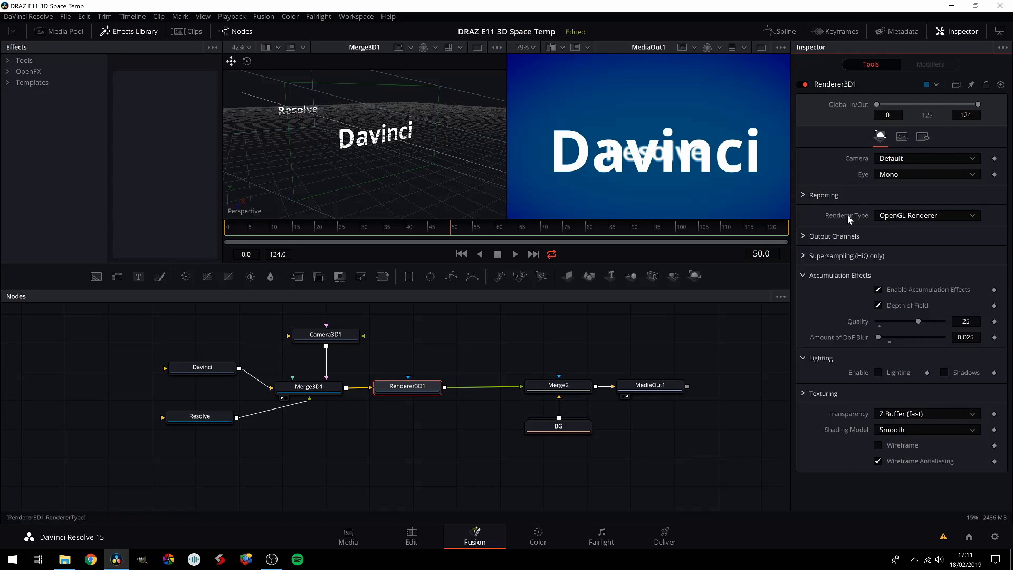
Review Camera3D1's film back settings in the Inspector.
{"action": "left_click", "coordinate": [326, 334]}
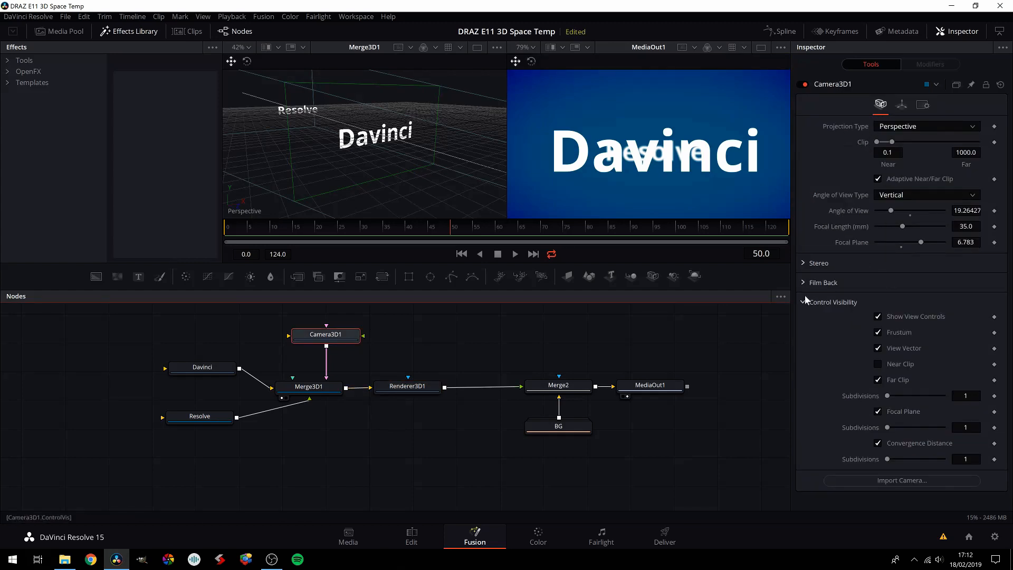
{"action": "left_click", "coordinate": [823, 282]}
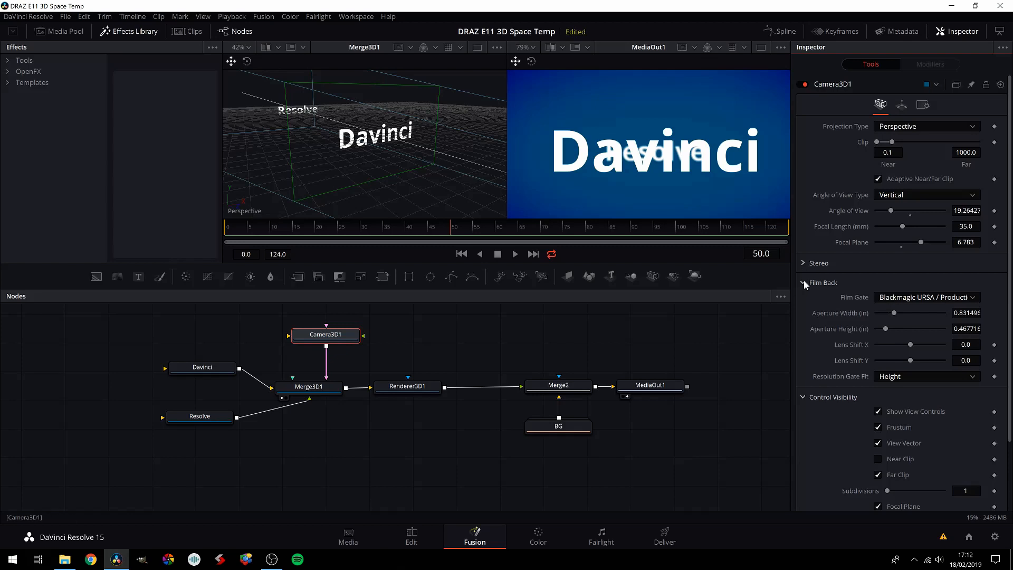
{"action": "left_click", "coordinate": [804, 283]}
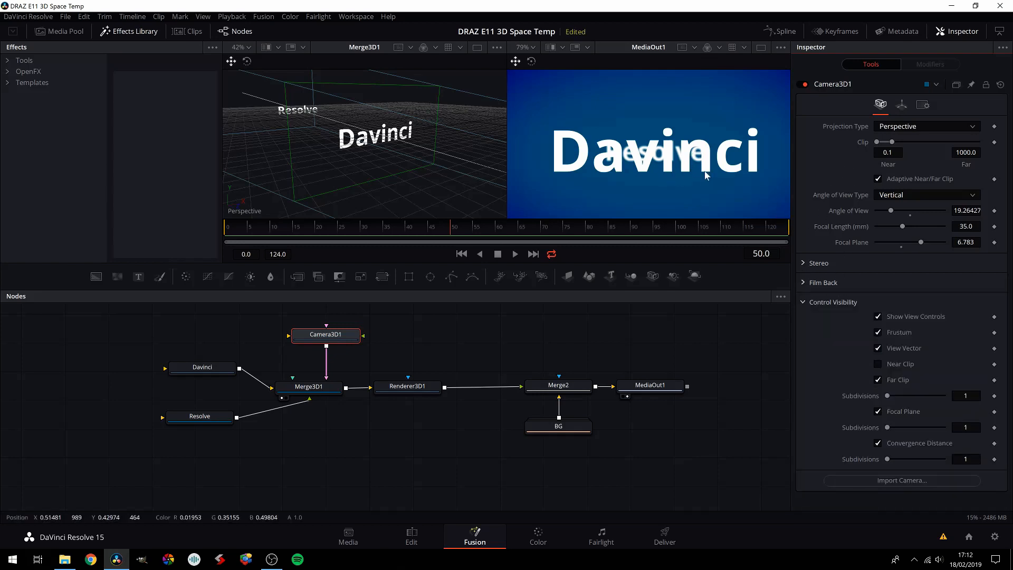
Enable Accumulation Effects and Depth of Field on Renderer3D1, then return to Camera3D1.
{"action": "left_click", "coordinate": [408, 387]}
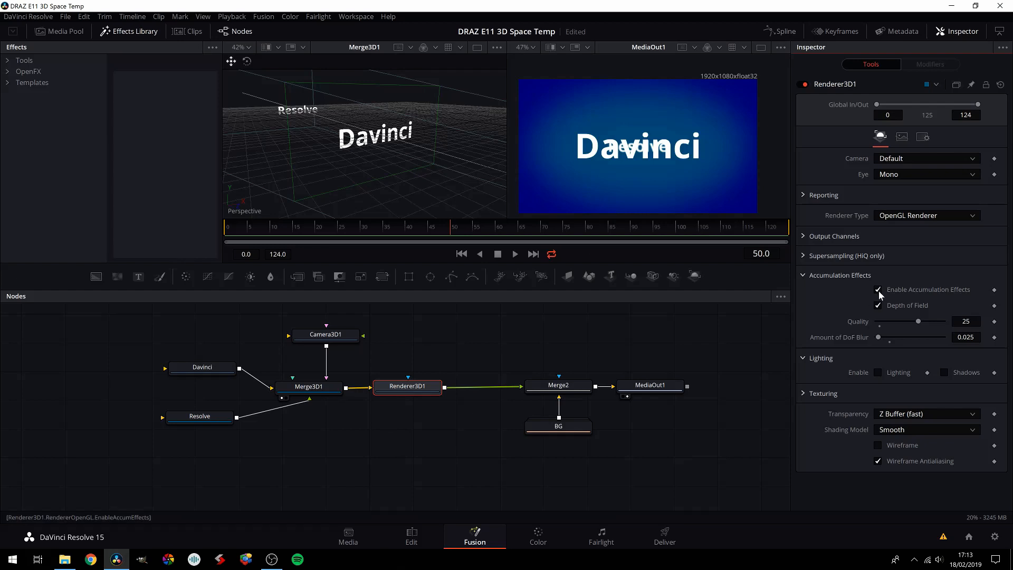
{"action": "left_click", "coordinate": [326, 335]}
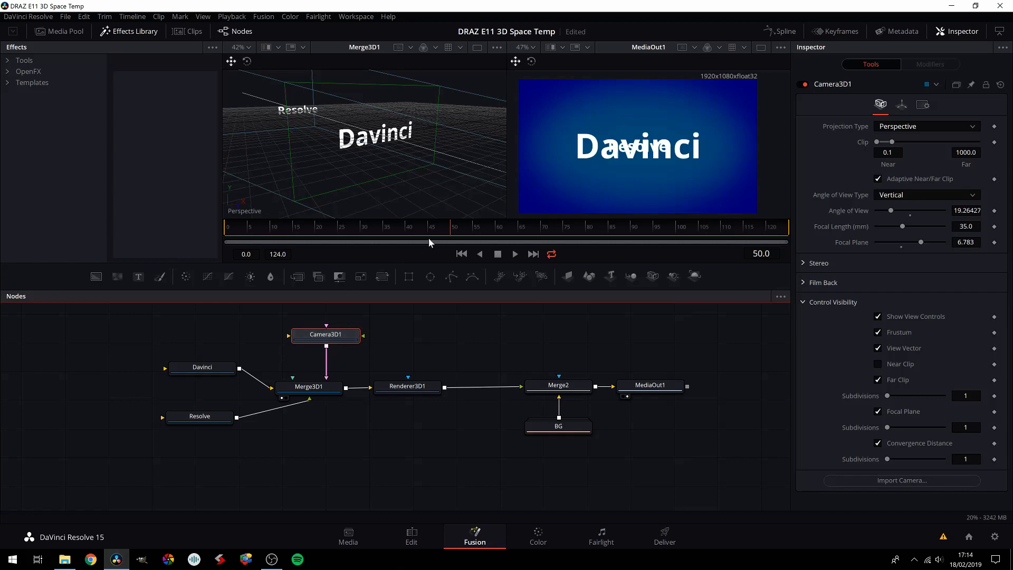
{"action": "mouse_move", "coordinate": [403, 213]}
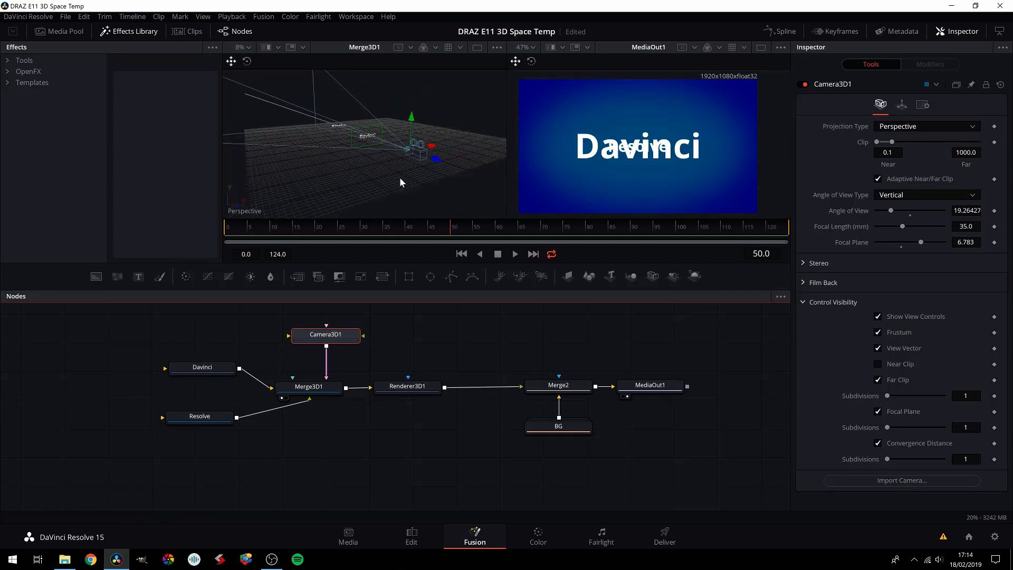
{"action": "mouse_move", "coordinate": [451, 232]}
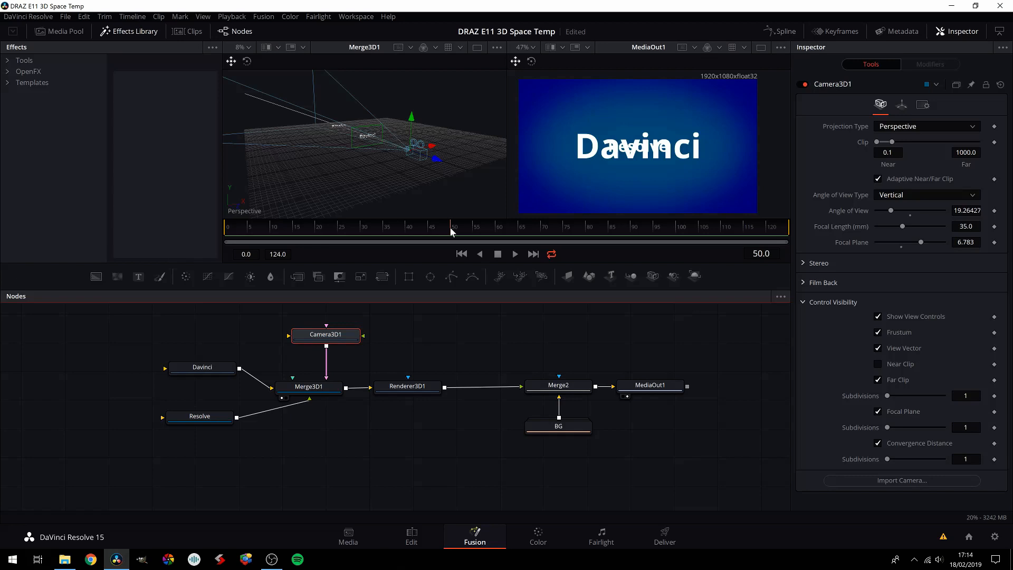
{"action": "mouse_move", "coordinate": [630, 230]}
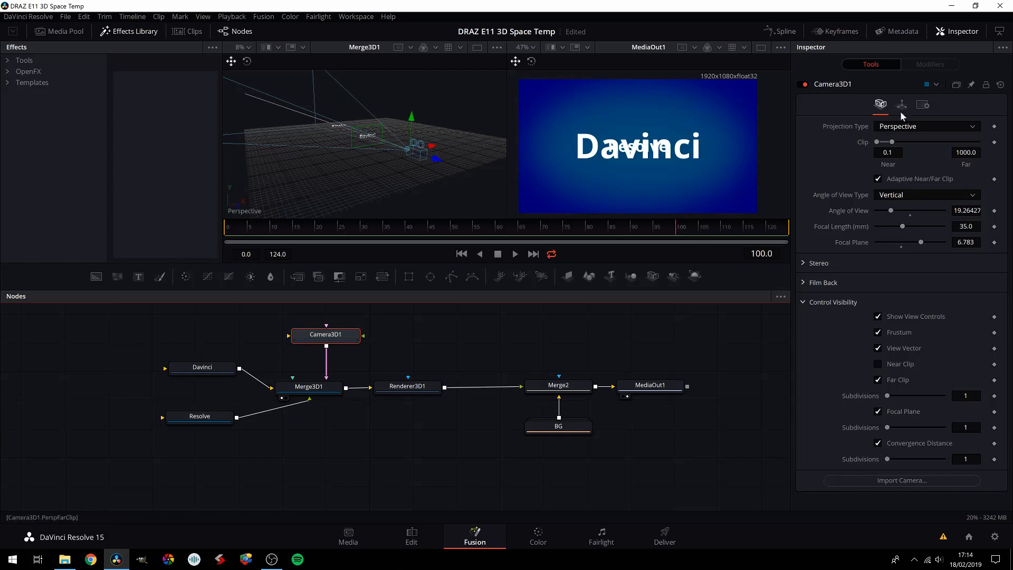
Set Camera3D1's Translation Z to -8.0 at frame 100 so the render shows only the blue backdrop.
{"action": "left_click", "coordinate": [902, 104]}
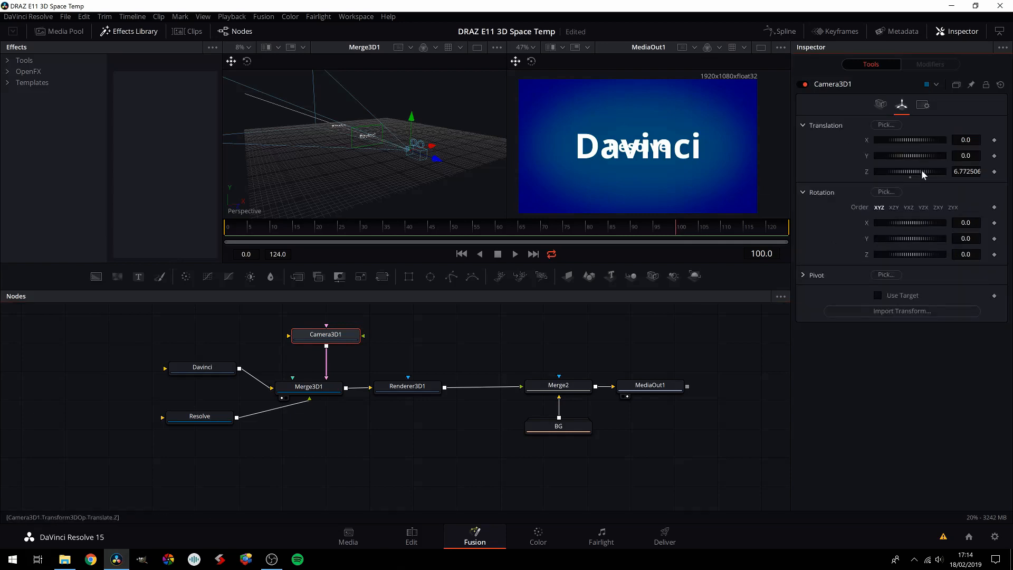
{"action": "left_click_drag", "start_coordinate": [924, 171], "coordinate": [912, 171]}
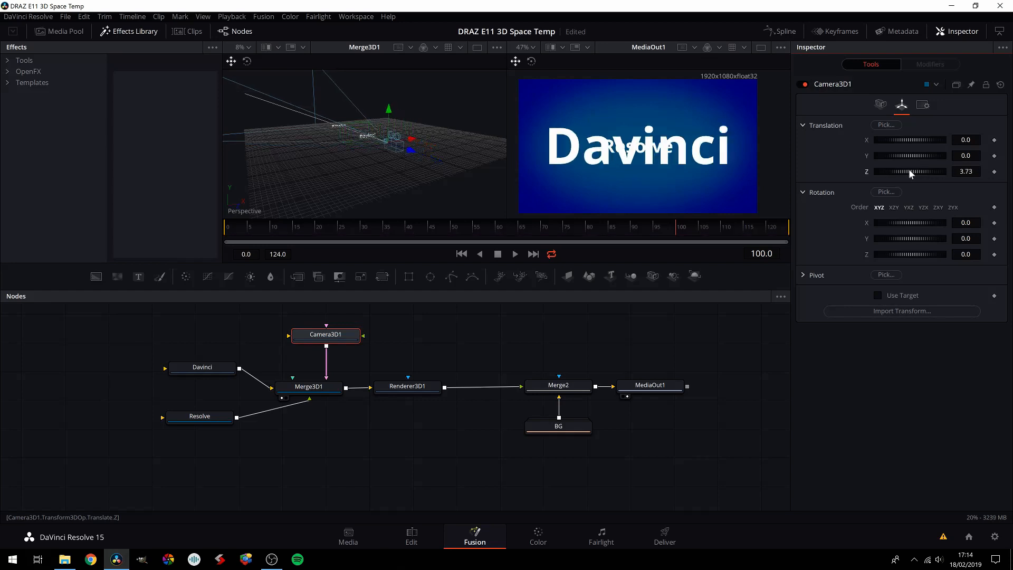
{"action": "left_click_drag", "start_coordinate": [912, 171], "coordinate": [891, 171]}
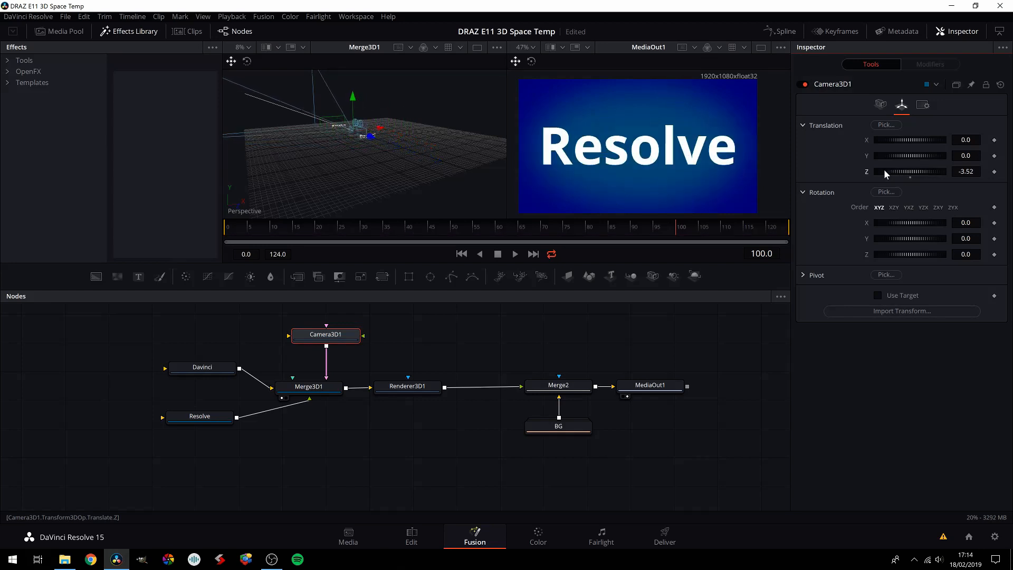
{"action": "left_click_drag", "start_coordinate": [912, 171], "coordinate": [879, 171]}
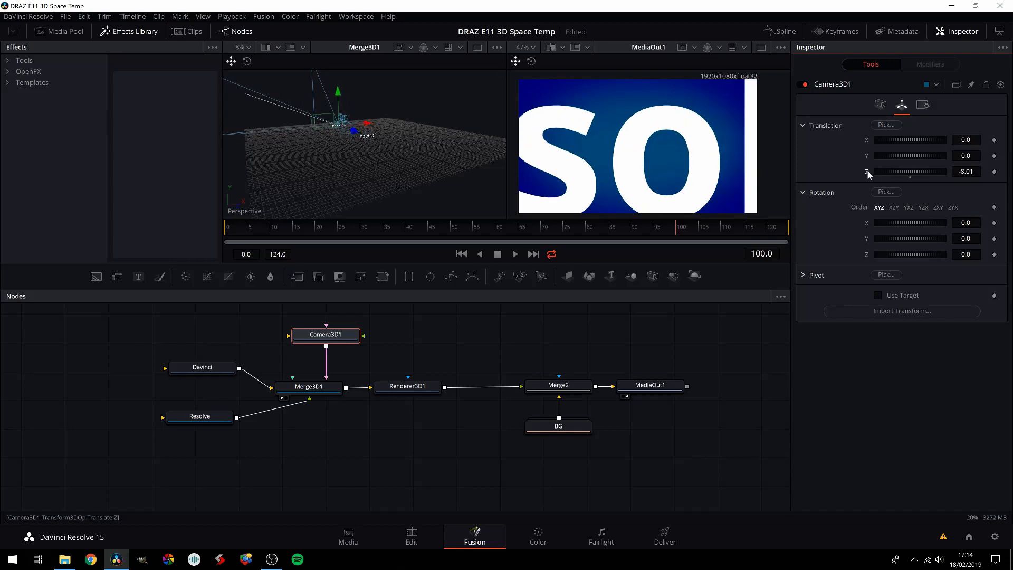
{"action": "left_click_drag", "start_coordinate": [895, 171], "coordinate": [918, 171]}
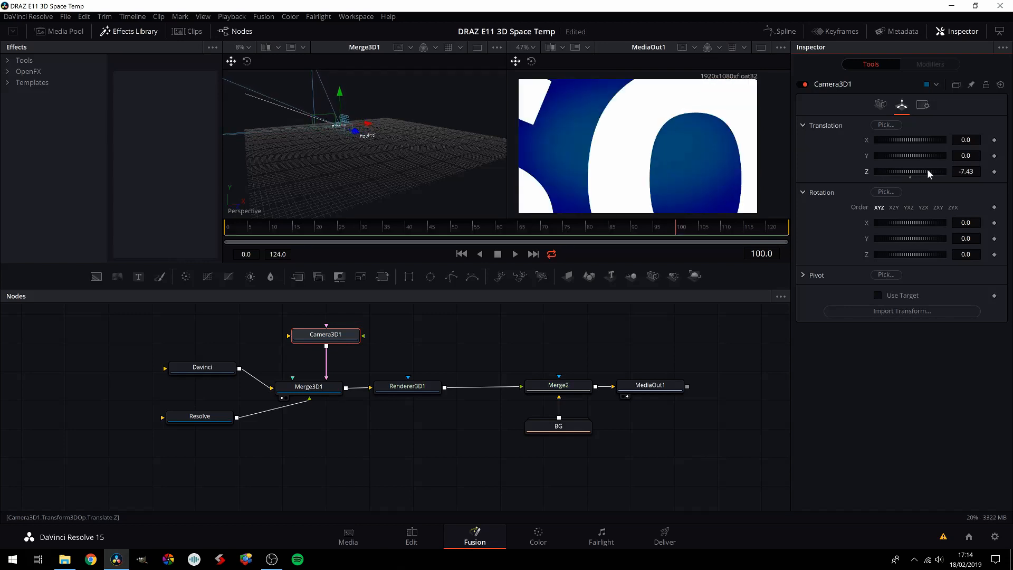
{"action": "left_click_drag", "start_coordinate": [924, 171], "coordinate": [911, 171]}
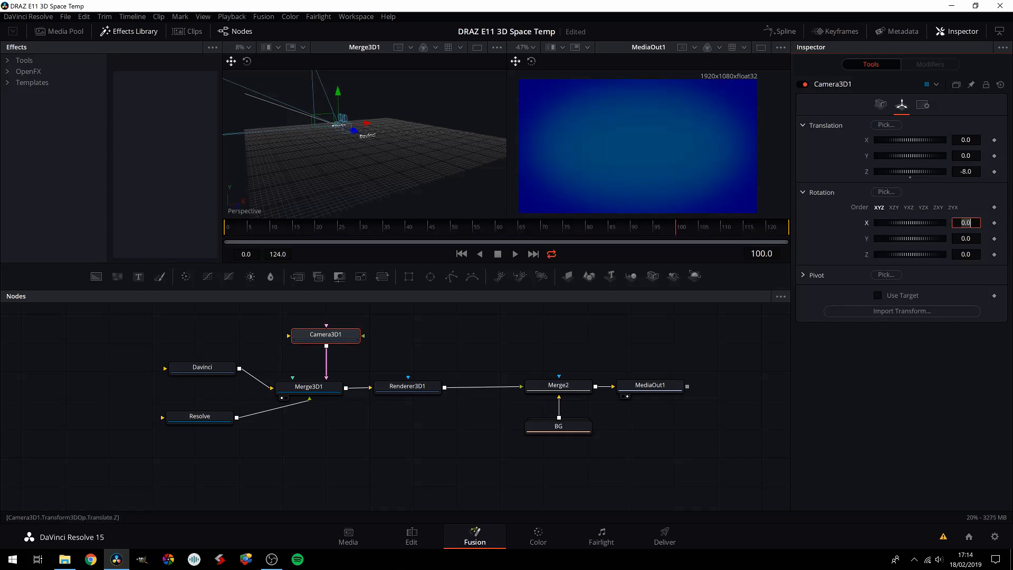
Keyframe Camera3D1's Z from 8.0 at frame 0 to -8.0 at frame 100 and preview frame 50.
{"action": "left_click", "coordinate": [269, 226]}
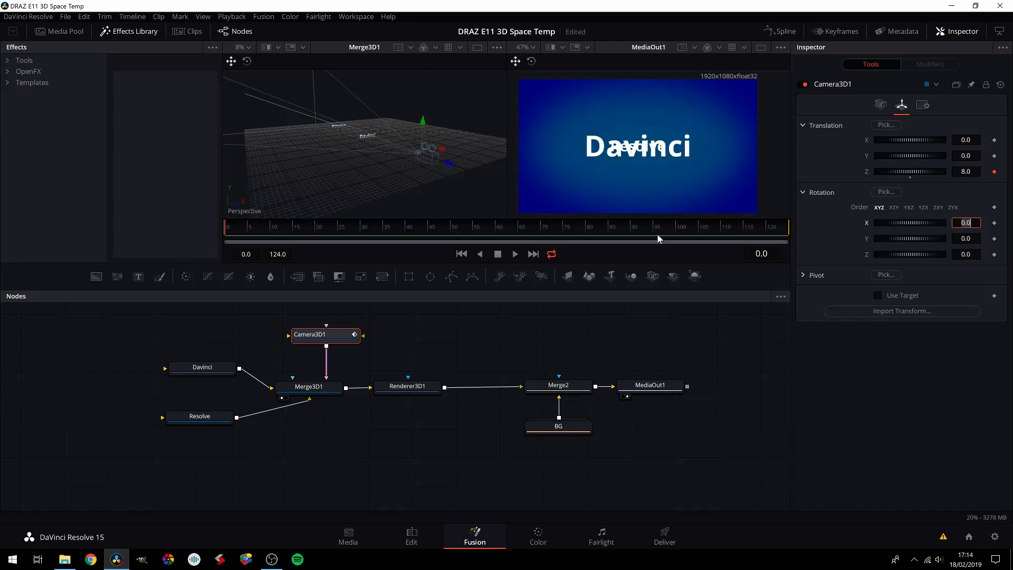
{"action": "left_click", "coordinate": [678, 226]}
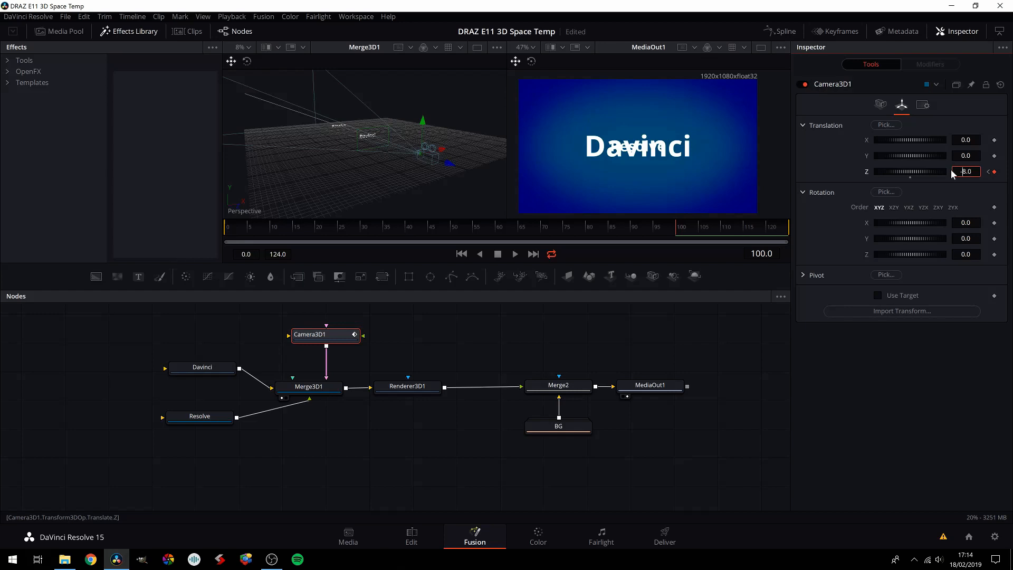
{"action": "type", "text": "-8.0"}
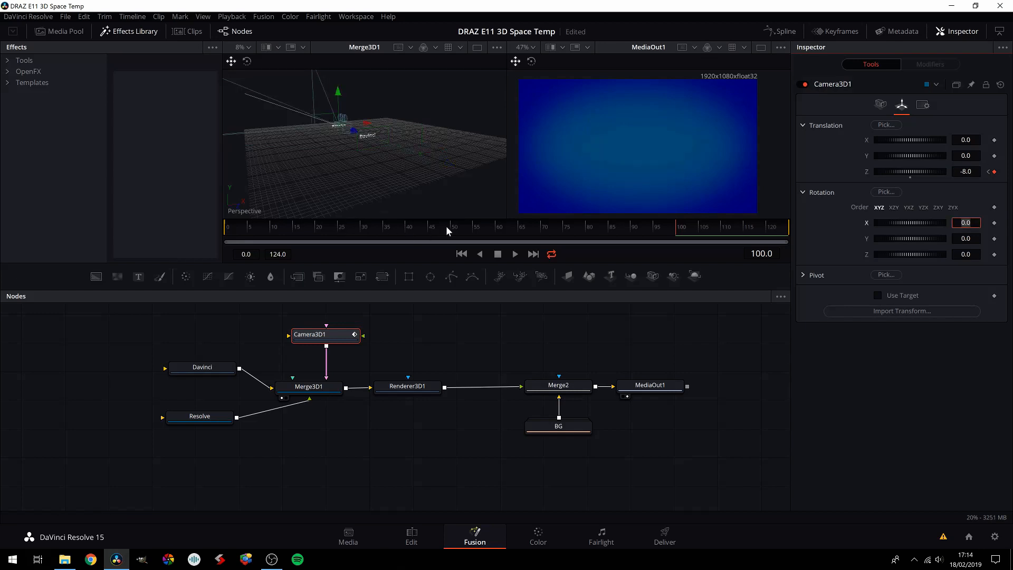
{"action": "left_click", "coordinate": [453, 229]}
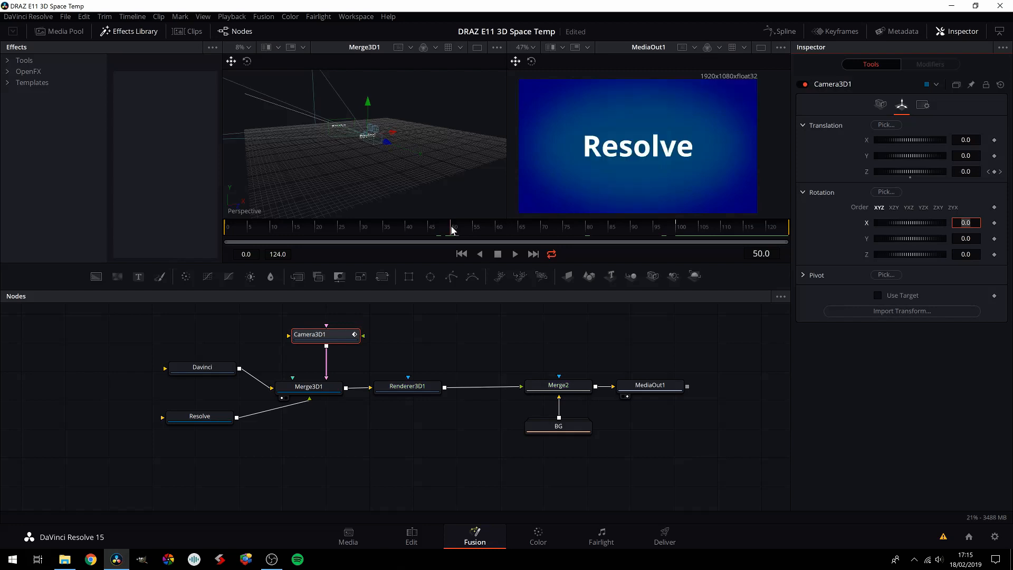
{"action": "mouse_move", "coordinate": [358, 141]}
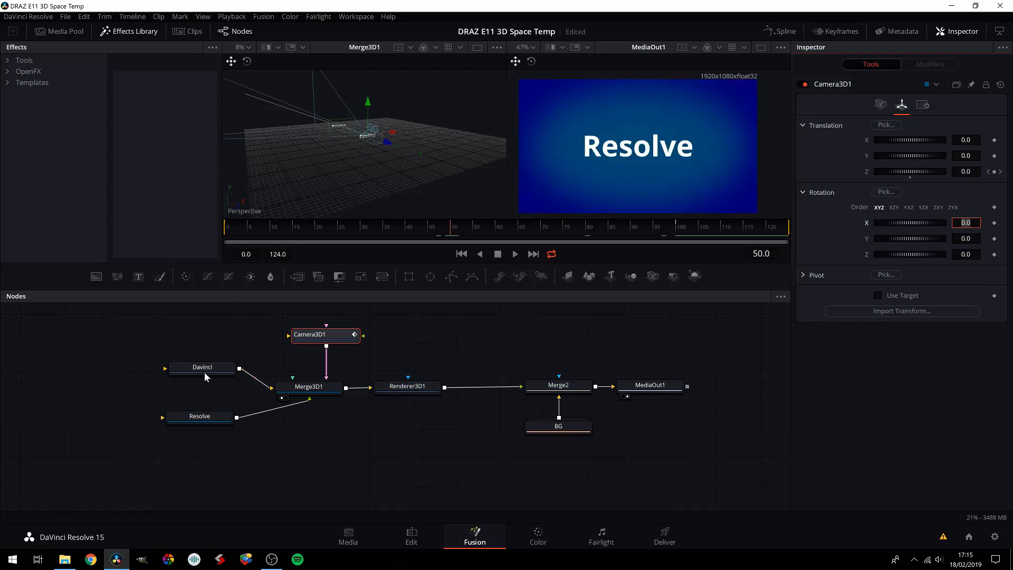
Select the Davinci Text3D node after checking the Resolve node.
{"action": "left_click", "coordinate": [202, 367]}
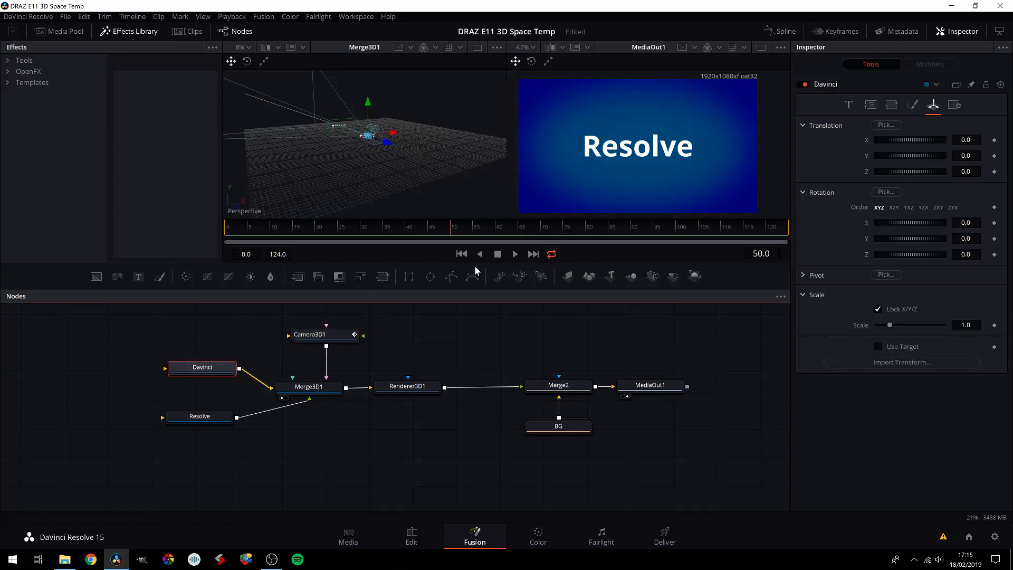
{"action": "left_click", "coordinate": [202, 368]}
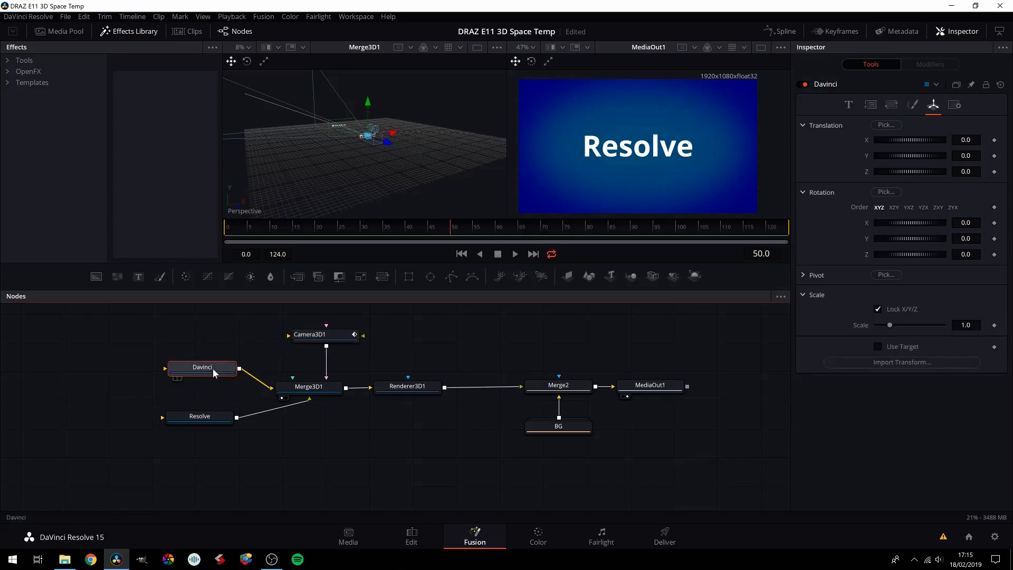
{"action": "left_click", "coordinate": [199, 416]}
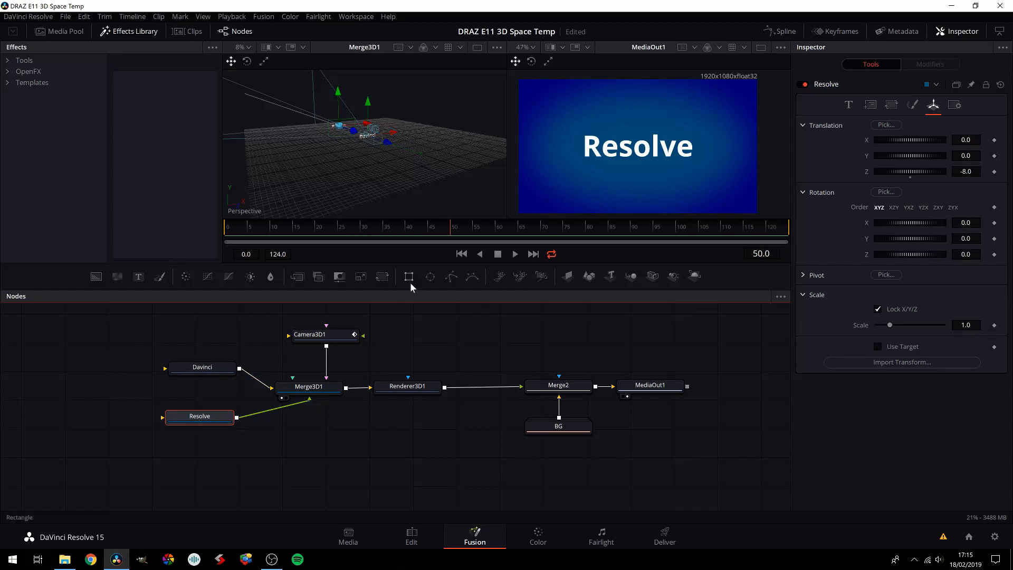
{"action": "mouse_move", "coordinate": [346, 329]}
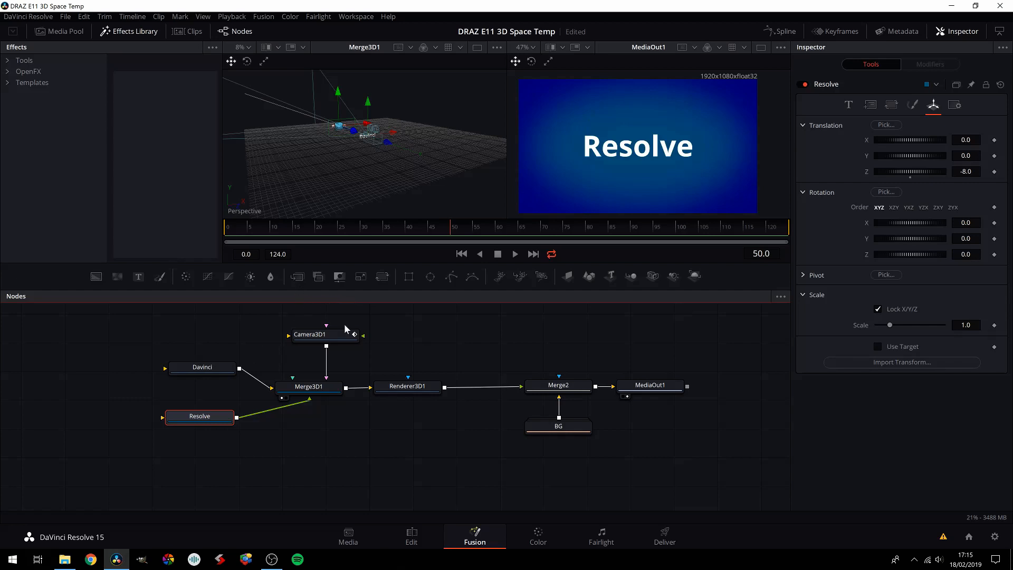
{"action": "mouse_move", "coordinate": [410, 342]}
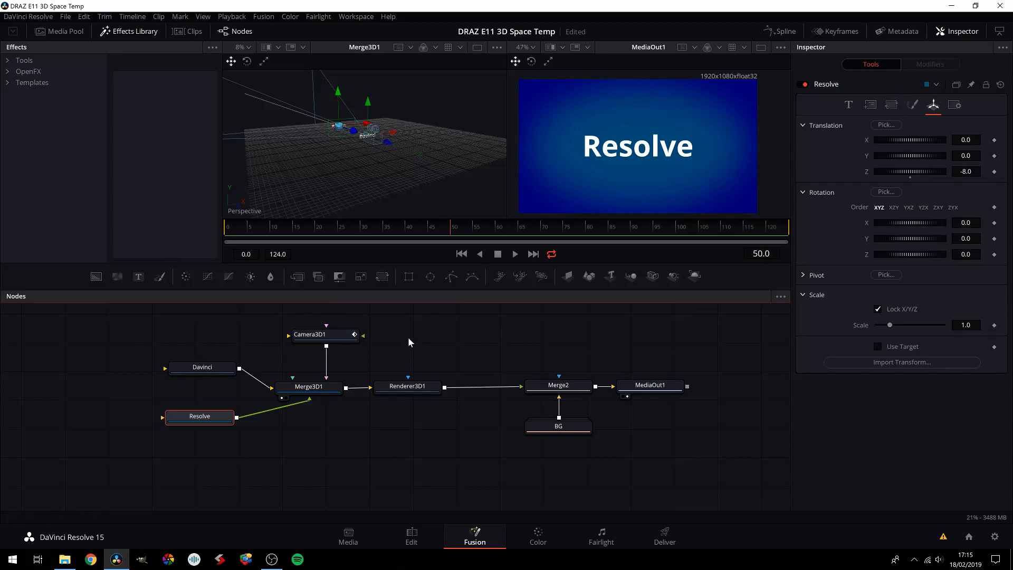
{"action": "mouse_move", "coordinate": [919, 173]}
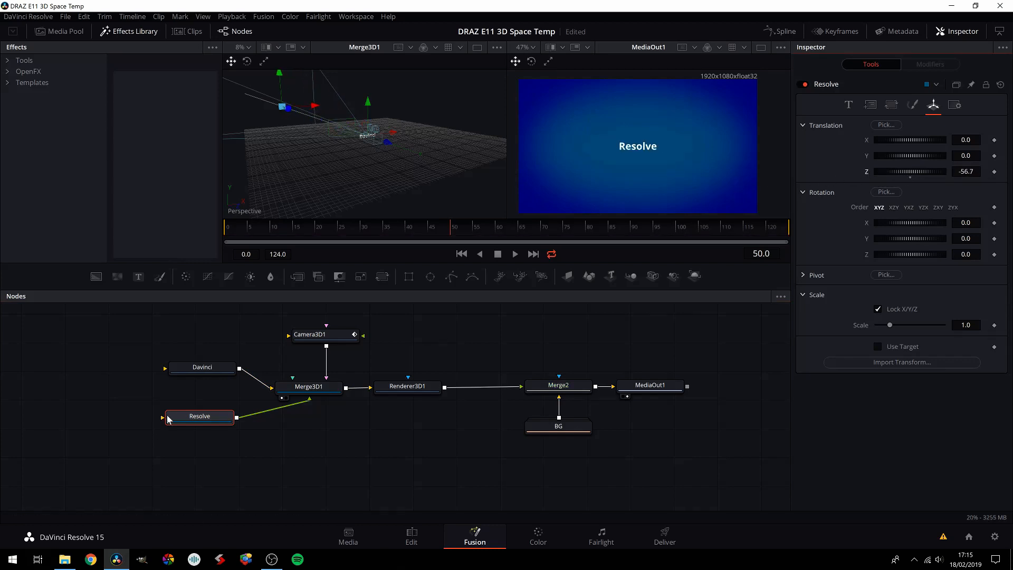
{"action": "left_click", "coordinate": [203, 368]}
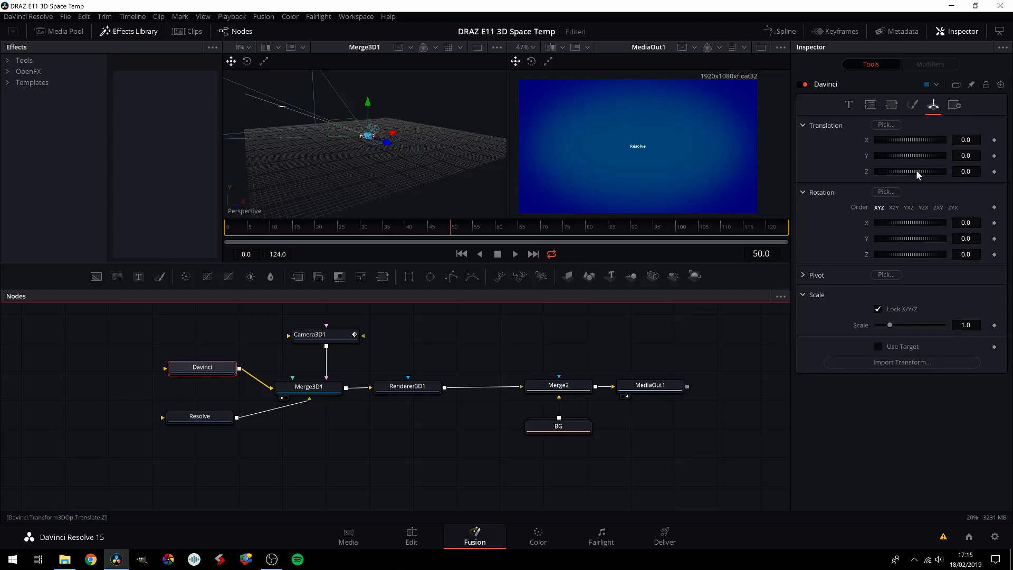
Set the Davinci text's Translation Z to -8.0 so it appears larger at frame 50.
{"action": "left_click_drag", "start_coordinate": [938, 171], "coordinate": [905, 171]}
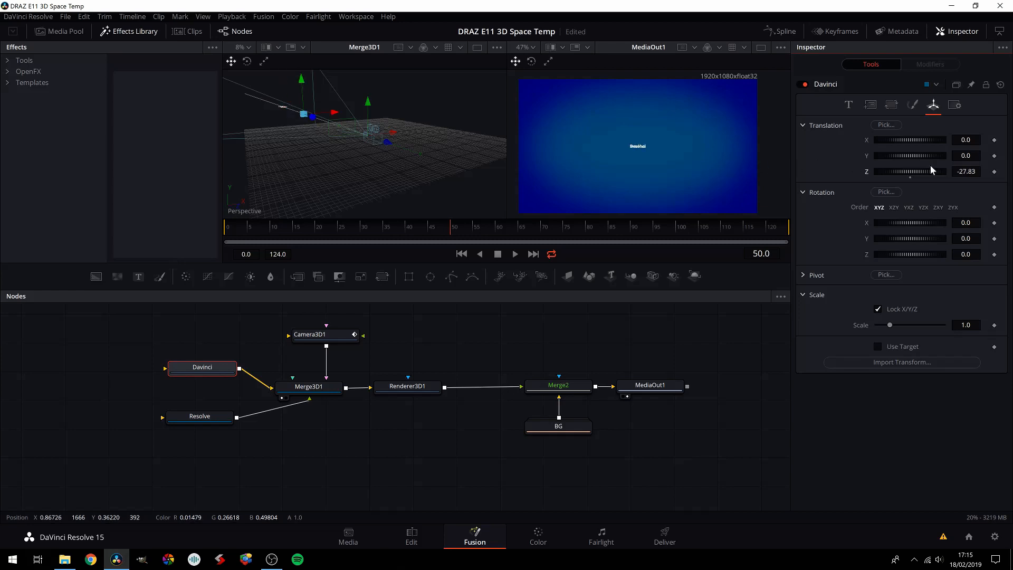
{"action": "left_click_drag", "start_coordinate": [908, 171], "coordinate": [925, 171]}
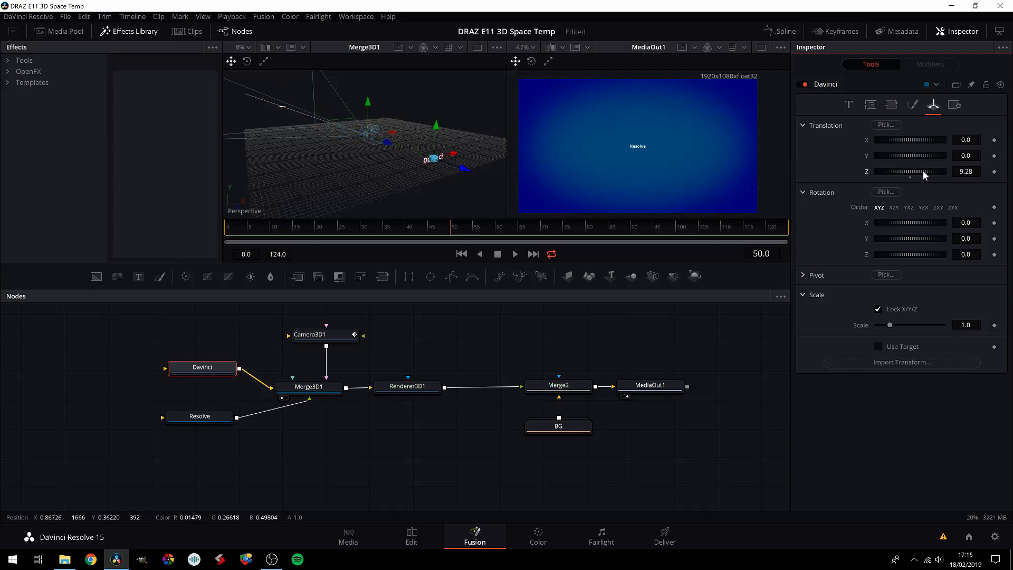
{"action": "left_click_drag", "start_coordinate": [924, 171], "coordinate": [886, 171]}
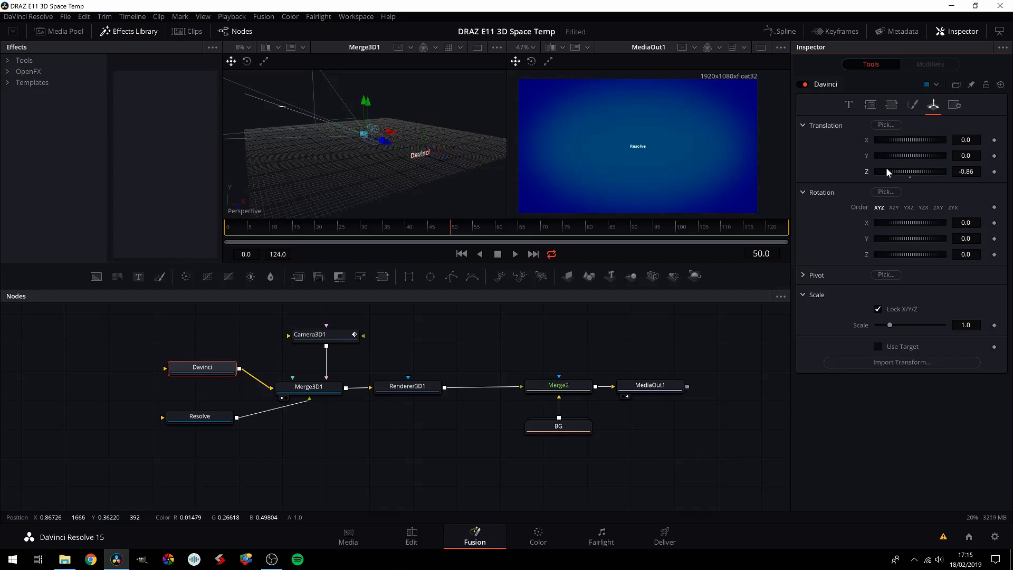
{"action": "left_click_drag", "start_coordinate": [911, 171], "coordinate": [911, 171]}
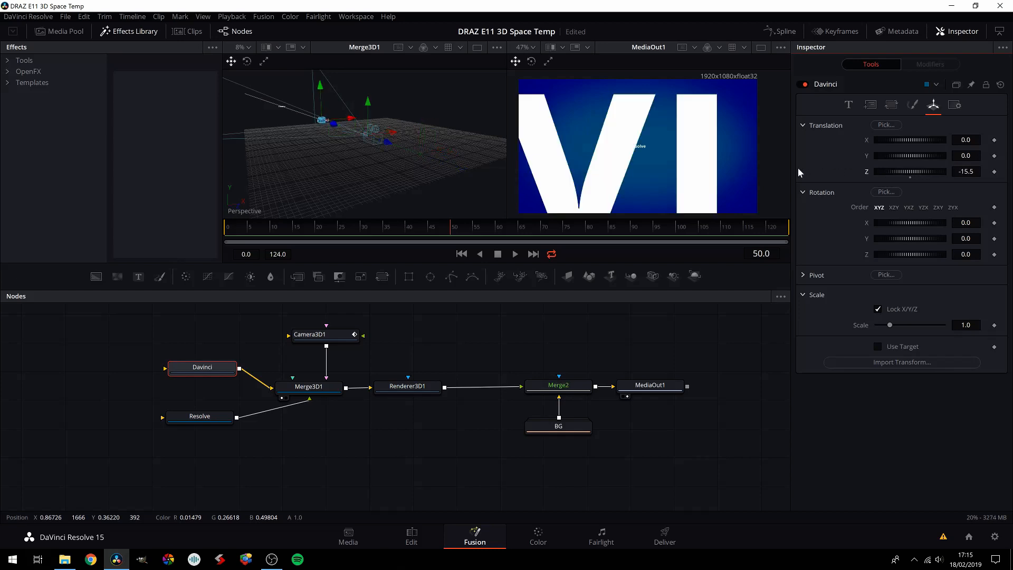
{"action": "left_click_drag", "start_coordinate": [912, 171], "coordinate": [898, 171]}
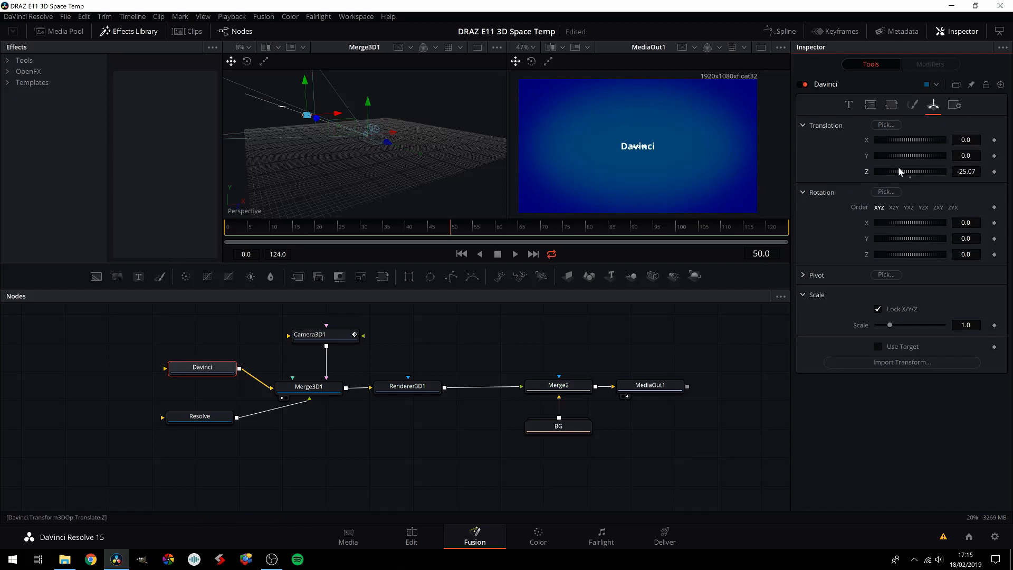
{"action": "left_click_drag", "start_coordinate": [908, 171], "coordinate": [918, 171]}
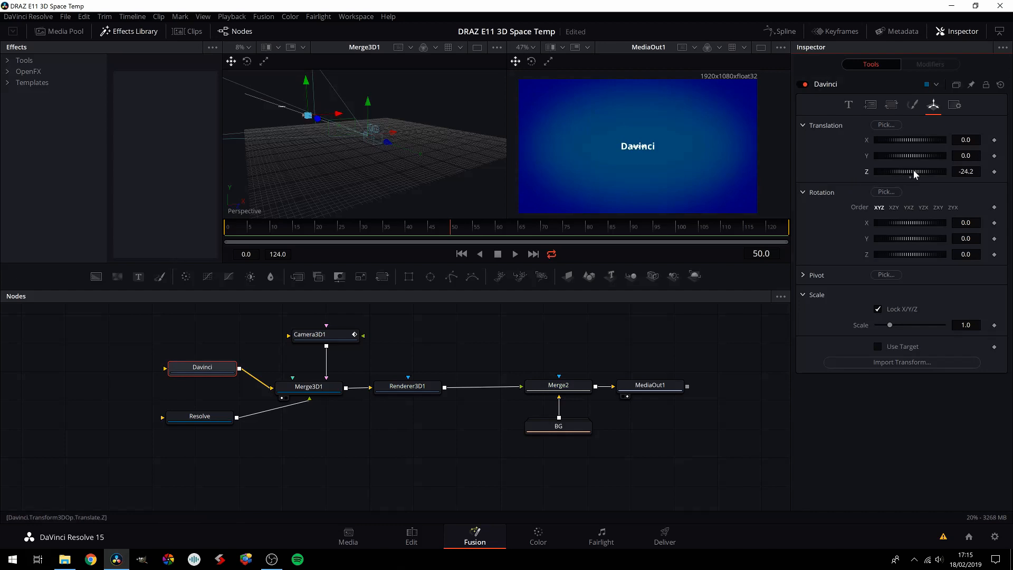
{"action": "left_click_drag", "start_coordinate": [918, 171], "coordinate": [912, 171]}
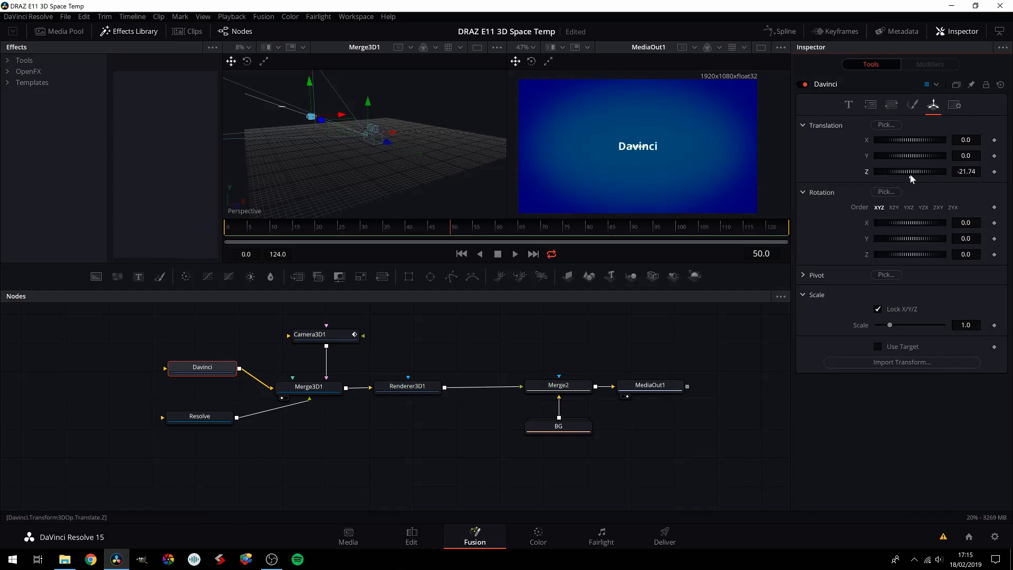
{"action": "left_click_drag", "start_coordinate": [911, 171], "coordinate": [933, 180]}
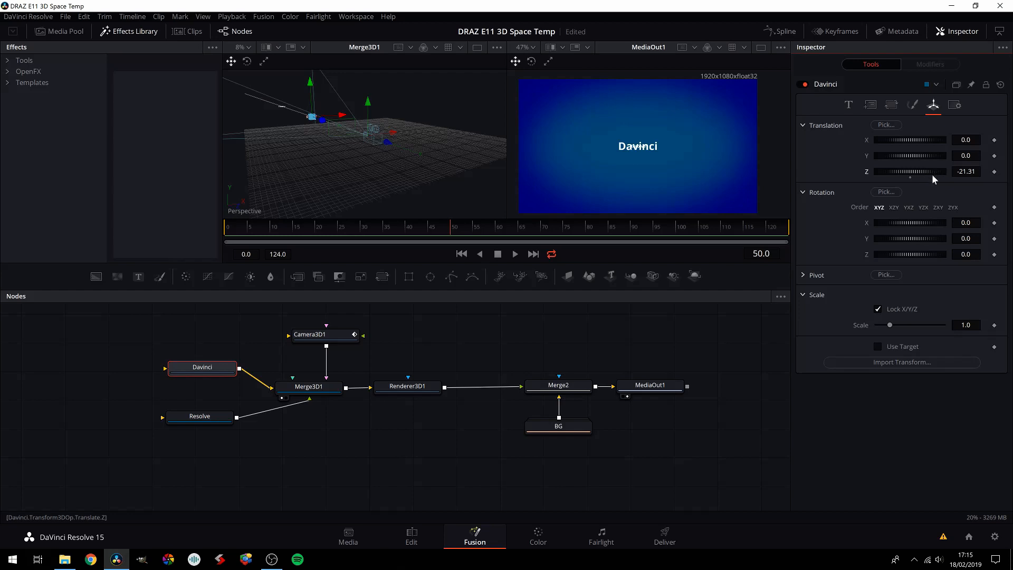
{"action": "left_click_drag", "start_coordinate": [934, 171], "coordinate": [909, 171]}
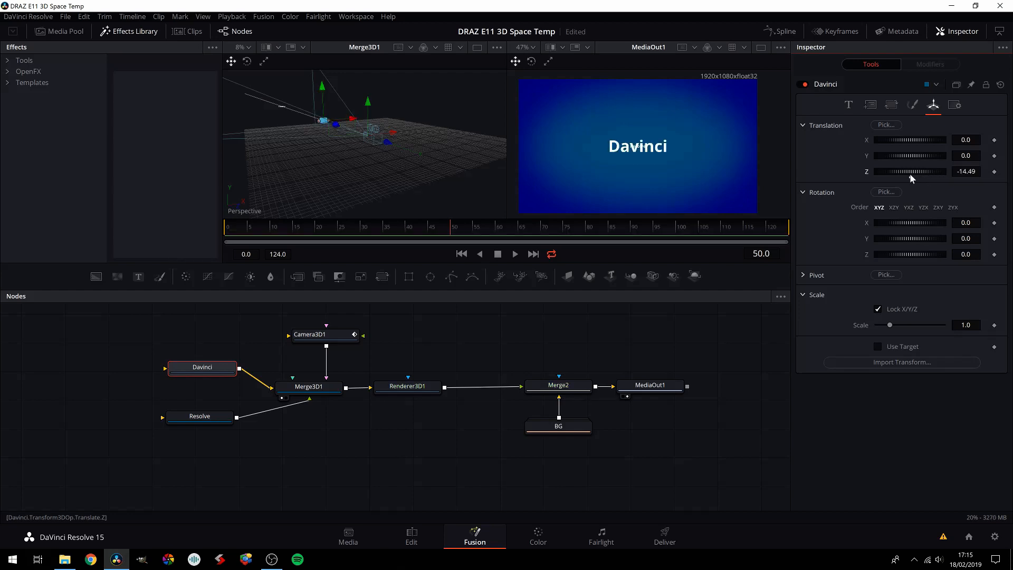
{"action": "left_click_drag", "start_coordinate": [911, 171], "coordinate": [920, 171]}
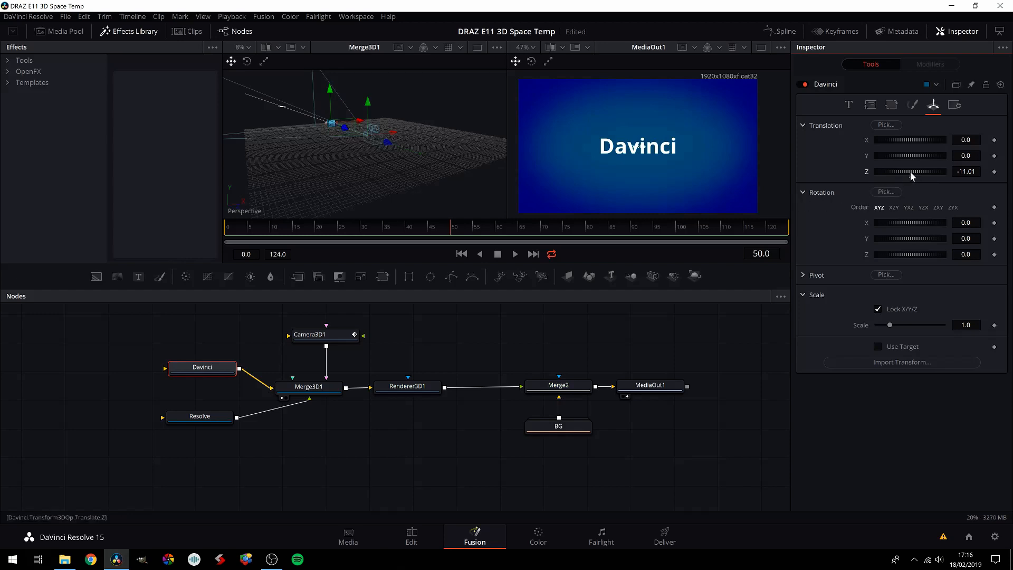
{"action": "left_click_drag", "start_coordinate": [931, 171], "coordinate": [934, 171]}
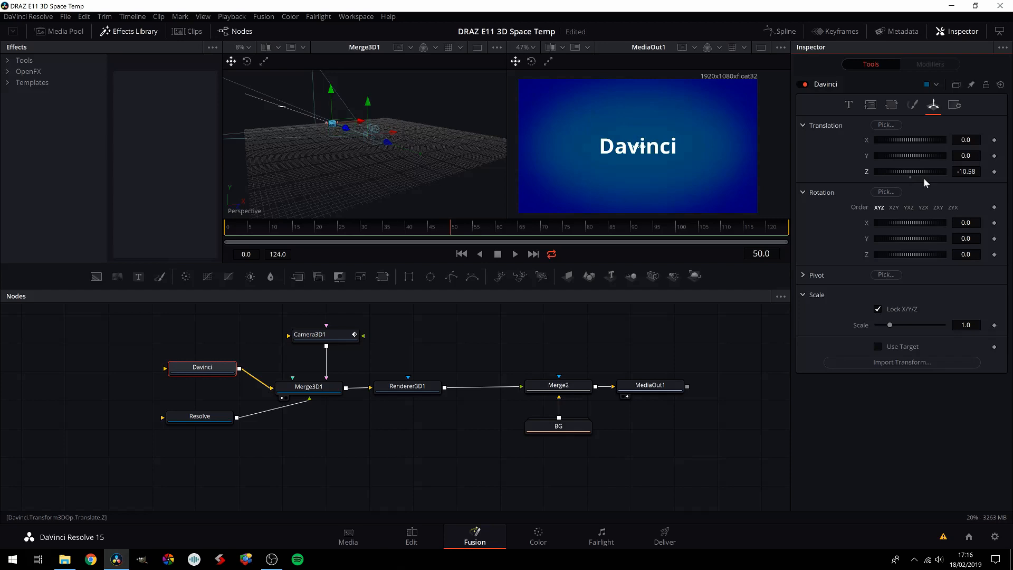
{"action": "left_click_drag", "start_coordinate": [925, 171], "coordinate": [912, 171]}
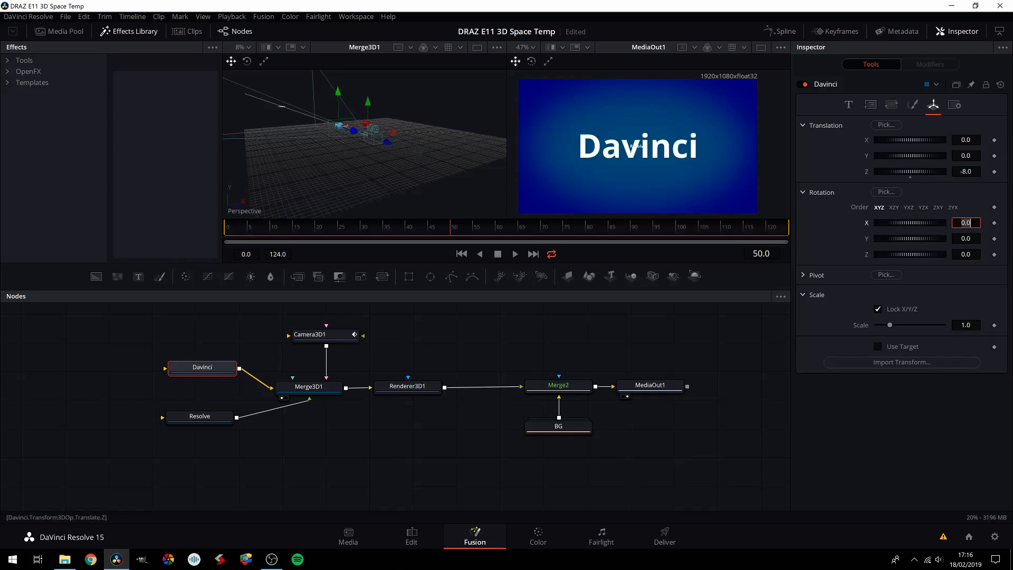
Set the Resolve text's Translation Z to -16, then select Camera3D1 to view its animation.
{"action": "left_click", "coordinate": [199, 416]}
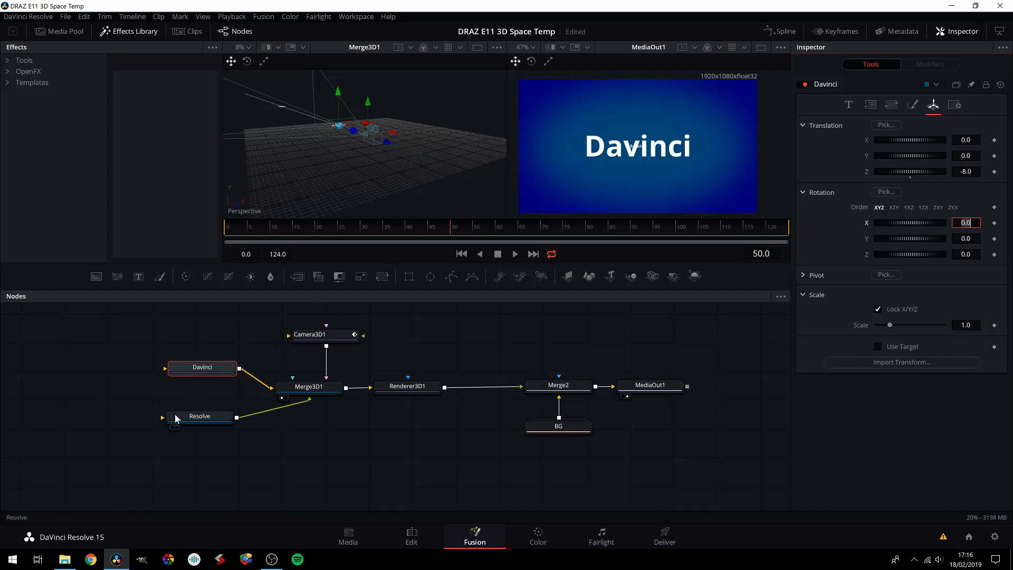
{"action": "left_click", "coordinate": [200, 416]}
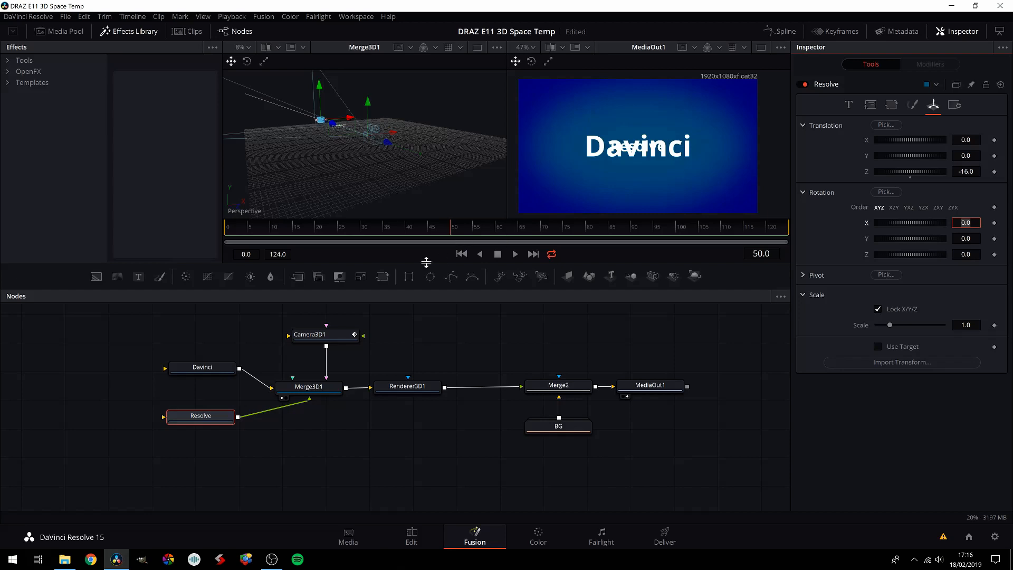
{"action": "left_click", "coordinate": [325, 335]}
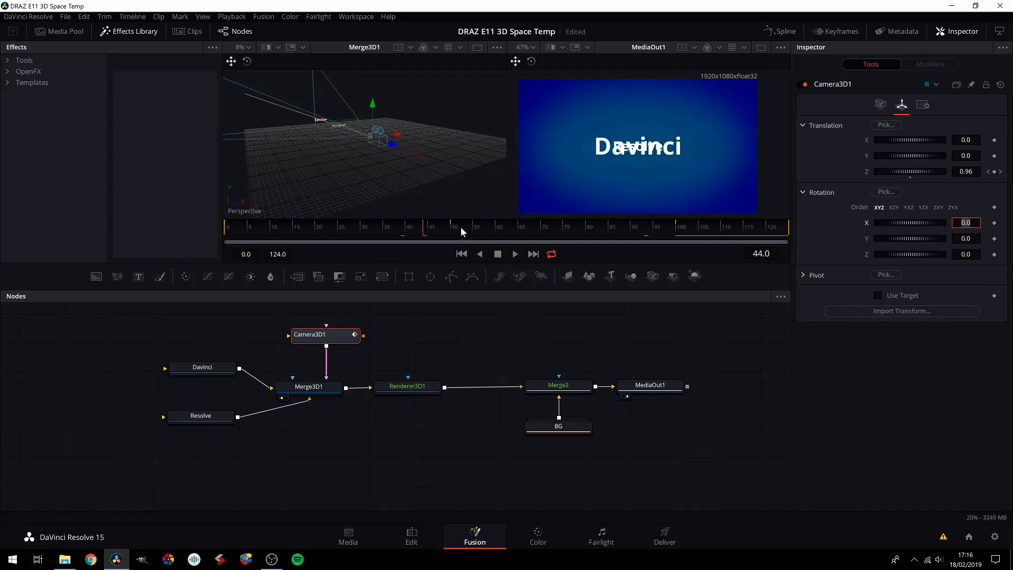
{"action": "left_click", "coordinate": [494, 227]}
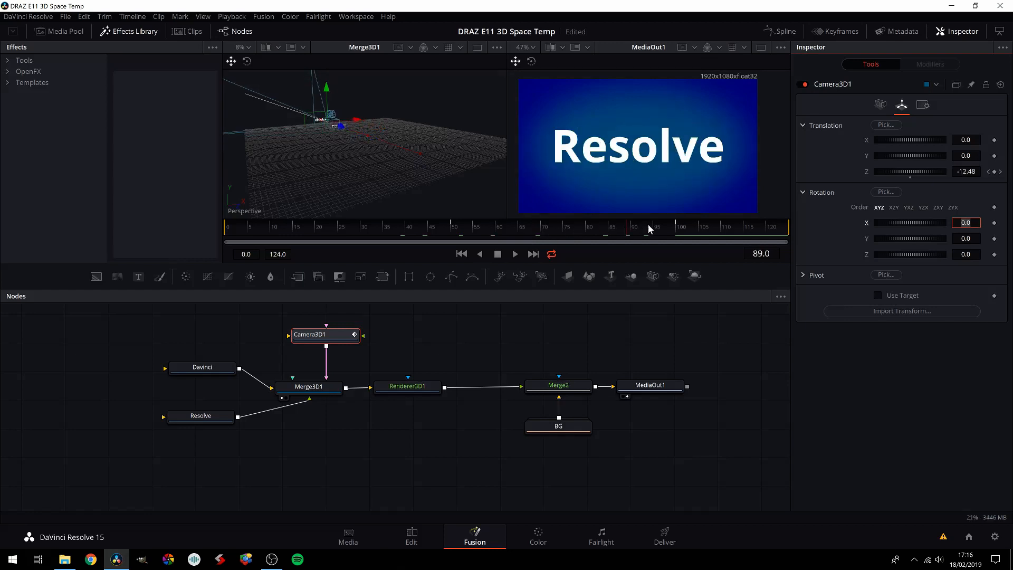
{"action": "left_click", "coordinate": [445, 228]}
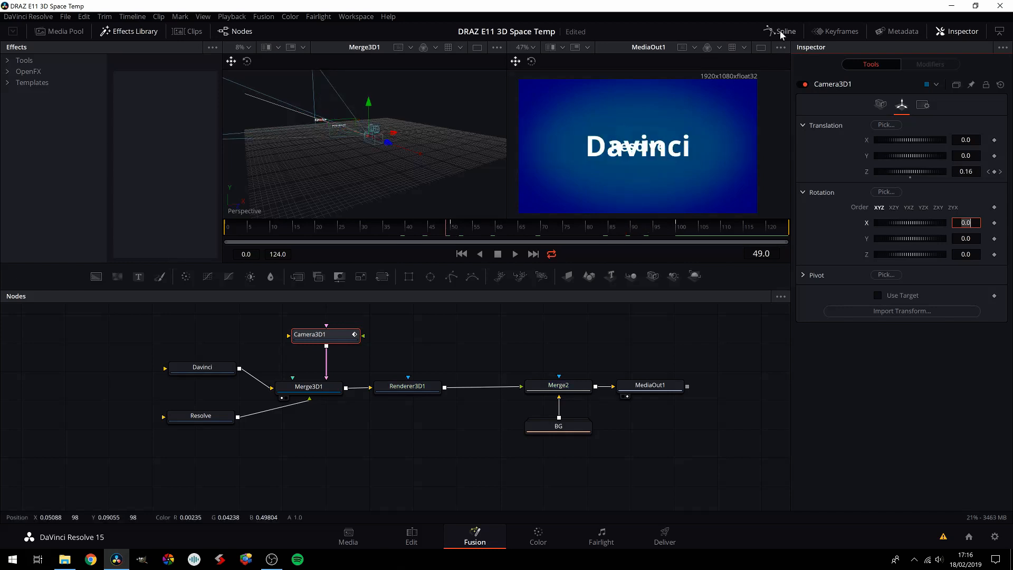
Reshape Camera3D1's Z Offset curve in the Spline panel by moving its middle keyframes.
{"action": "left_click", "coordinate": [784, 31]}
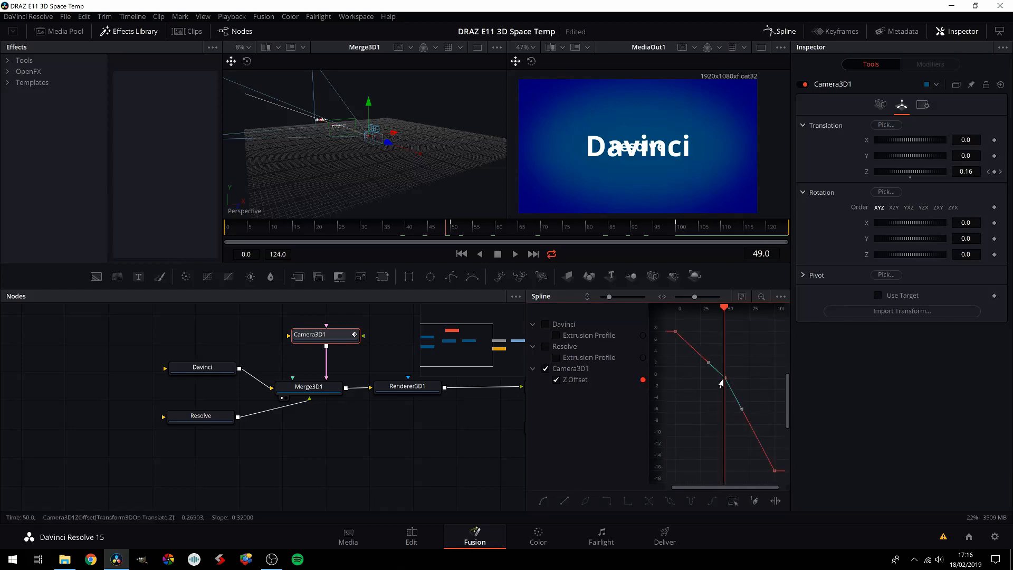
{"action": "left_click_drag", "start_coordinate": [721, 380], "coordinate": [709, 380]}
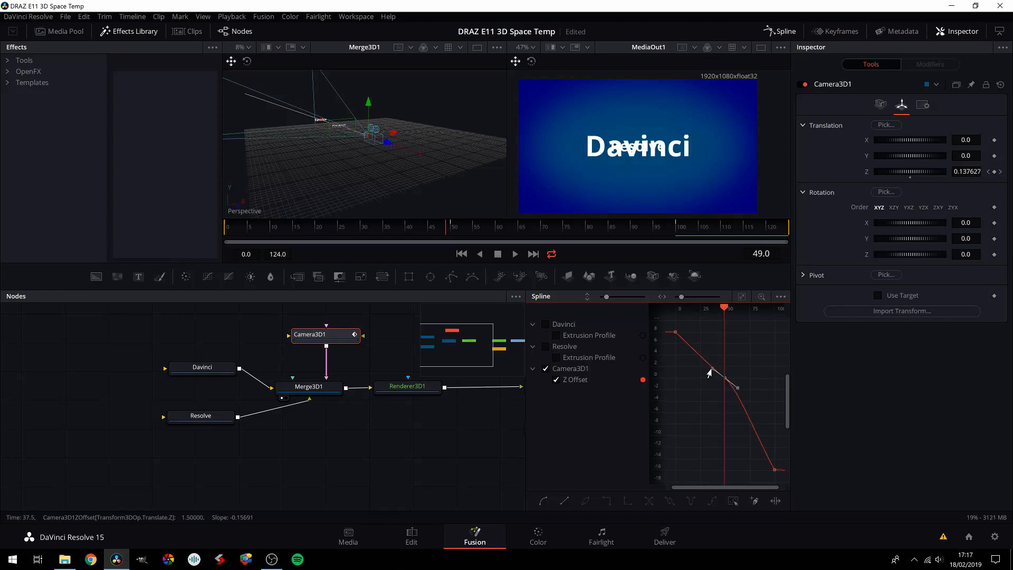
{"action": "left_click_drag", "start_coordinate": [709, 374], "coordinate": [711, 369]}
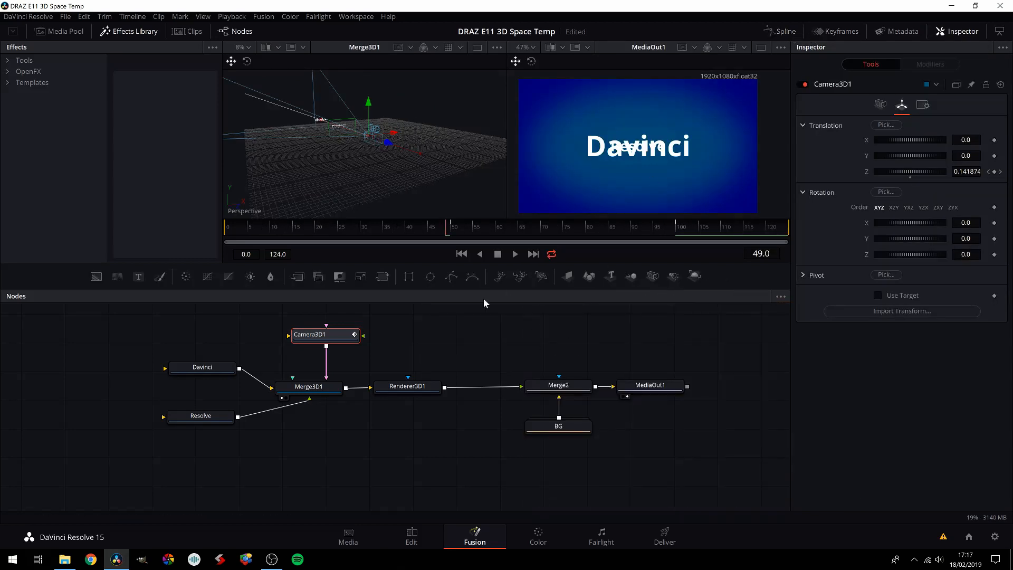
{"action": "mouse_move", "coordinate": [453, 235]}
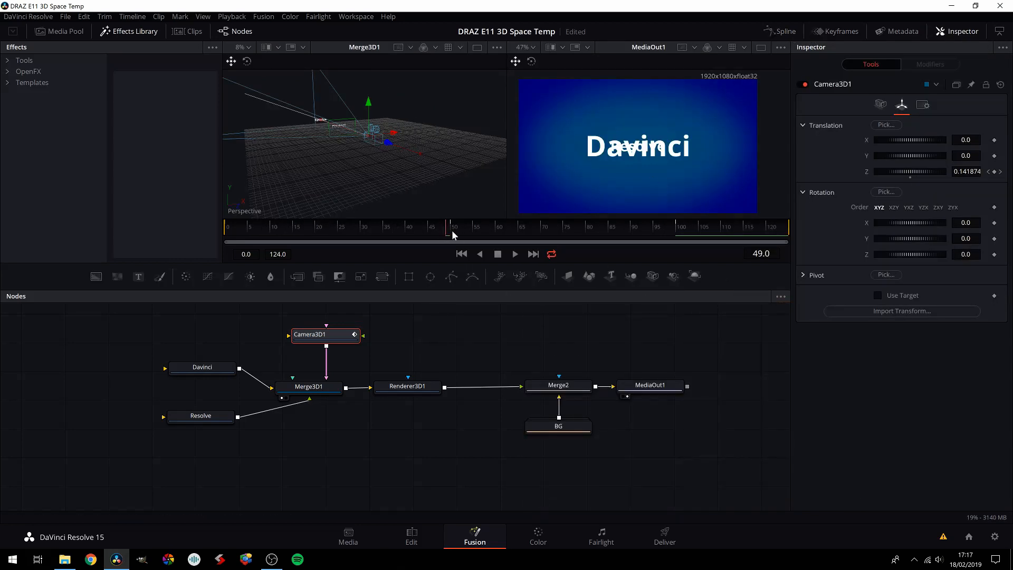
{"action": "mouse_move", "coordinate": [339, 312]}
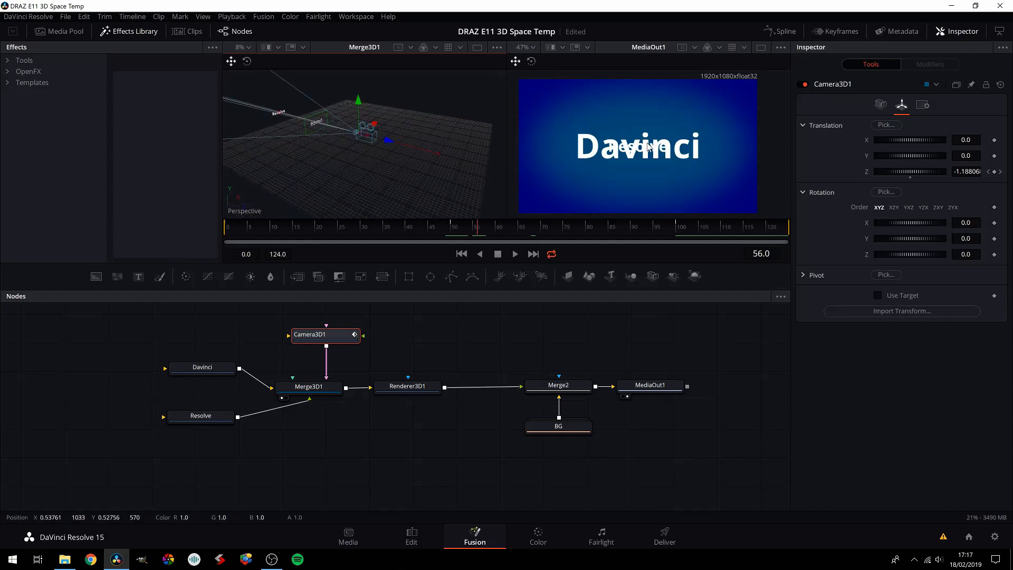
Enable Accumulation Effects and Depth of Field on Renderer3D1 and preview the focus shift toward frame 80.
{"action": "left_click", "coordinate": [407, 386]}
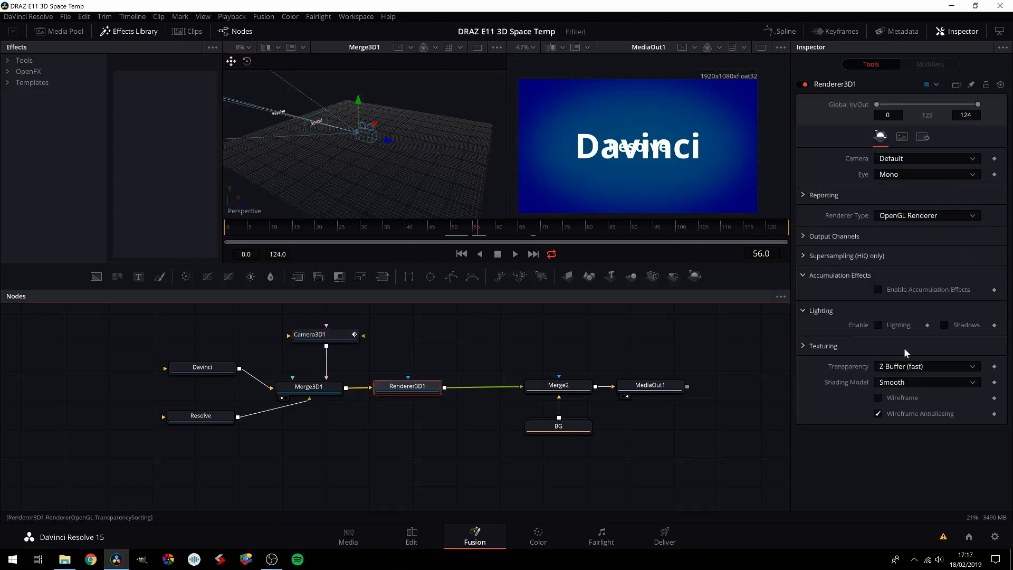
{"action": "left_click", "coordinate": [878, 289]}
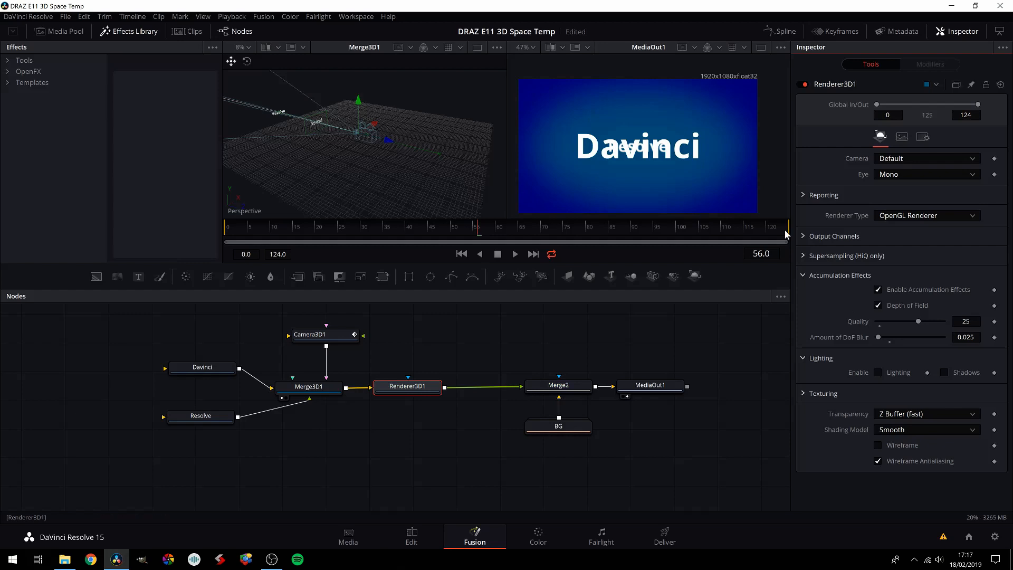
{"action": "mouse_move", "coordinate": [634, 152]}
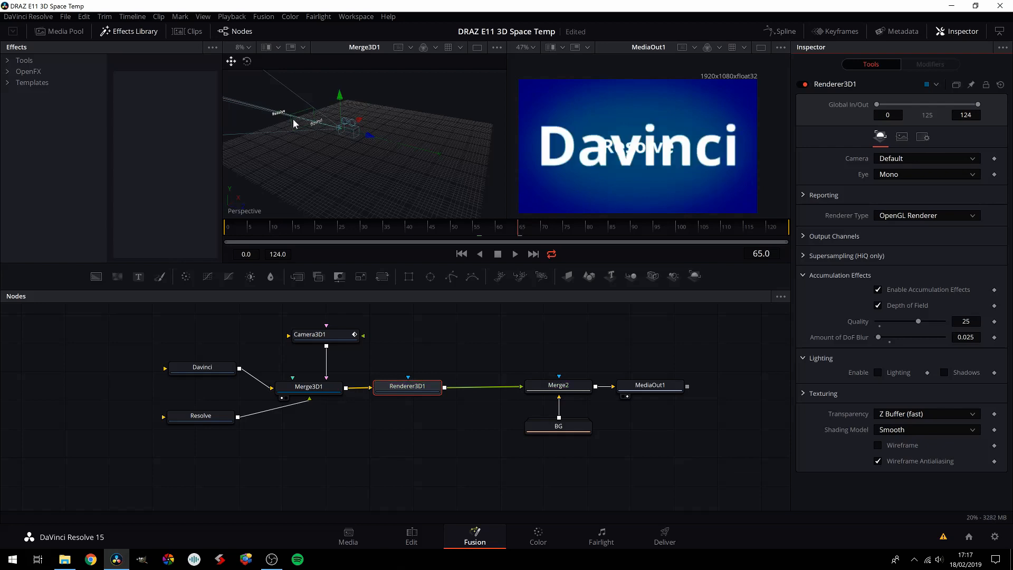
{"action": "mouse_move", "coordinate": [563, 230]}
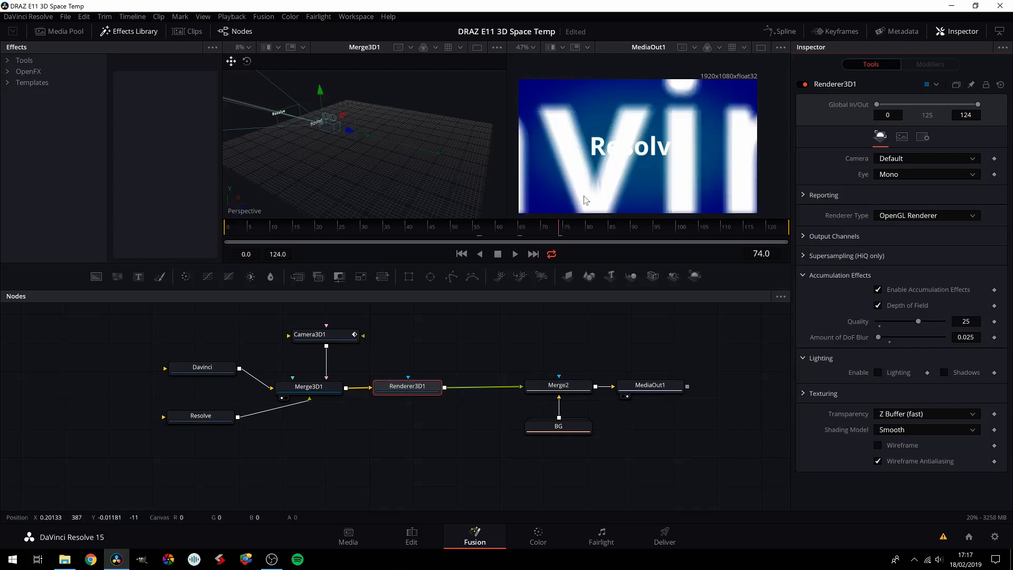
{"action": "mouse_move", "coordinate": [646, 163]}
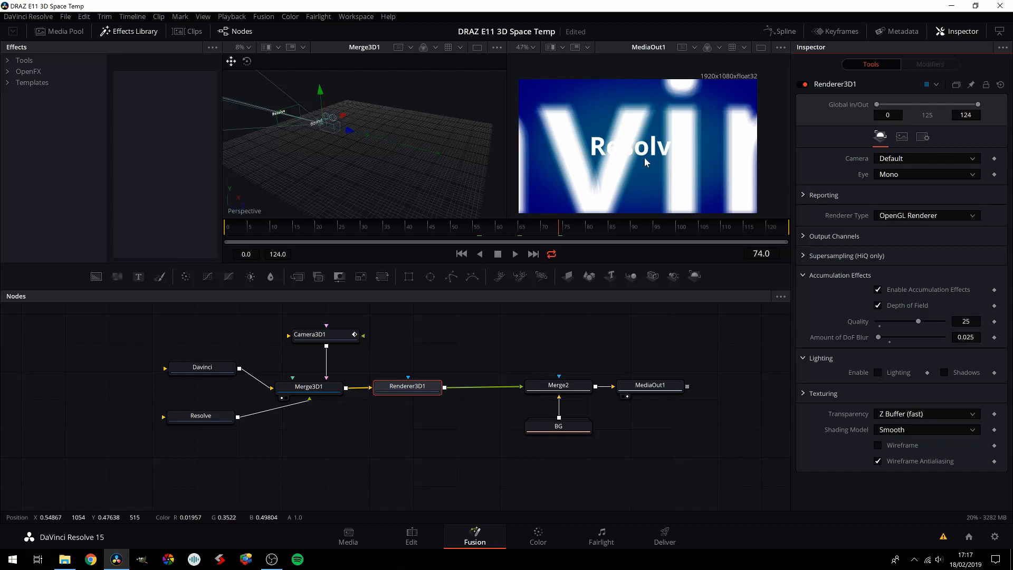
{"action": "mouse_move", "coordinate": [574, 230]}
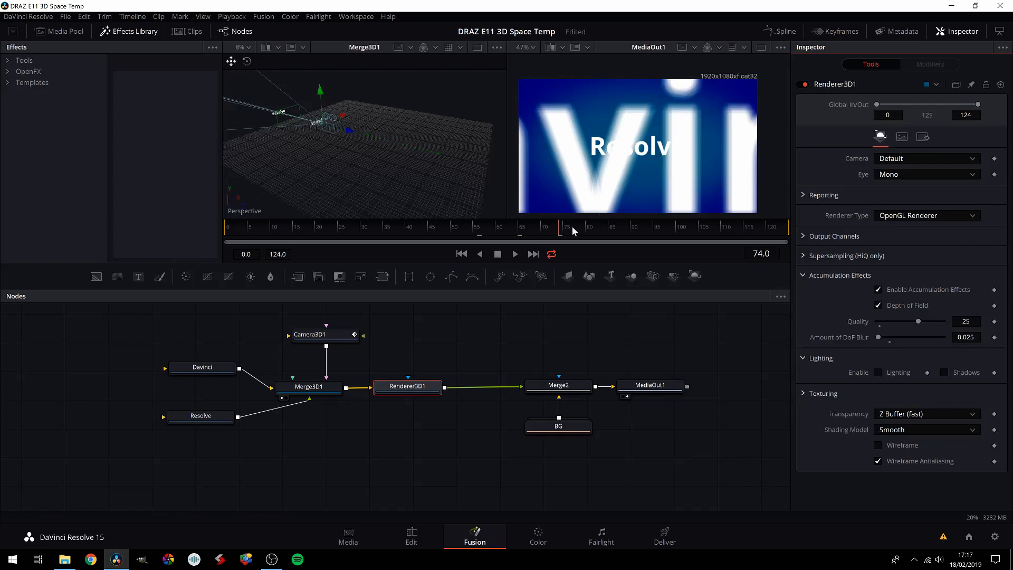
{"action": "left_click", "coordinate": [567, 227]}
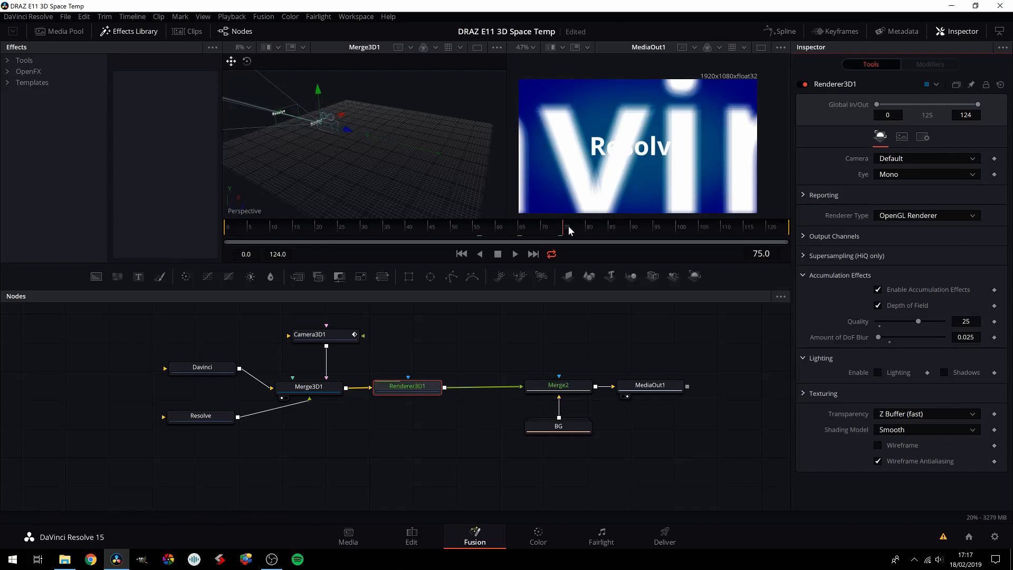
{"action": "left_click", "coordinate": [570, 226]}
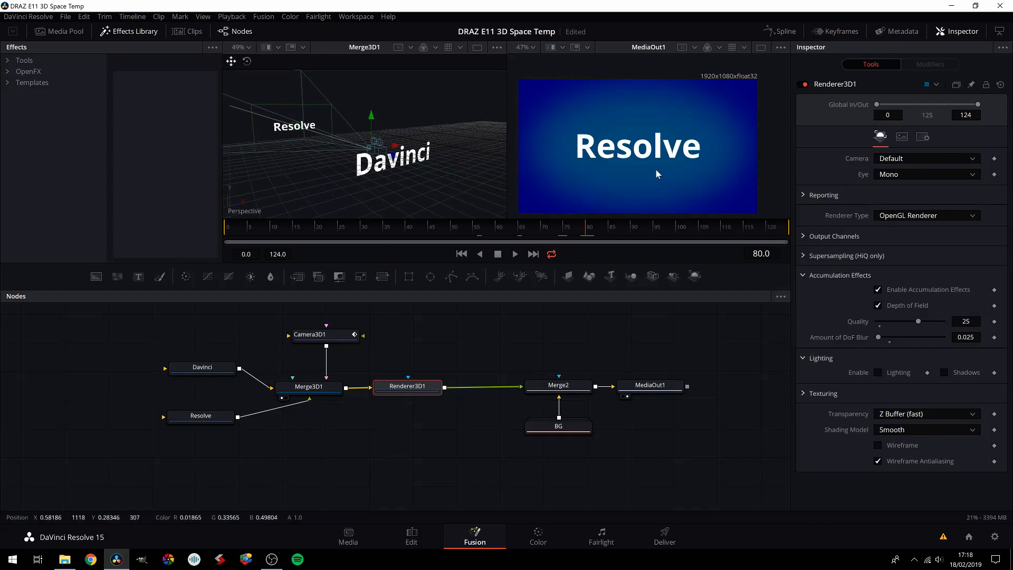
{"action": "mouse_move", "coordinate": [591, 235]}
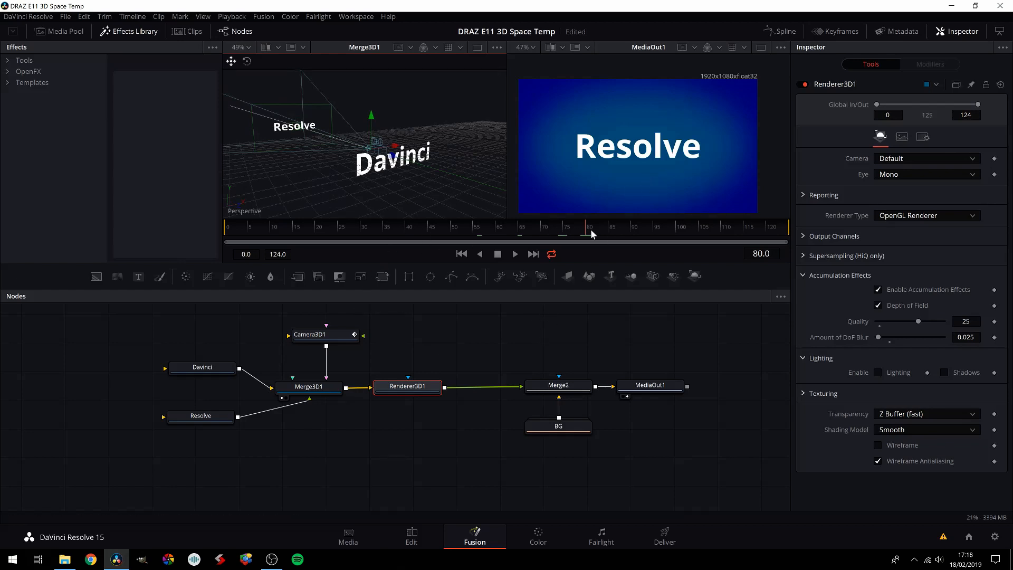
{"action": "mouse_move", "coordinate": [579, 235]}
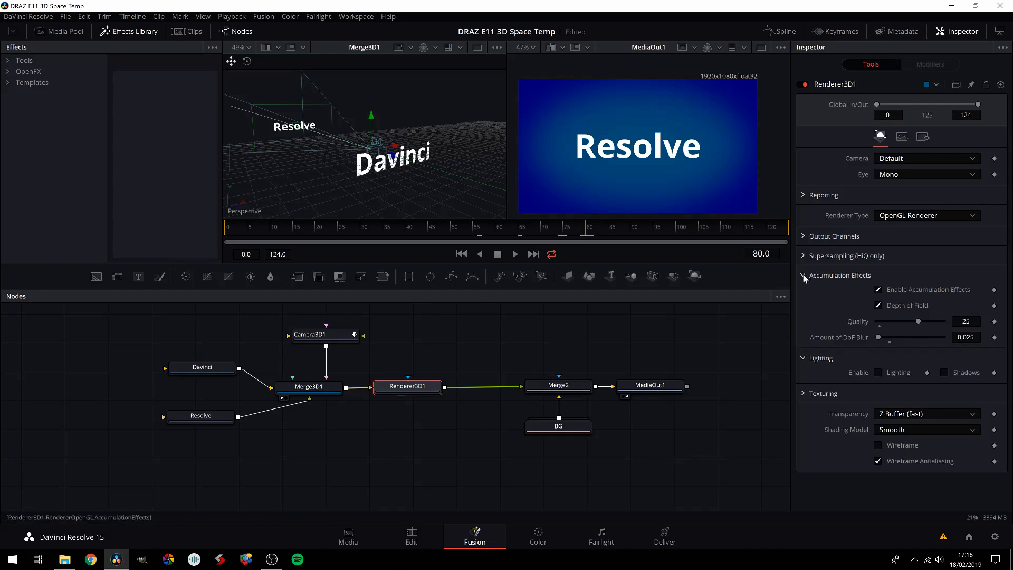
{"action": "mouse_move", "coordinate": [810, 282]}
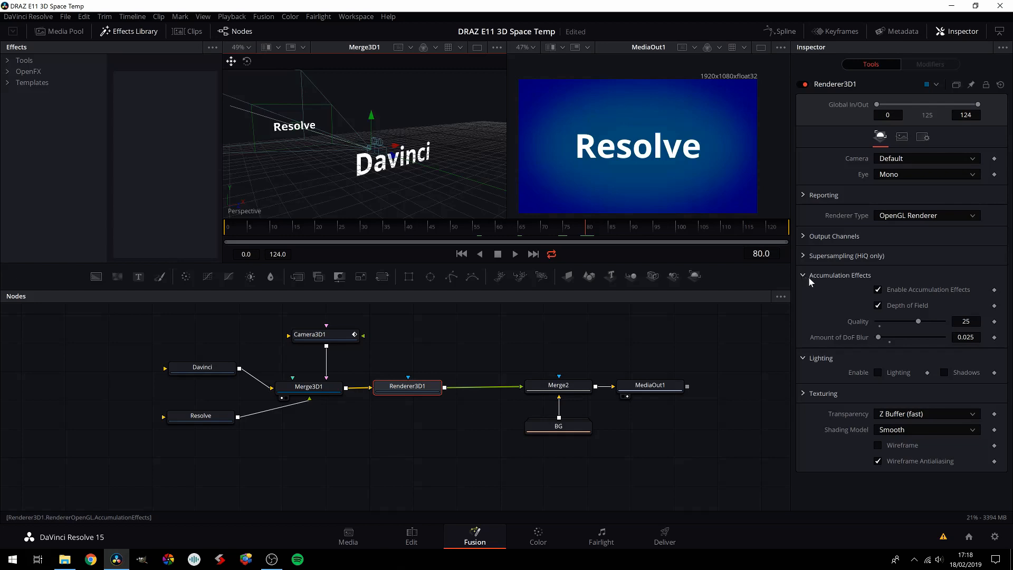
{"action": "left_click", "coordinate": [878, 289]}
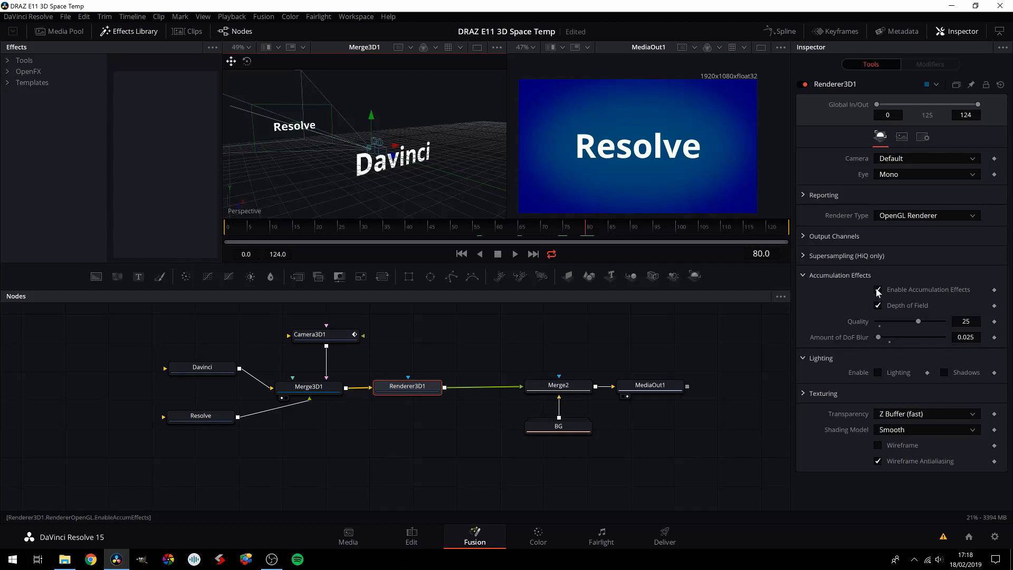
{"action": "left_click", "coordinate": [878, 289]}
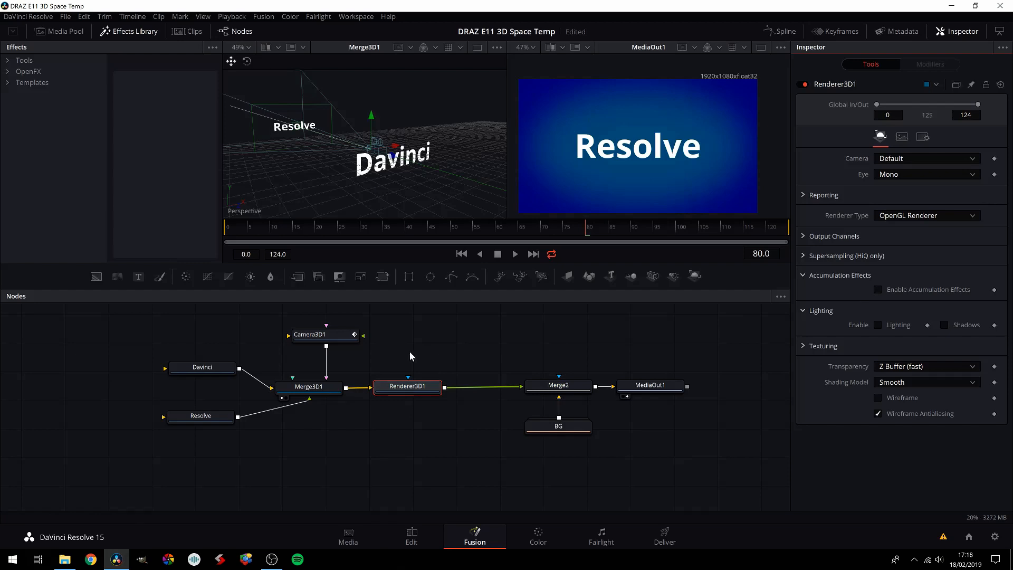
{"action": "mouse_move", "coordinate": [657, 318]}
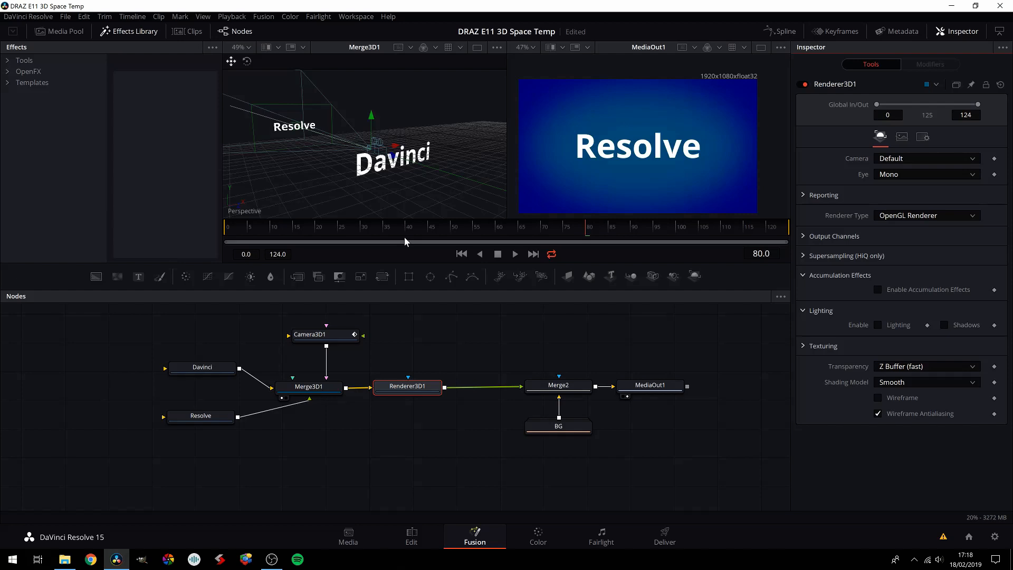
{"action": "mouse_move", "coordinate": [424, 241]}
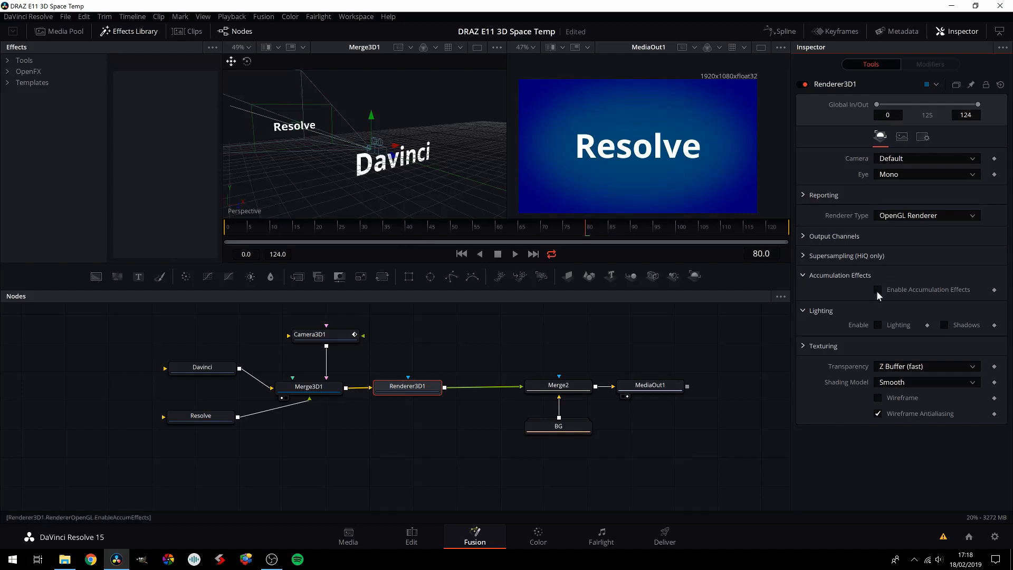
{"action": "left_click", "coordinate": [878, 289]}
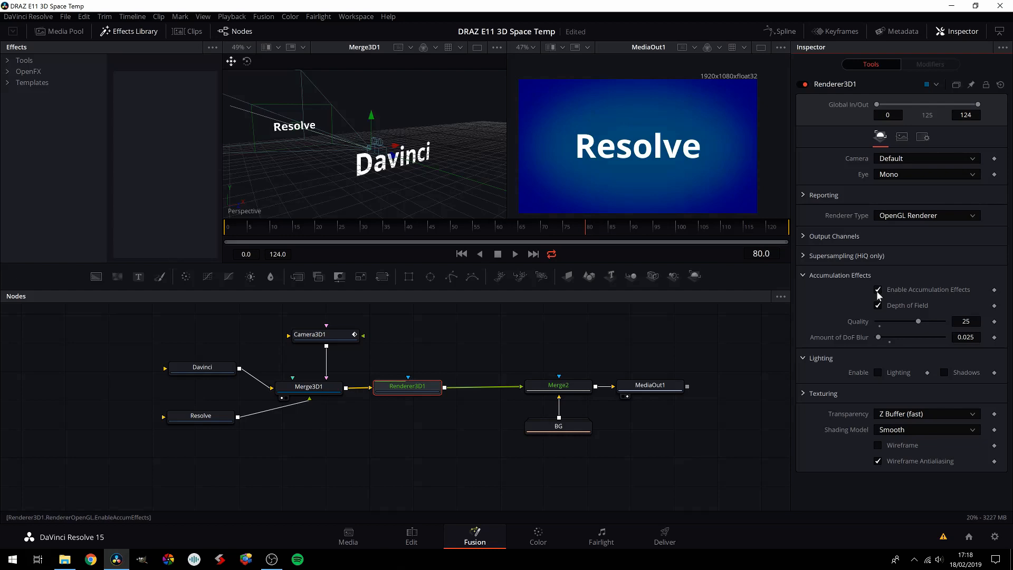